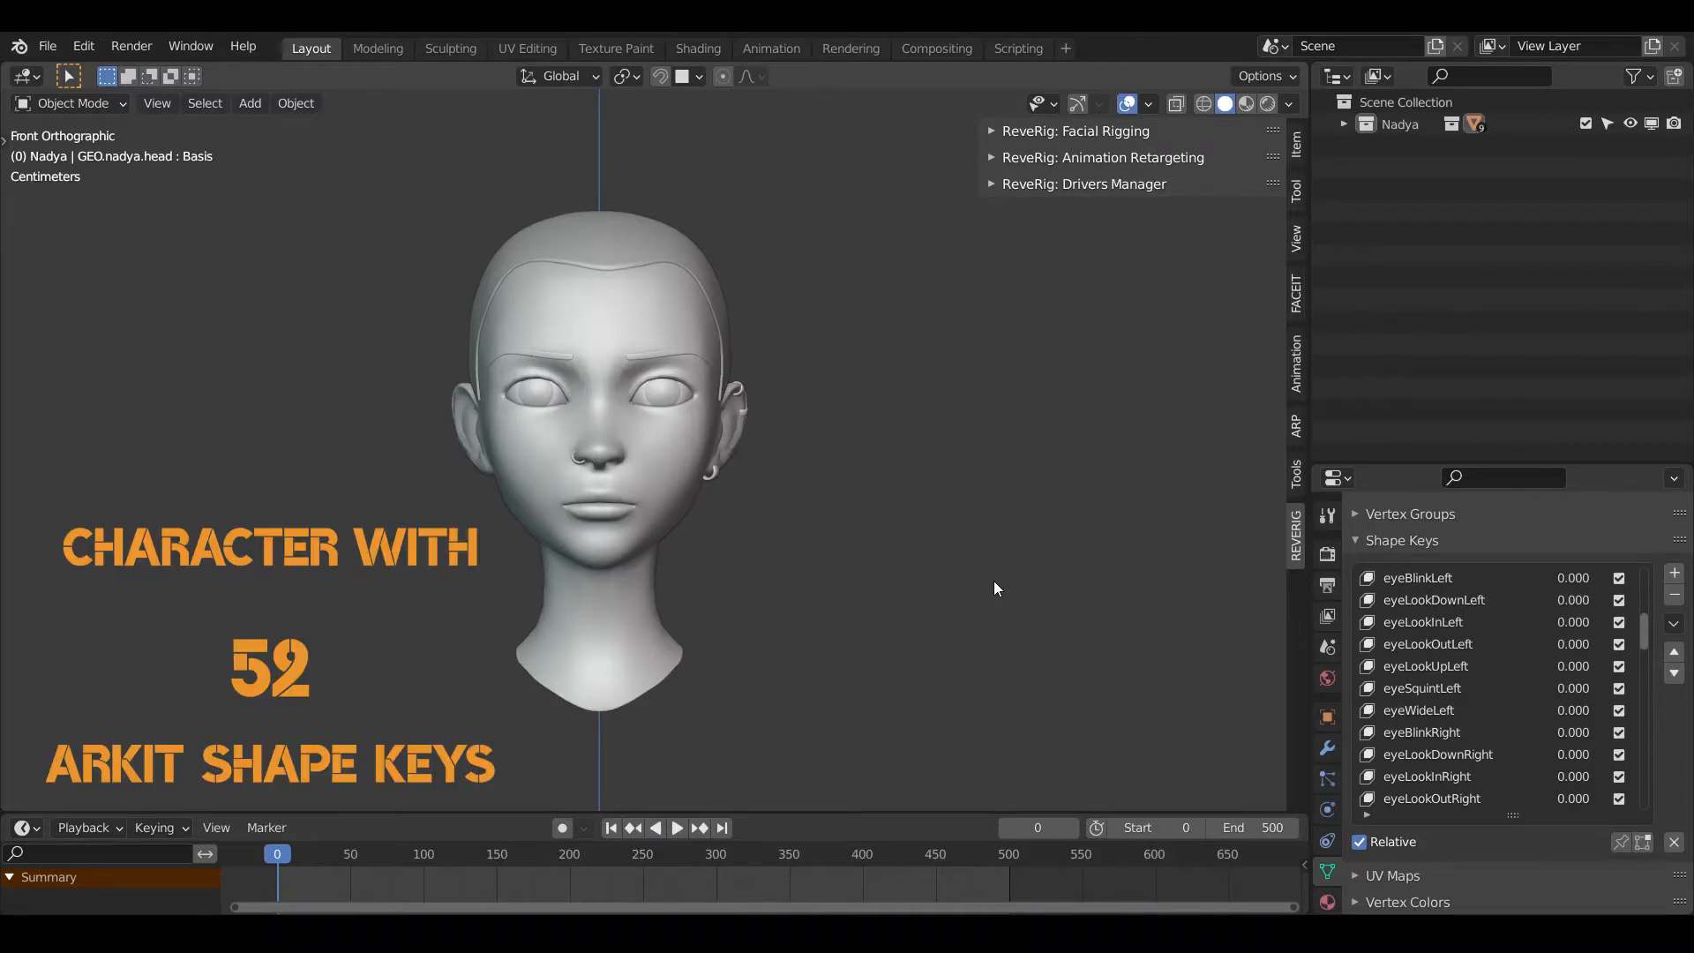
{"action": "mouse_move", "coordinate": [484, 233]}
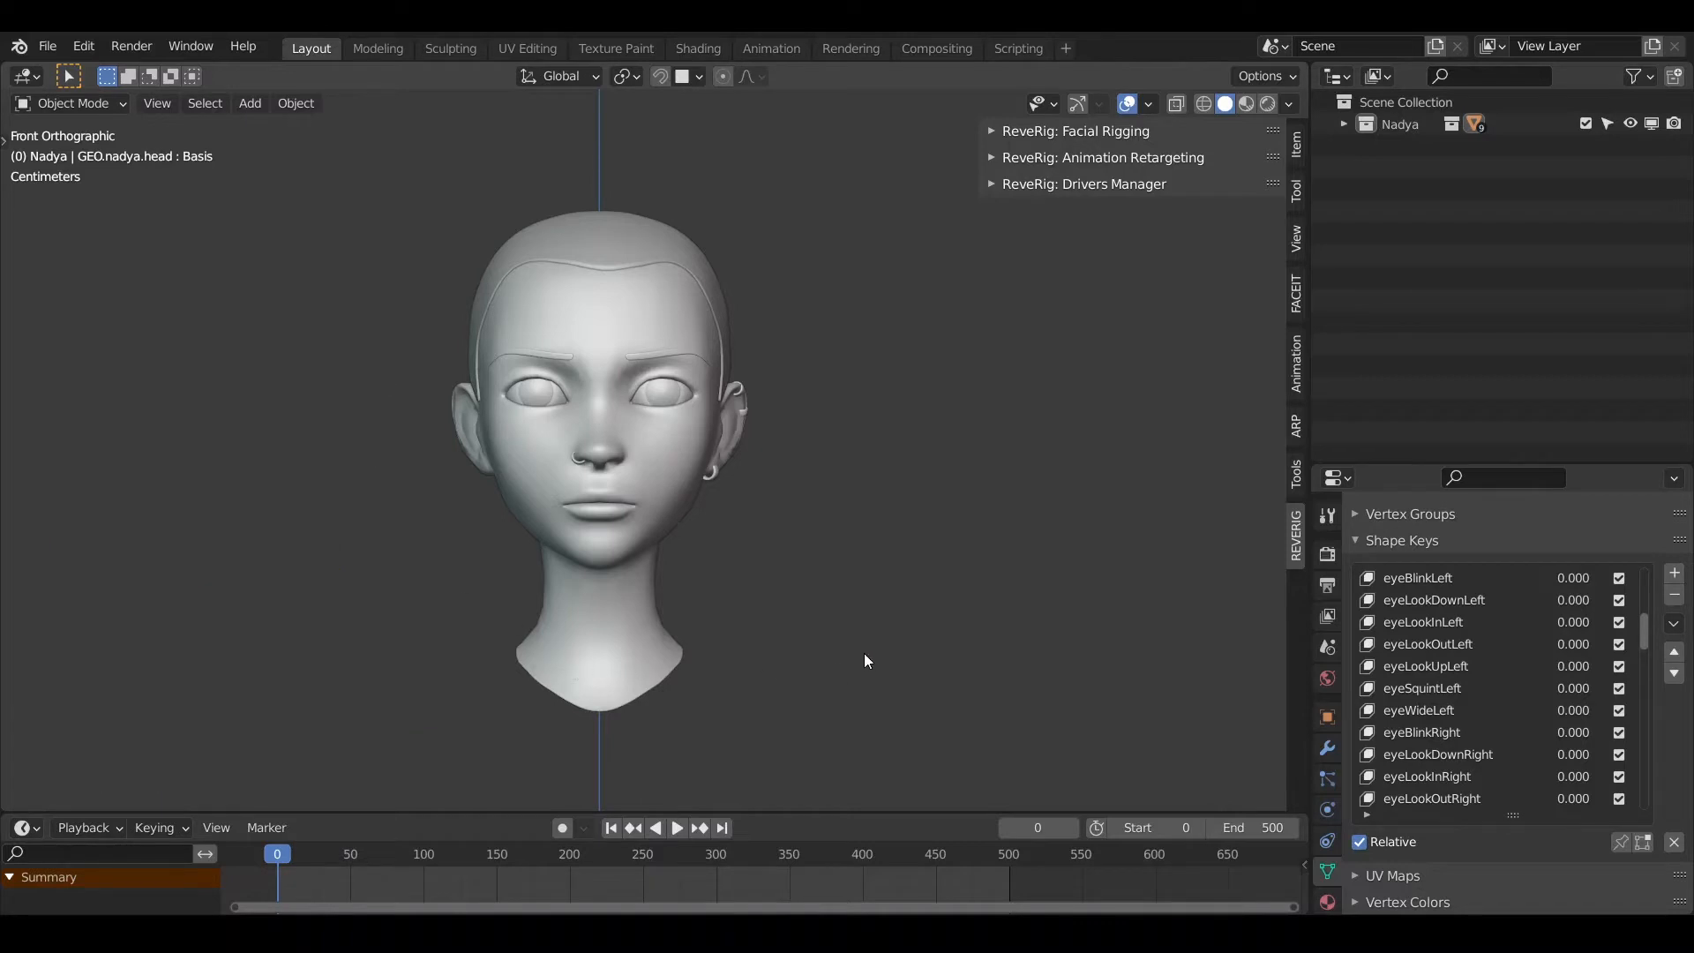
{"action": "mouse_move", "coordinate": [865, 648]}
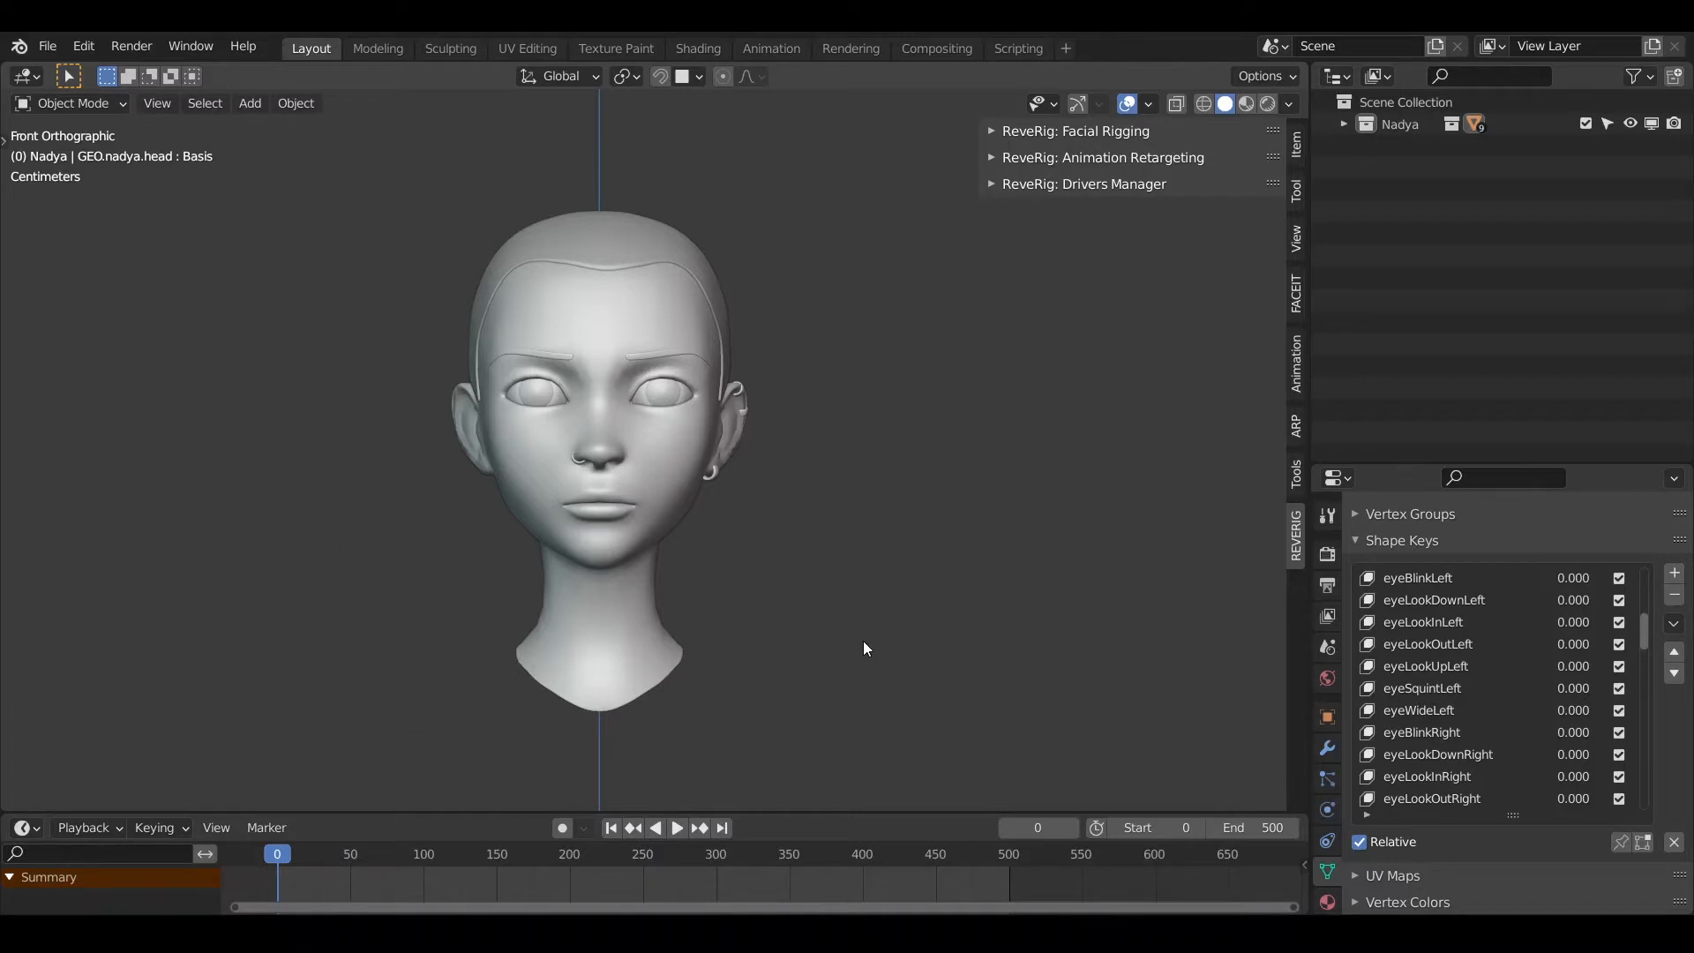
{"action": "mouse_move", "coordinate": [861, 655]}
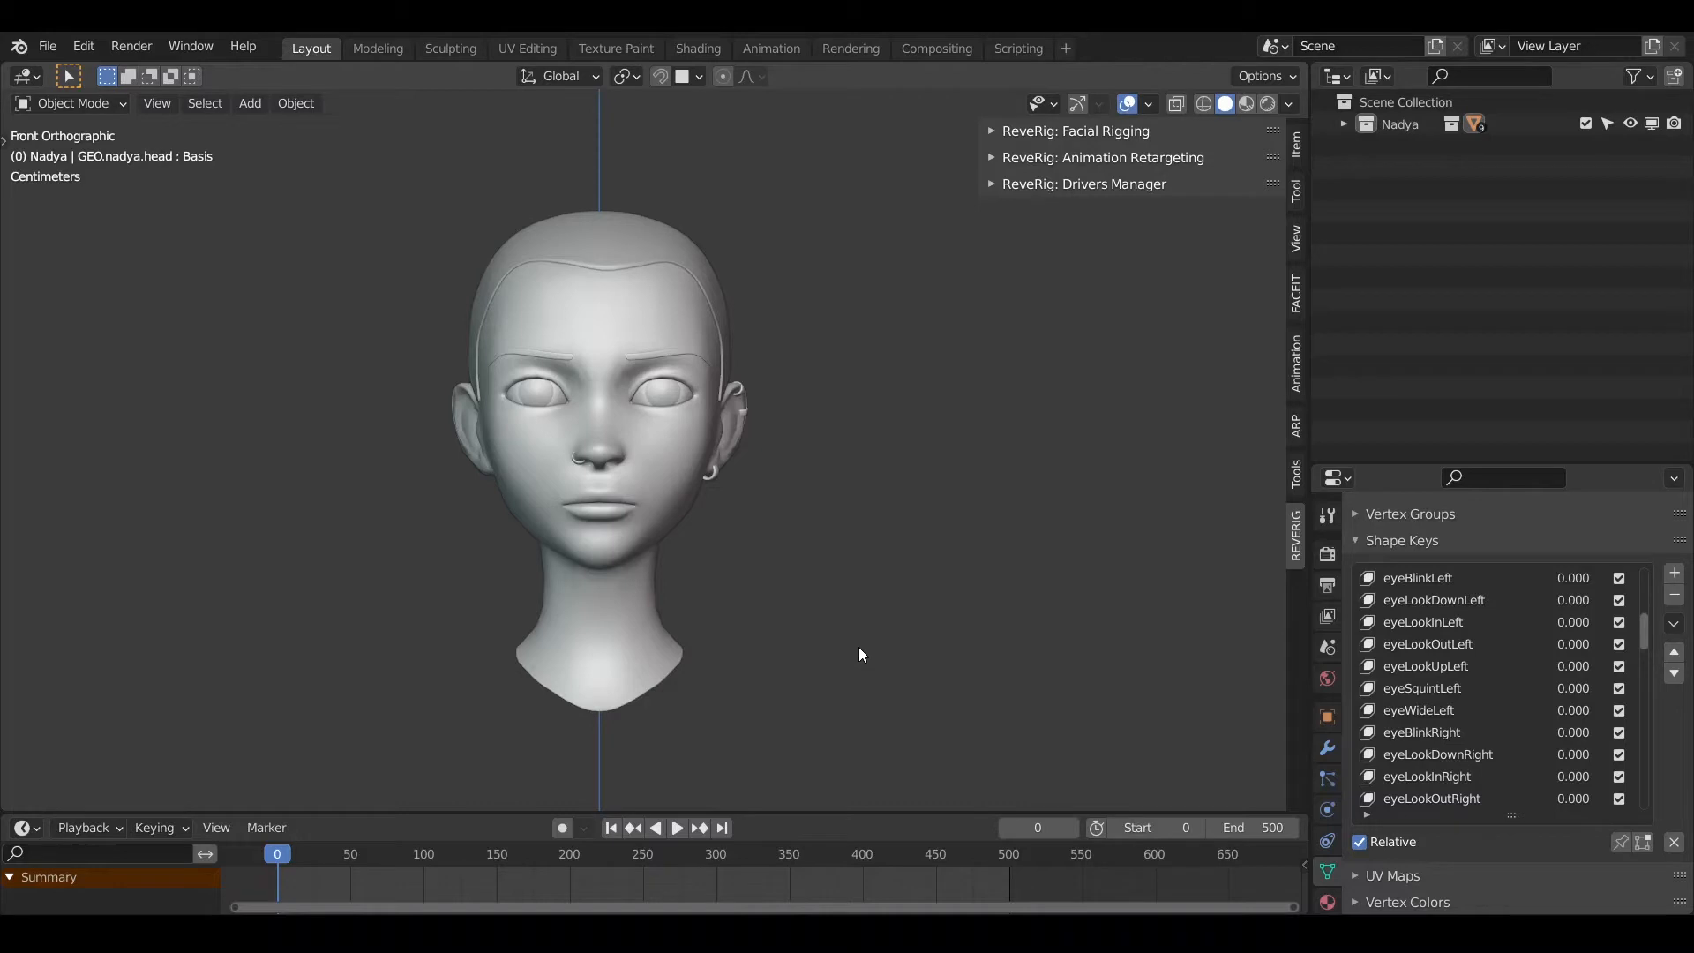
{"action": "mouse_move", "coordinate": [857, 652]}
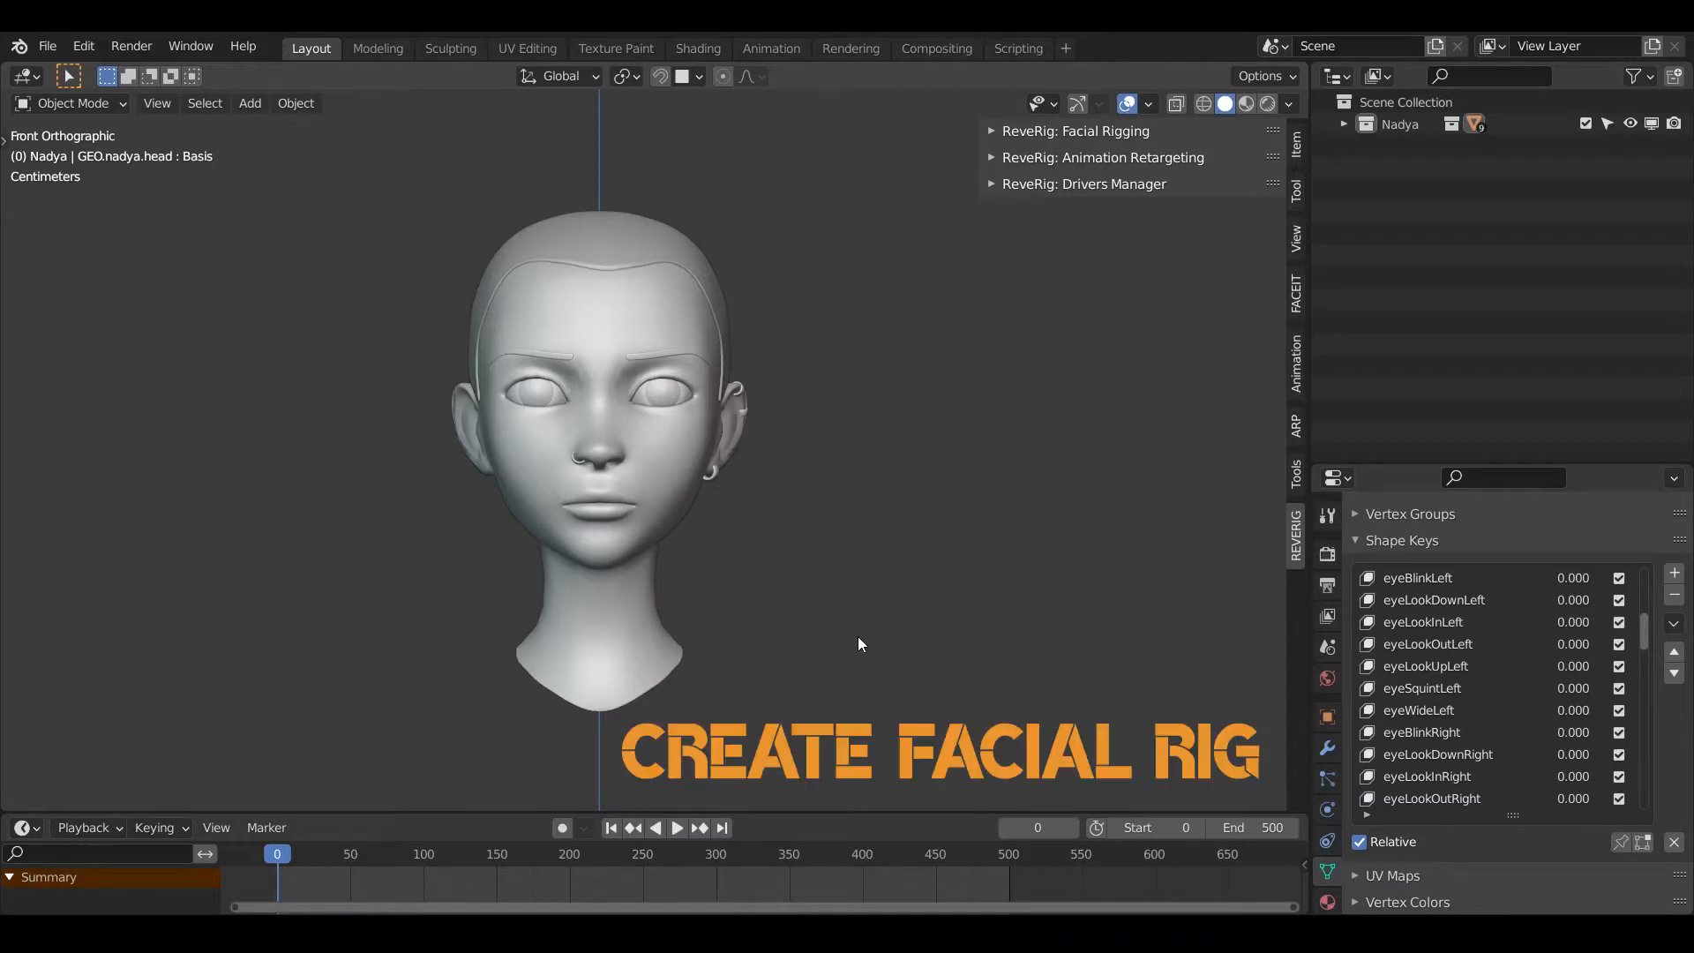
{"action": "mouse_move", "coordinate": [893, 334]}
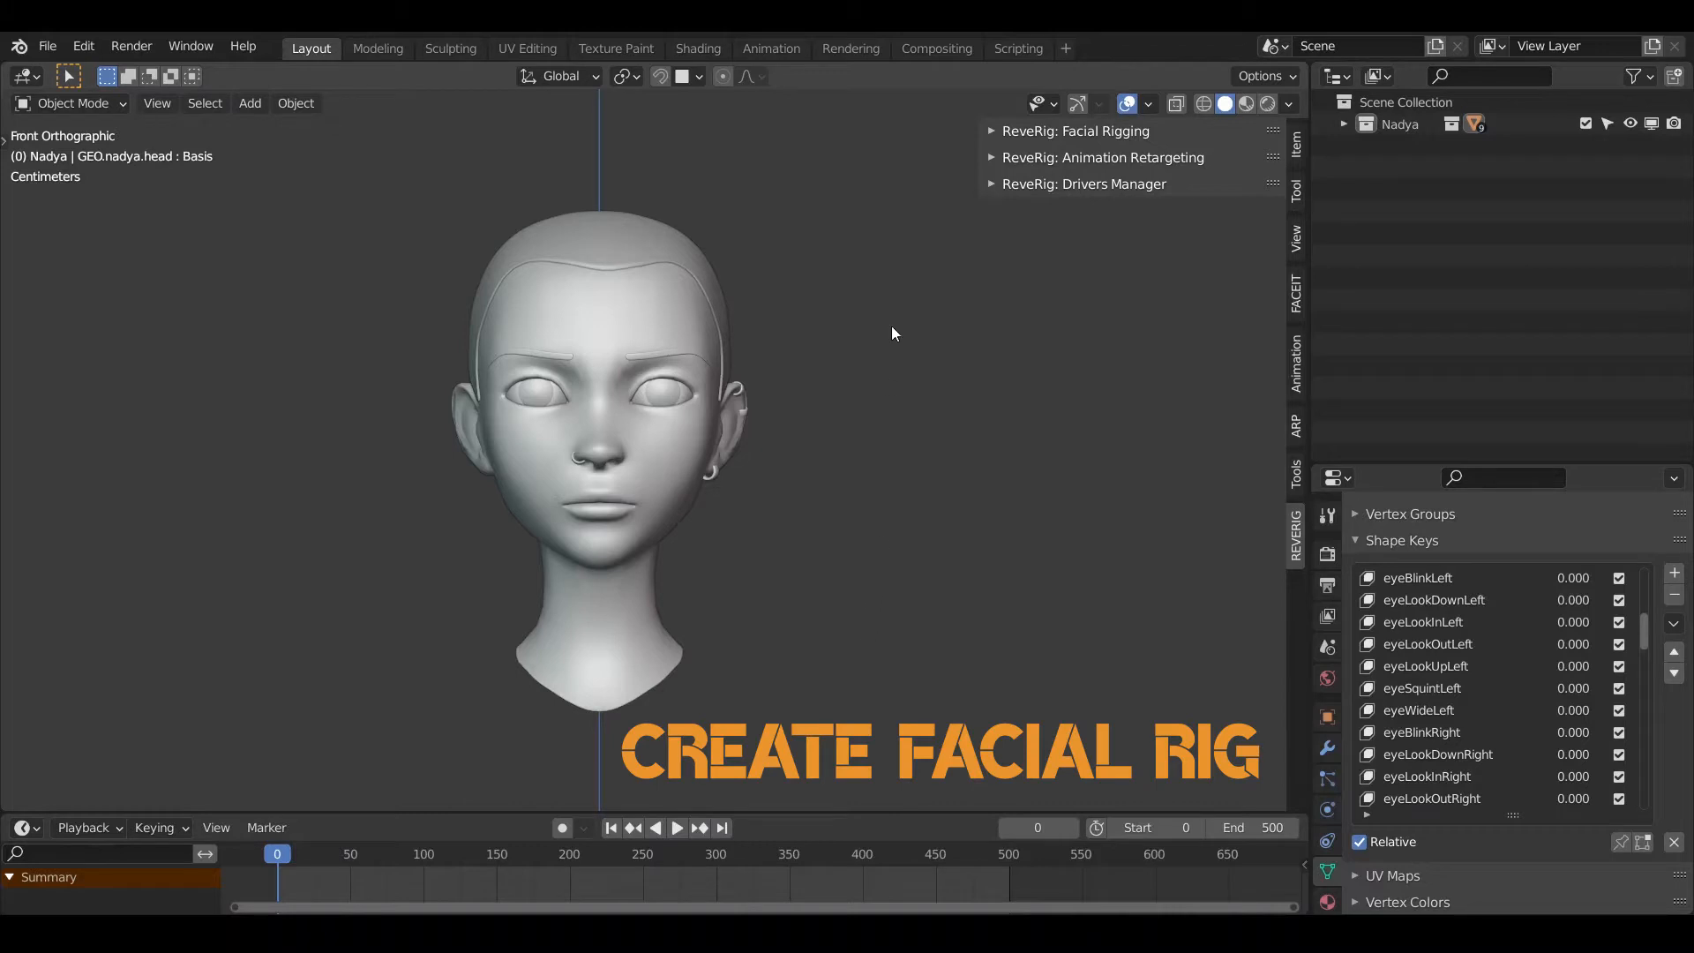
Step: Create the ReveRig facial rig armature, place its control board beside the head, and attempt creating shape-key drivers
{"action": "left_click", "coordinate": [990, 131]}
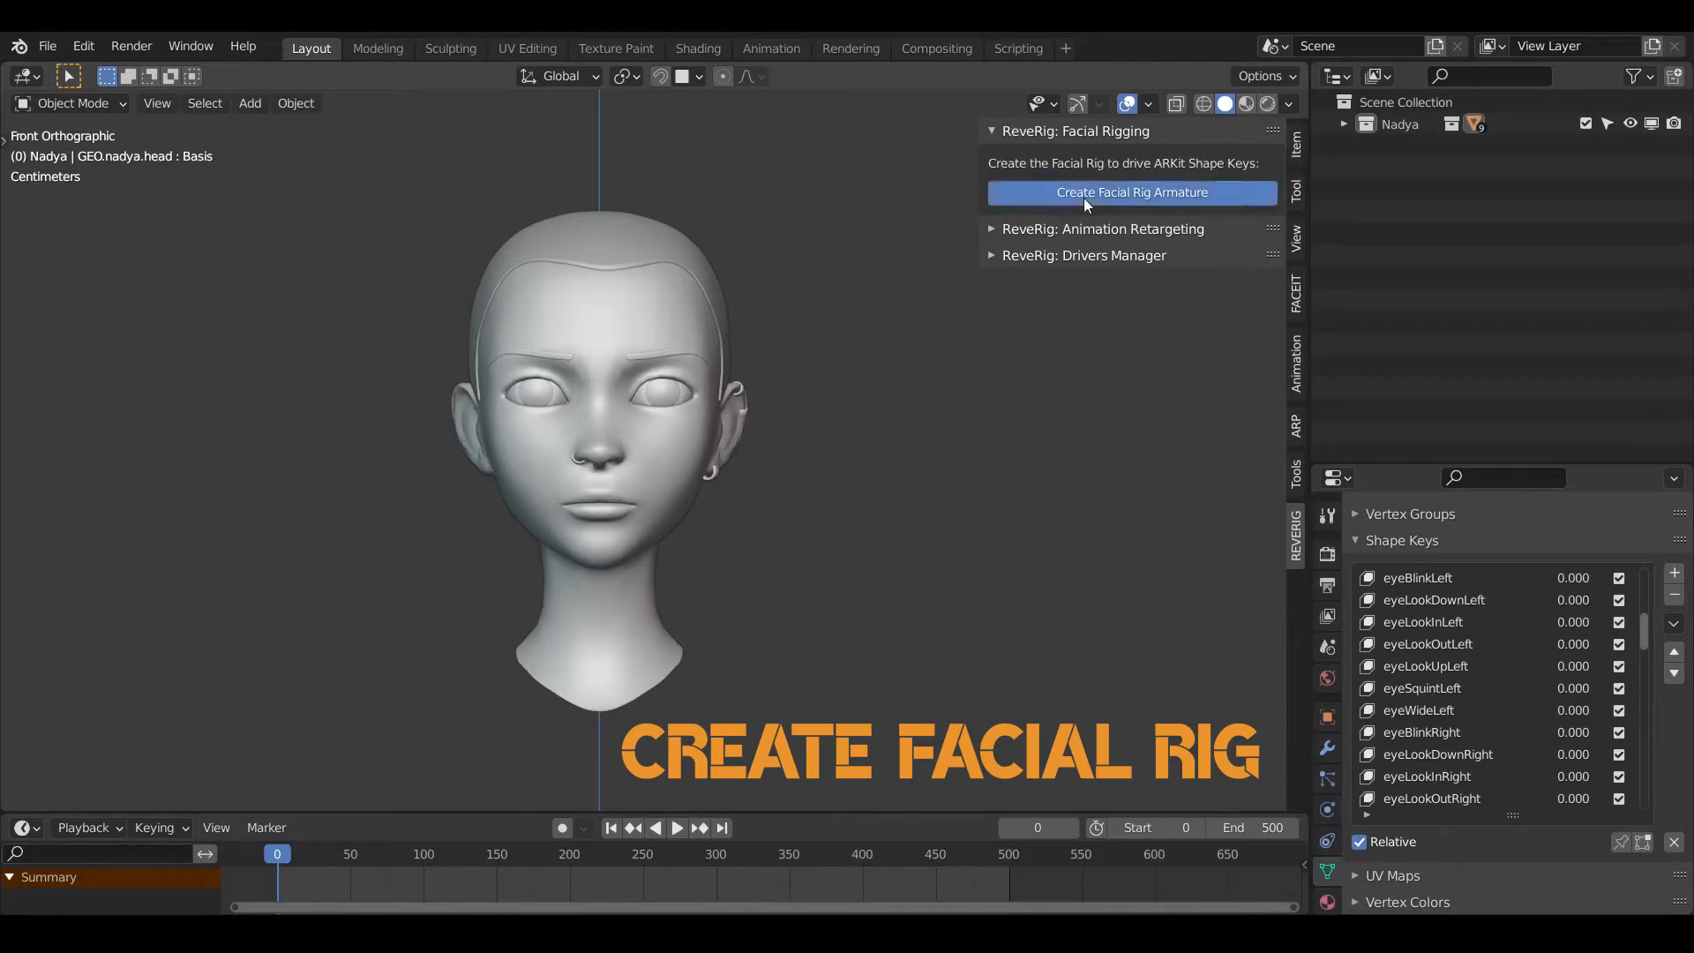
{"action": "left_click", "coordinate": [1131, 192]}
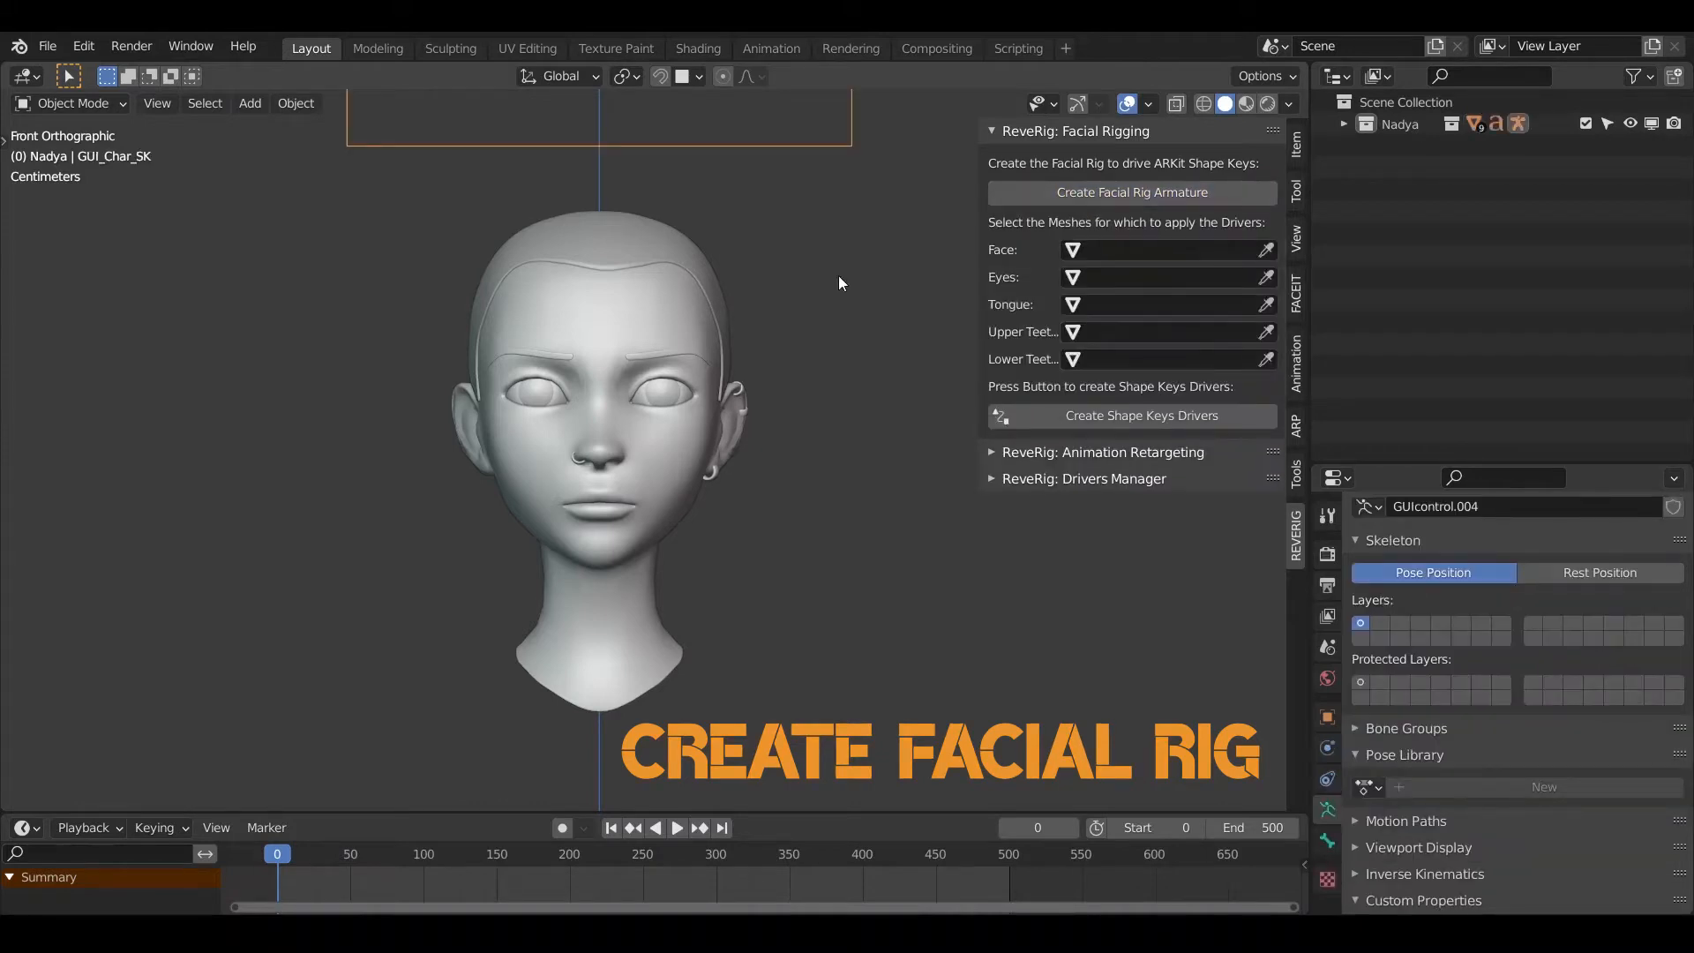
{"action": "left_click", "coordinate": [1129, 192]}
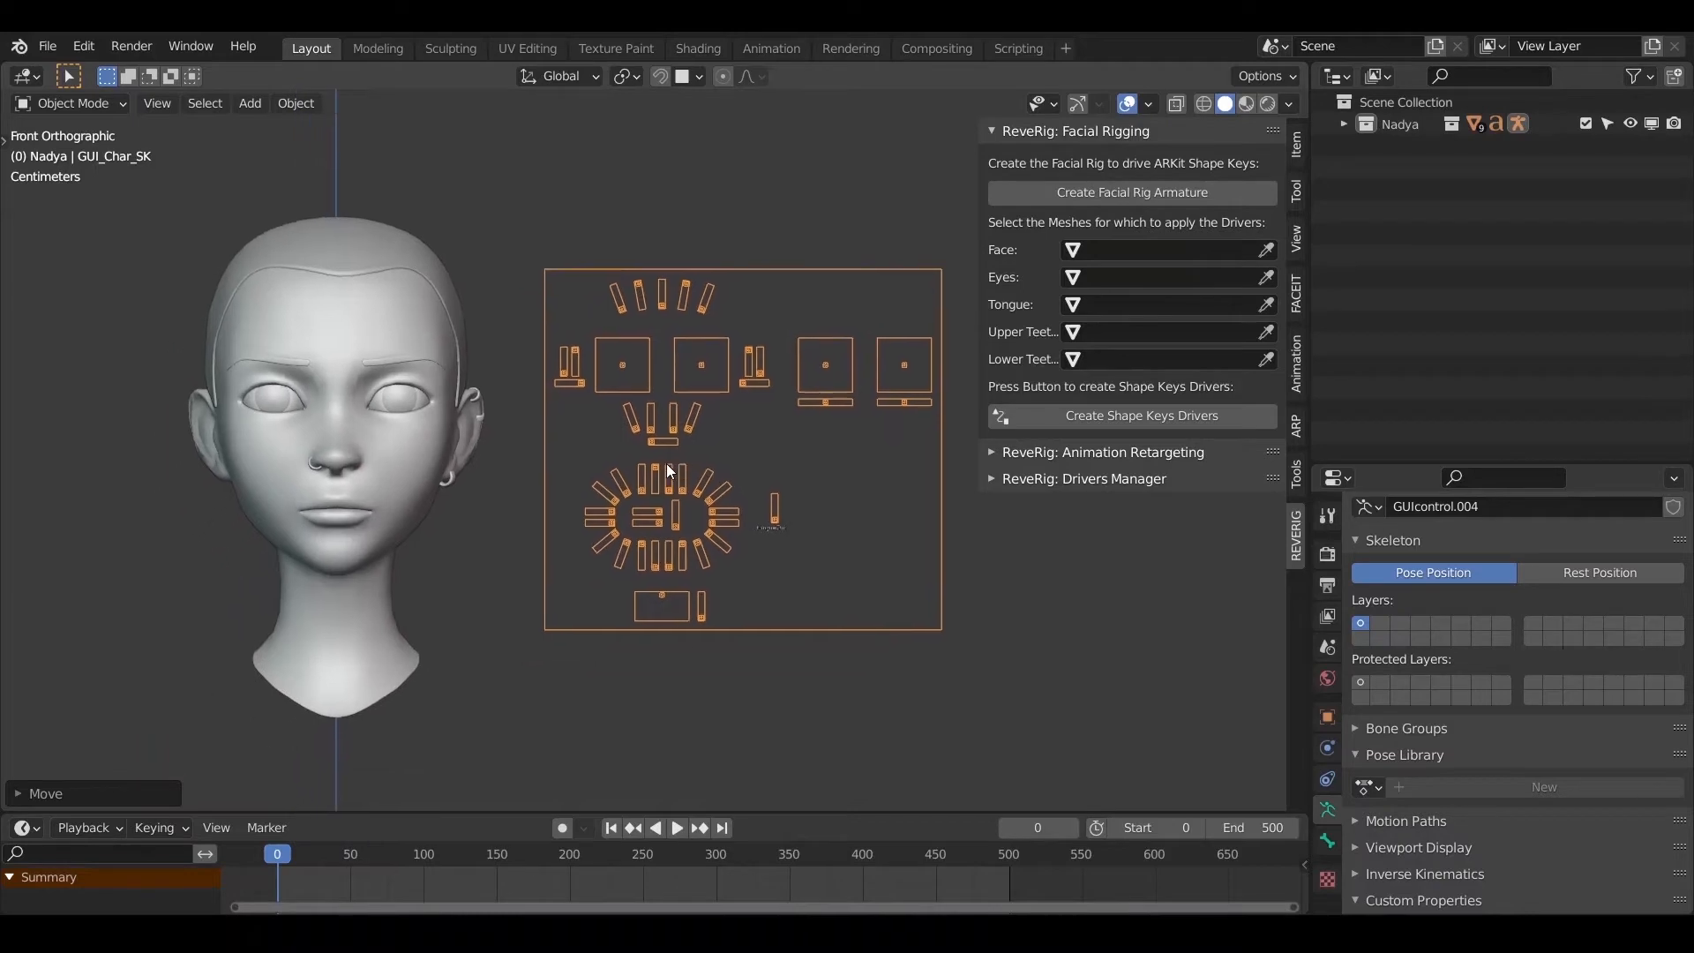
{"action": "left_click", "coordinate": [1129, 414]}
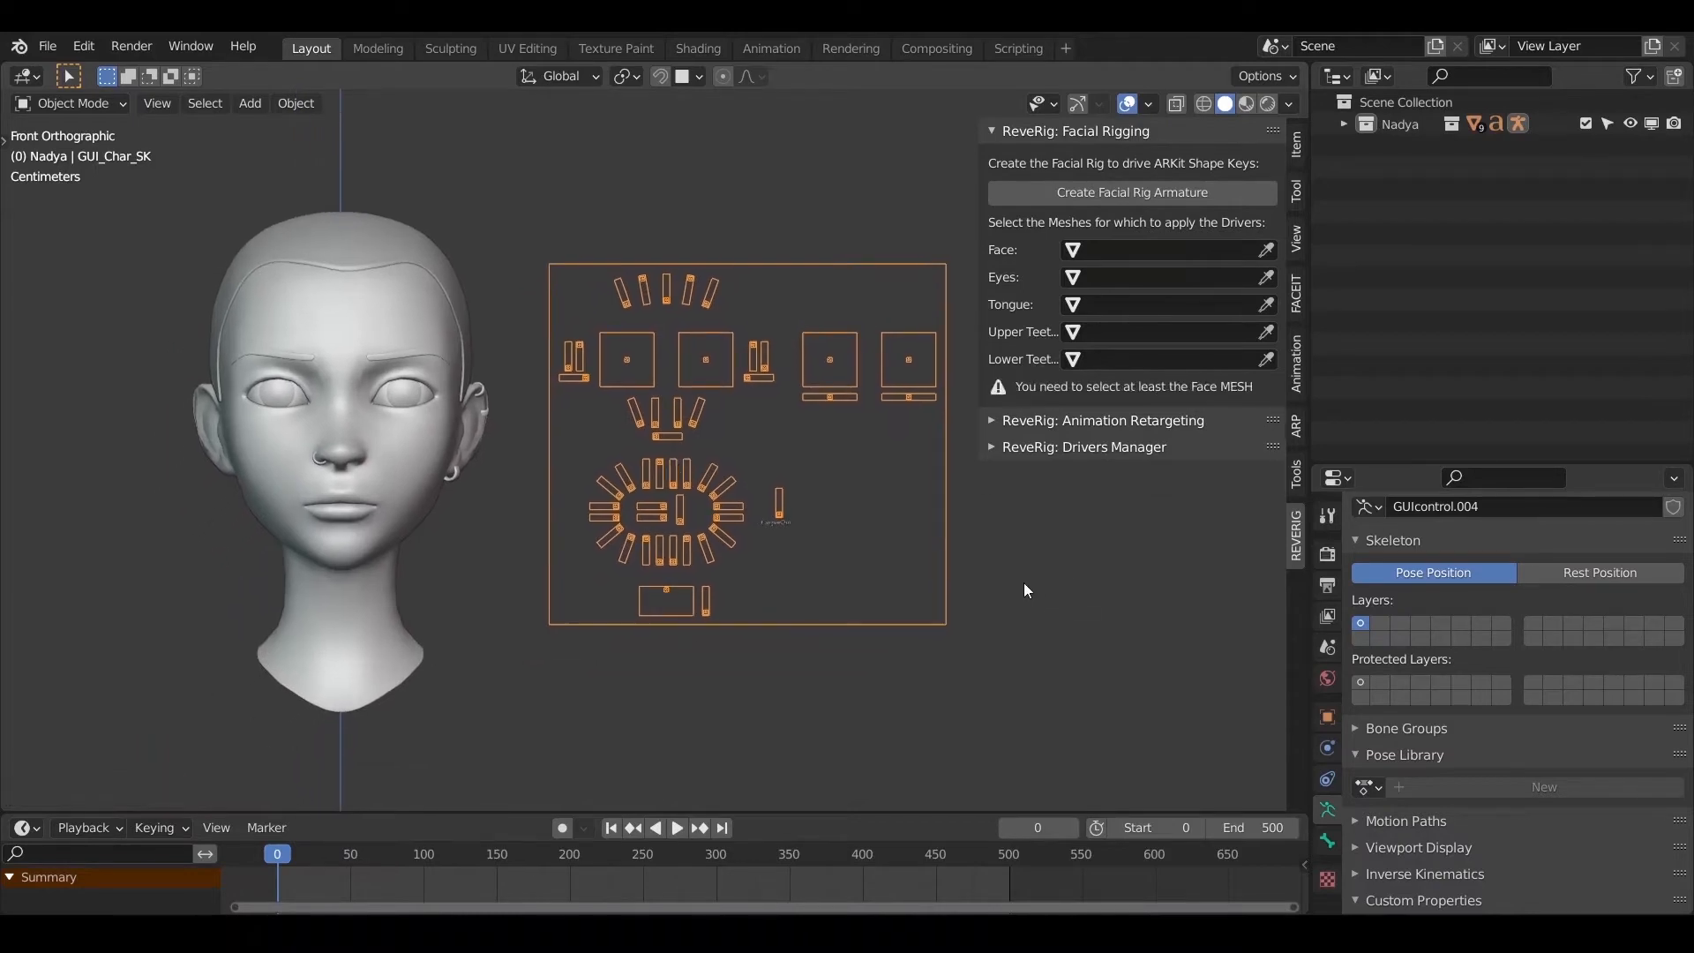
{"action": "mouse_move", "coordinate": [1004, 577]}
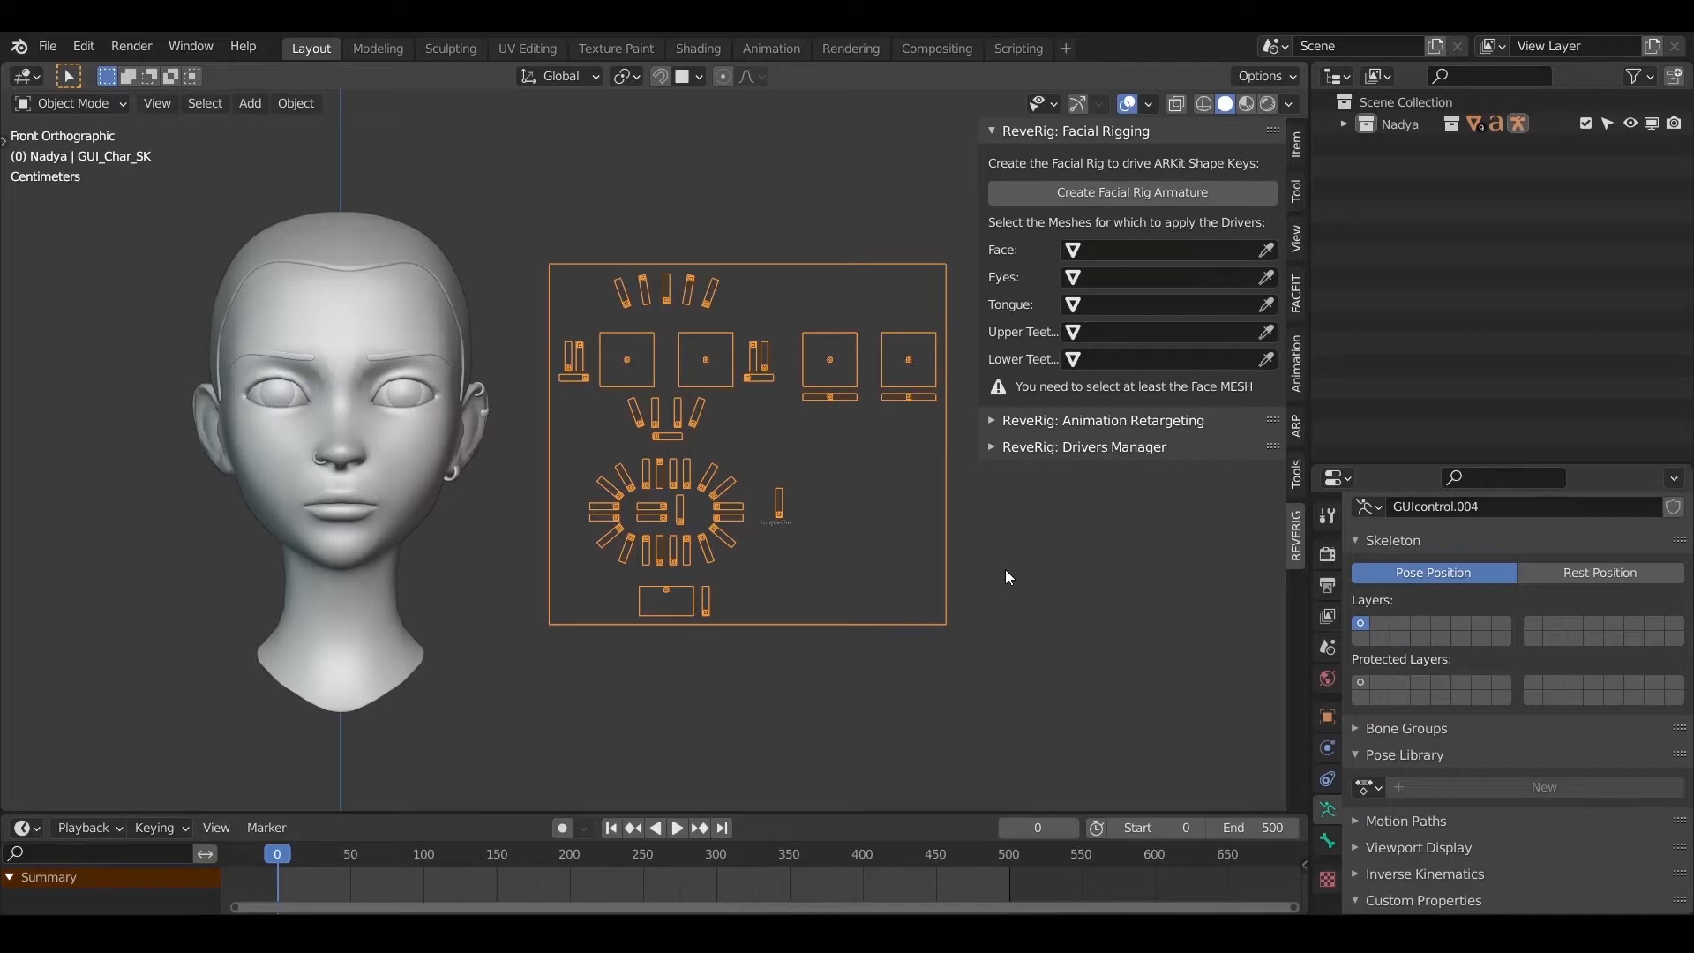
{"action": "mouse_move", "coordinate": [897, 531]}
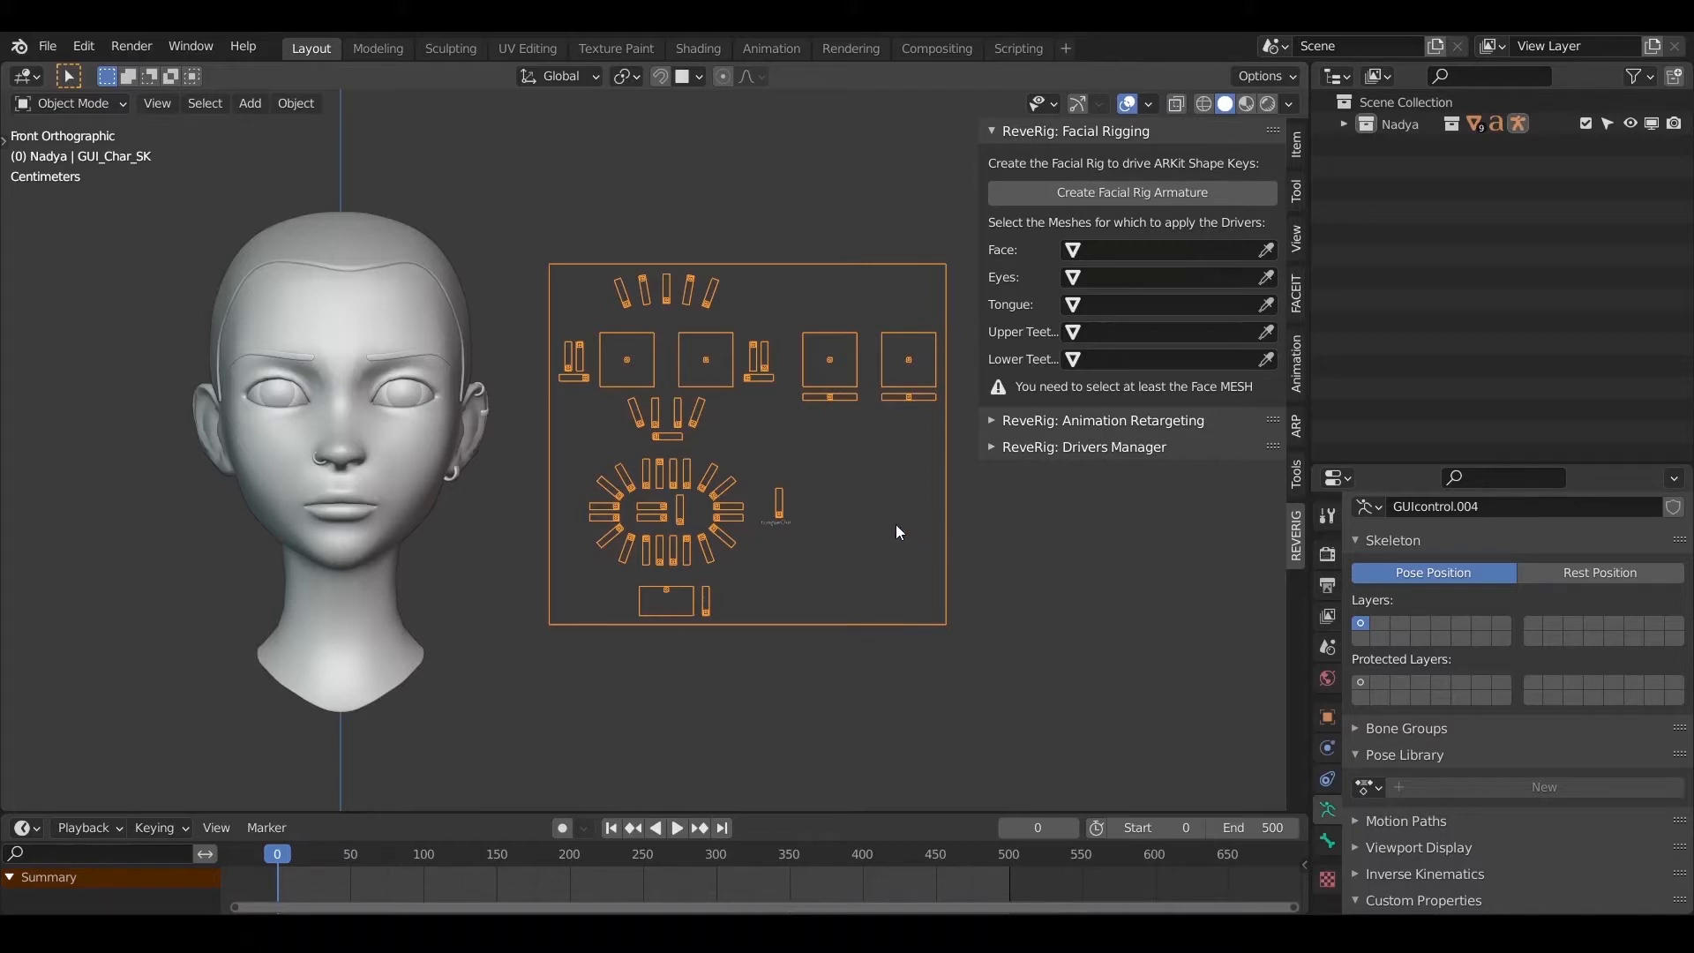
{"action": "mouse_move", "coordinate": [686, 452]}
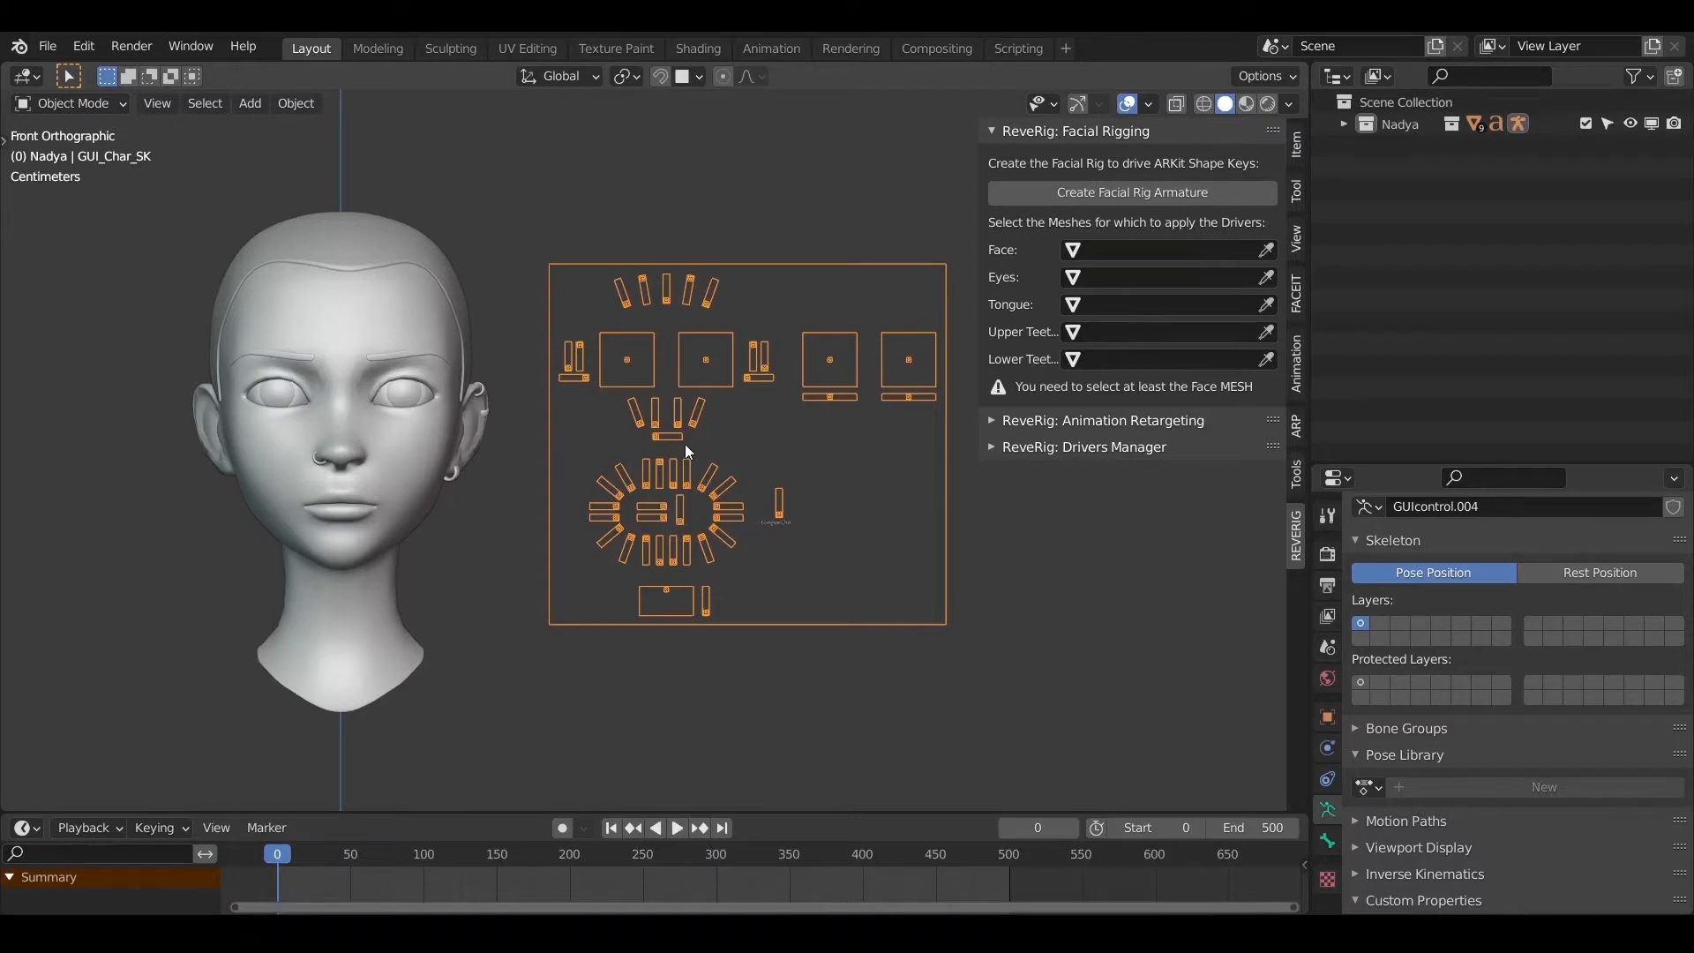
{"action": "mouse_move", "coordinate": [709, 488]}
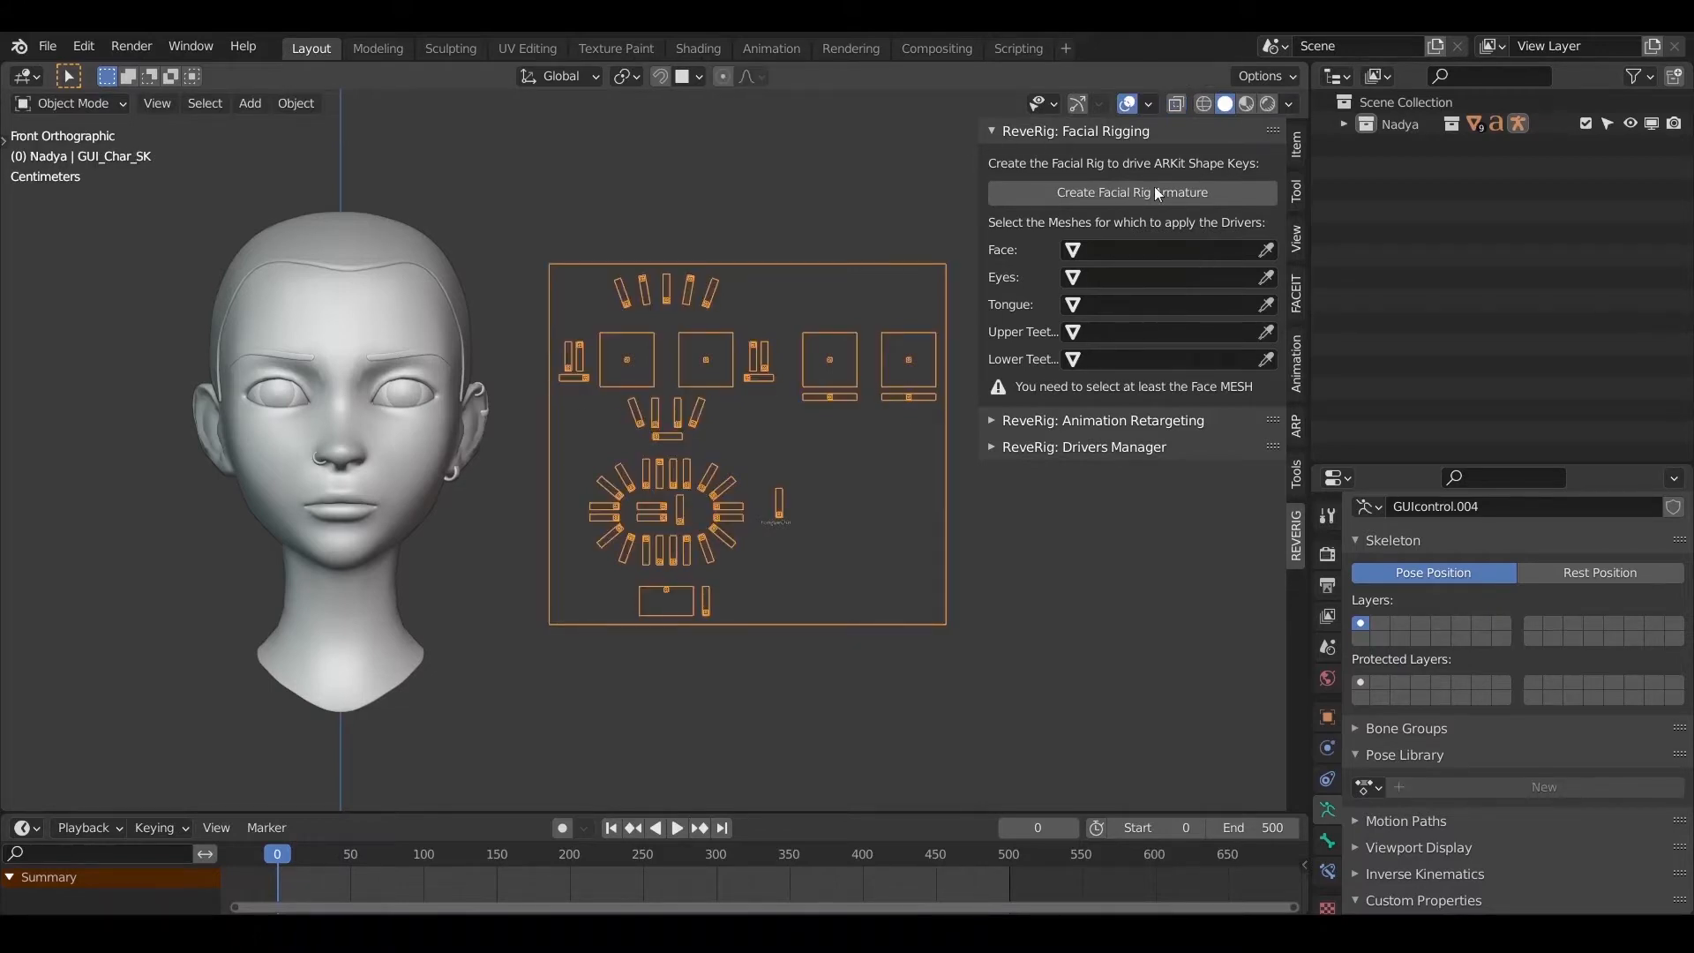
{"action": "mouse_move", "coordinate": [1237, 402]}
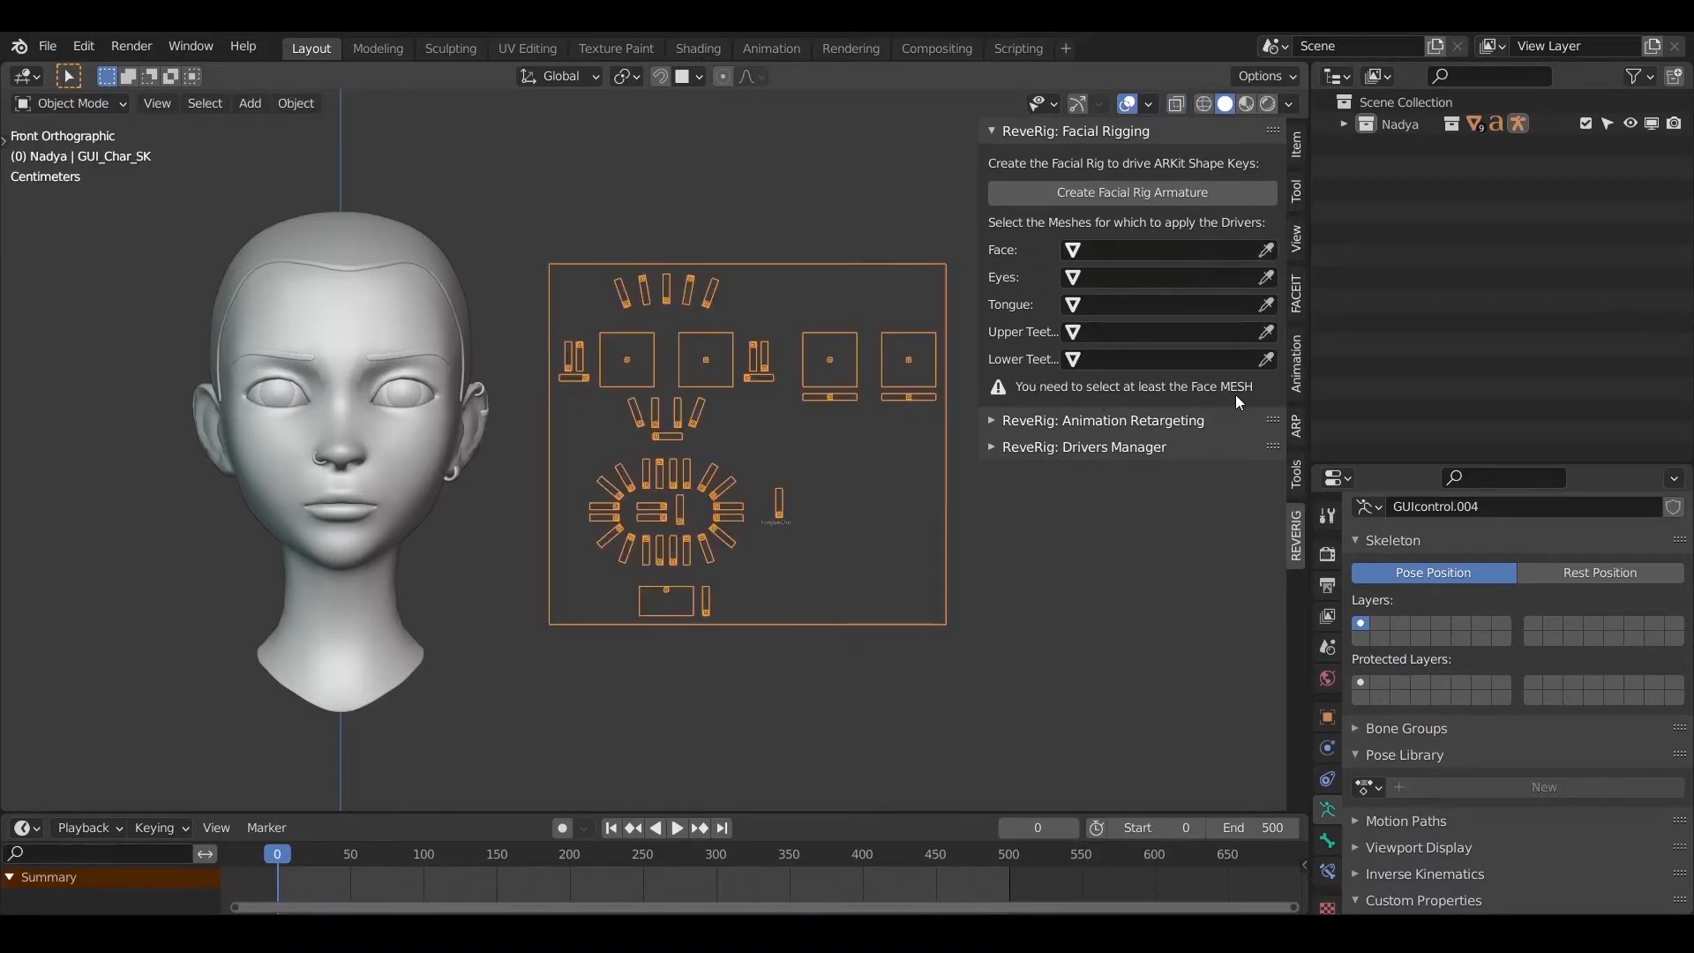
{"action": "mouse_move", "coordinate": [1240, 295]}
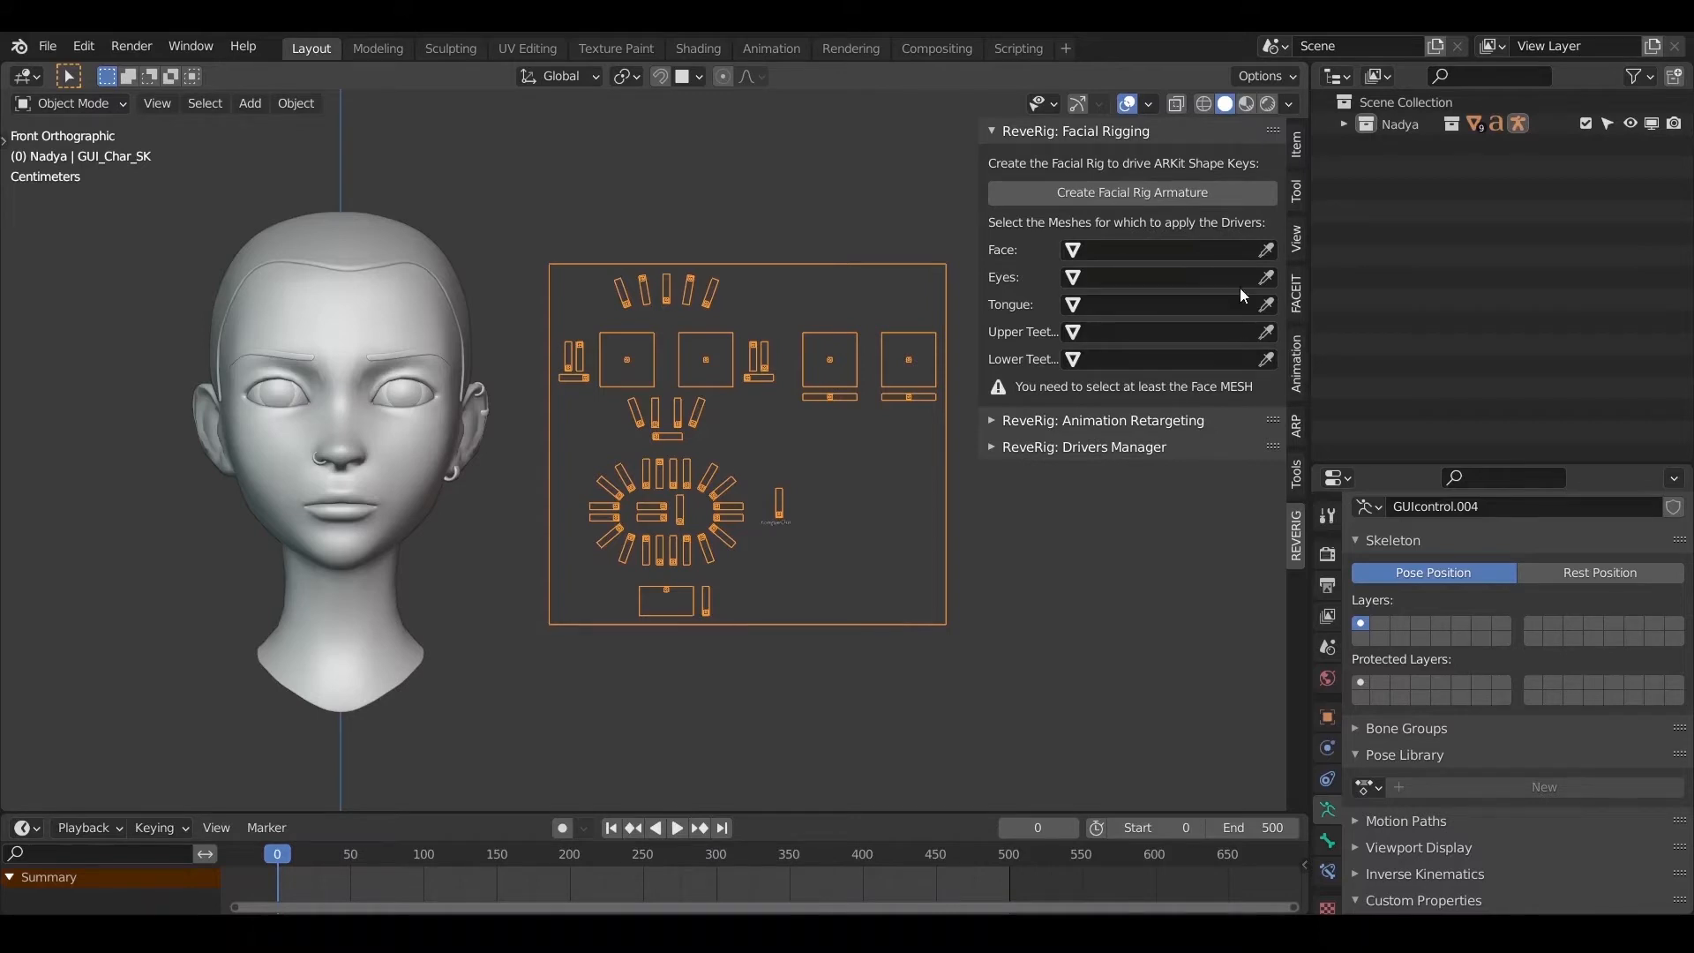
{"action": "mouse_move", "coordinate": [328, 317]}
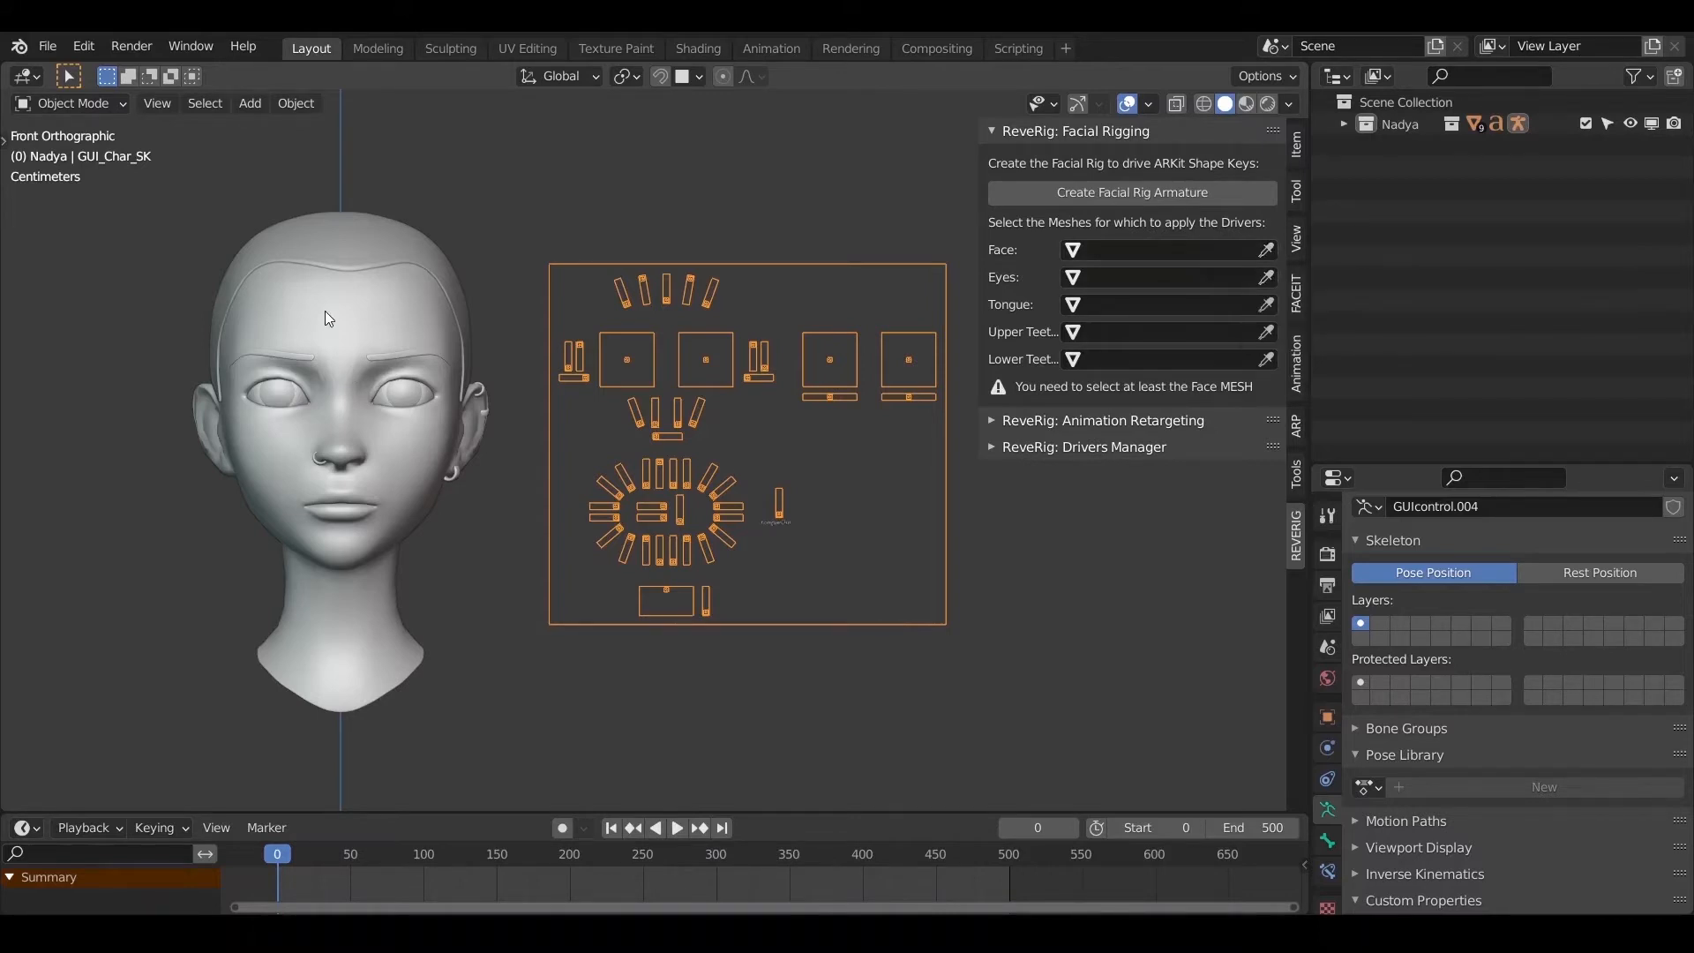
Step: Expand the Nadya collection in the Outliner to show Nadya Geo, Nadya Body and the rig
{"action": "left_click", "coordinate": [260, 401]}
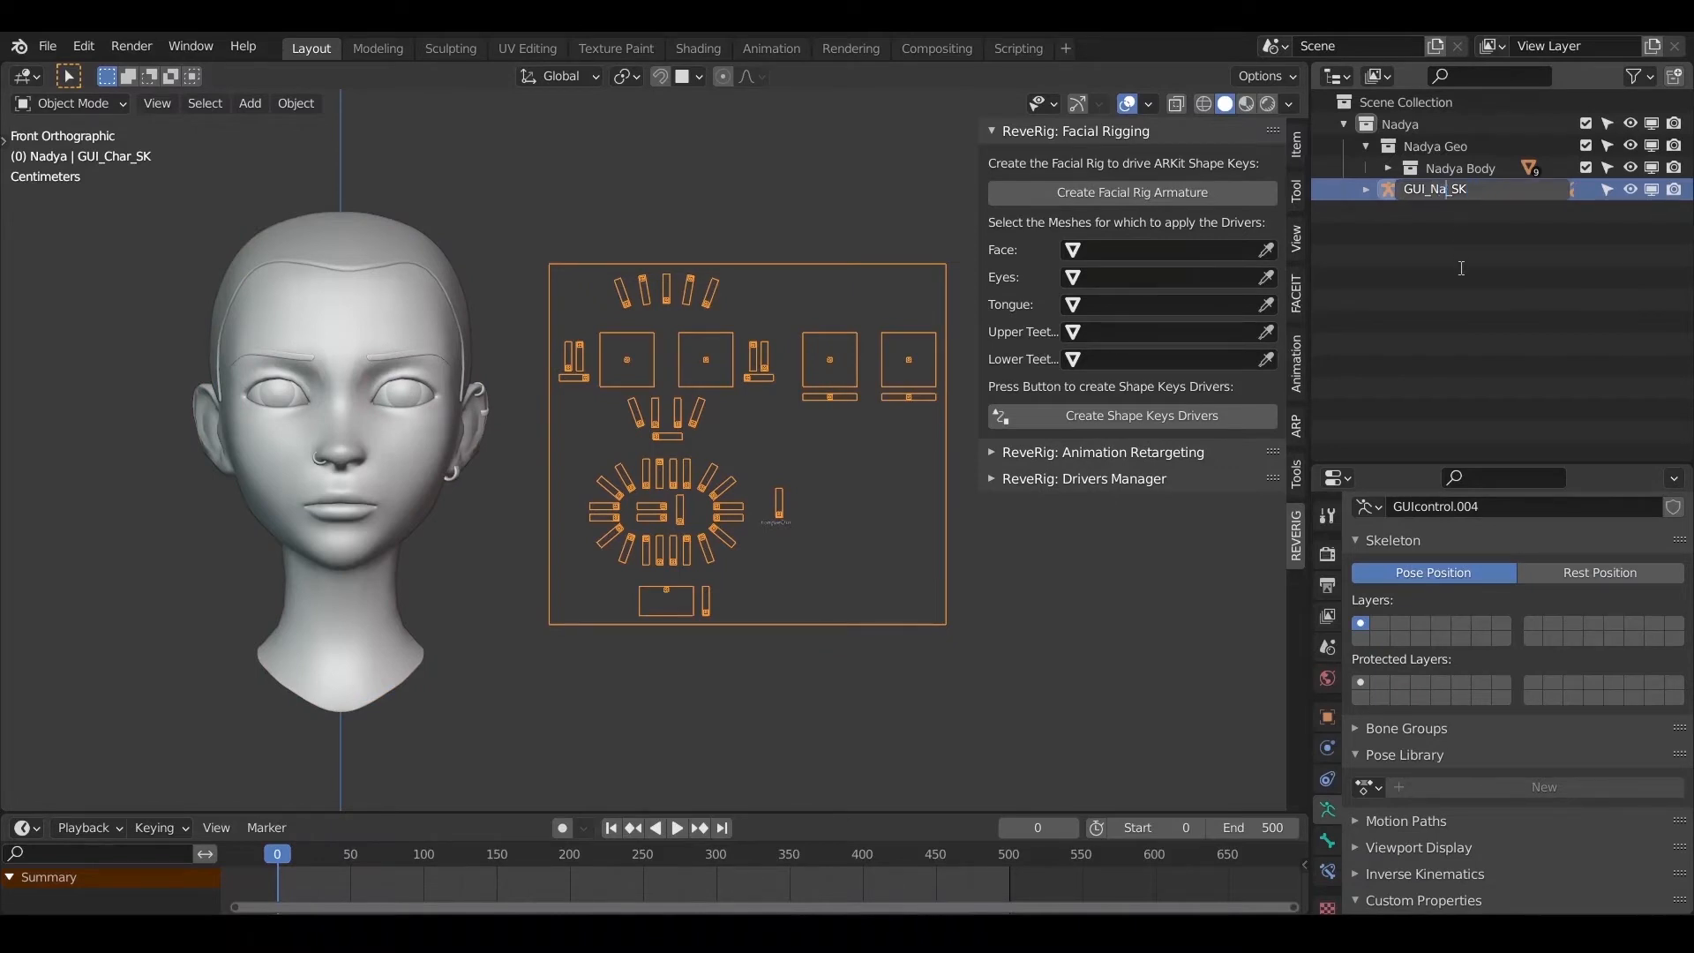
Step: Create the shape-key drivers linking the GUI_Nadya_SK controls to the head's and eyes' ARKit shape keys
{"action": "left_click", "coordinate": [1131, 415]}
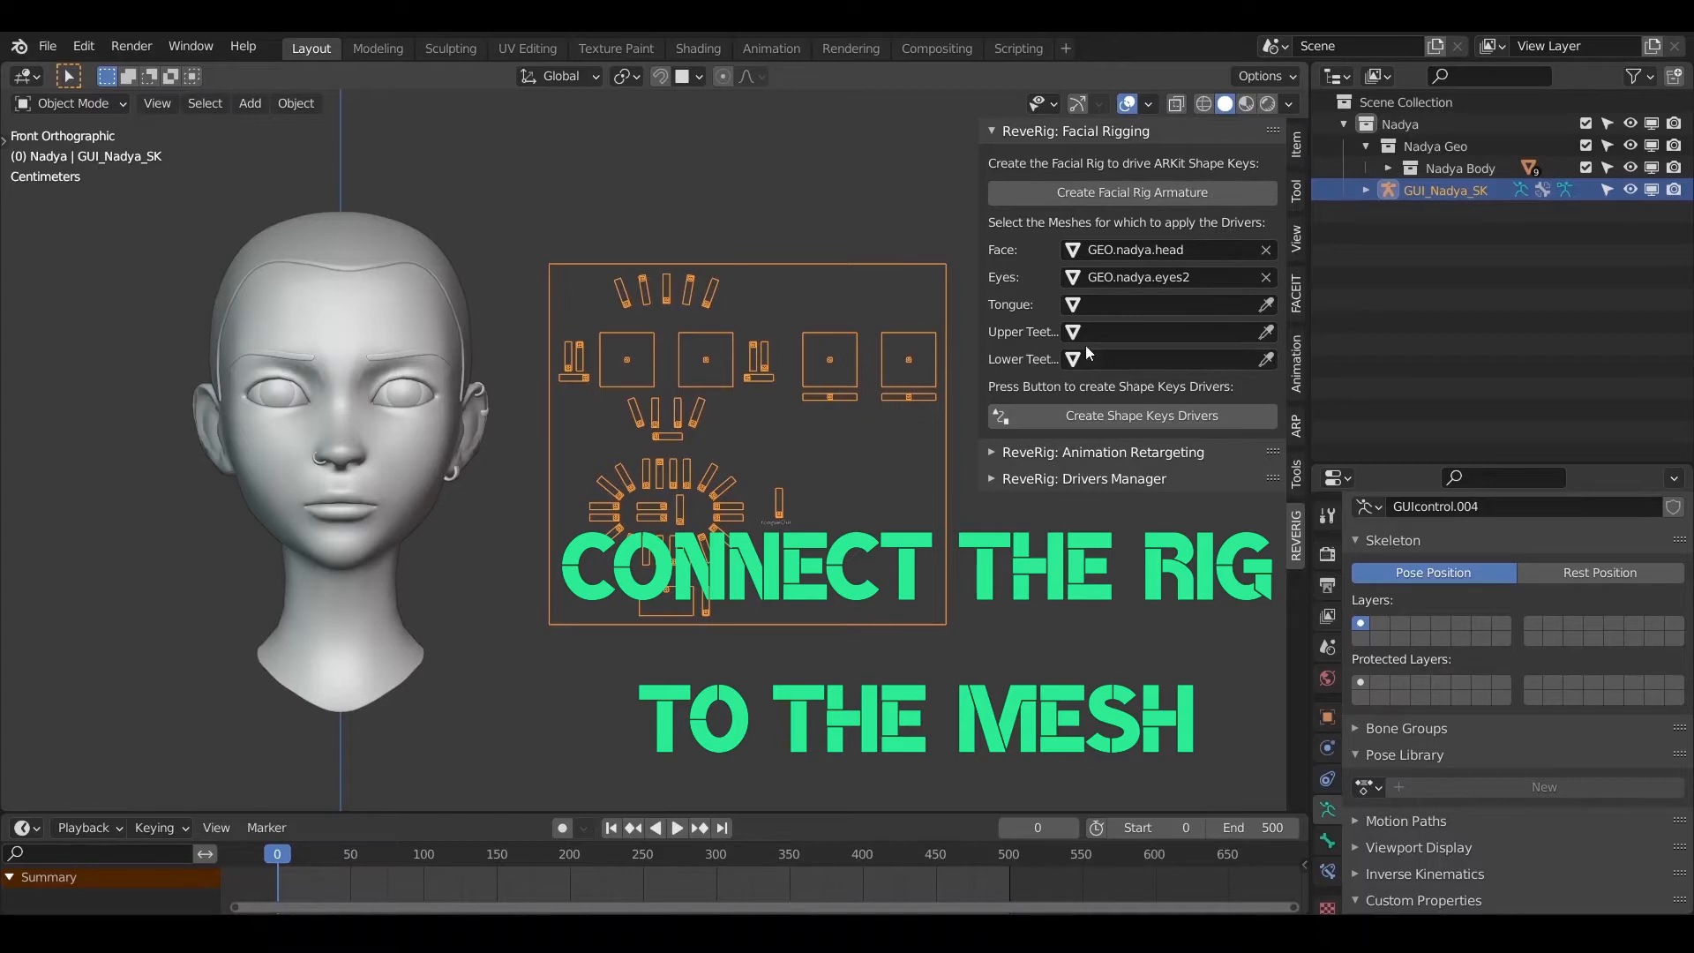
{"action": "mouse_move", "coordinate": [1137, 422]}
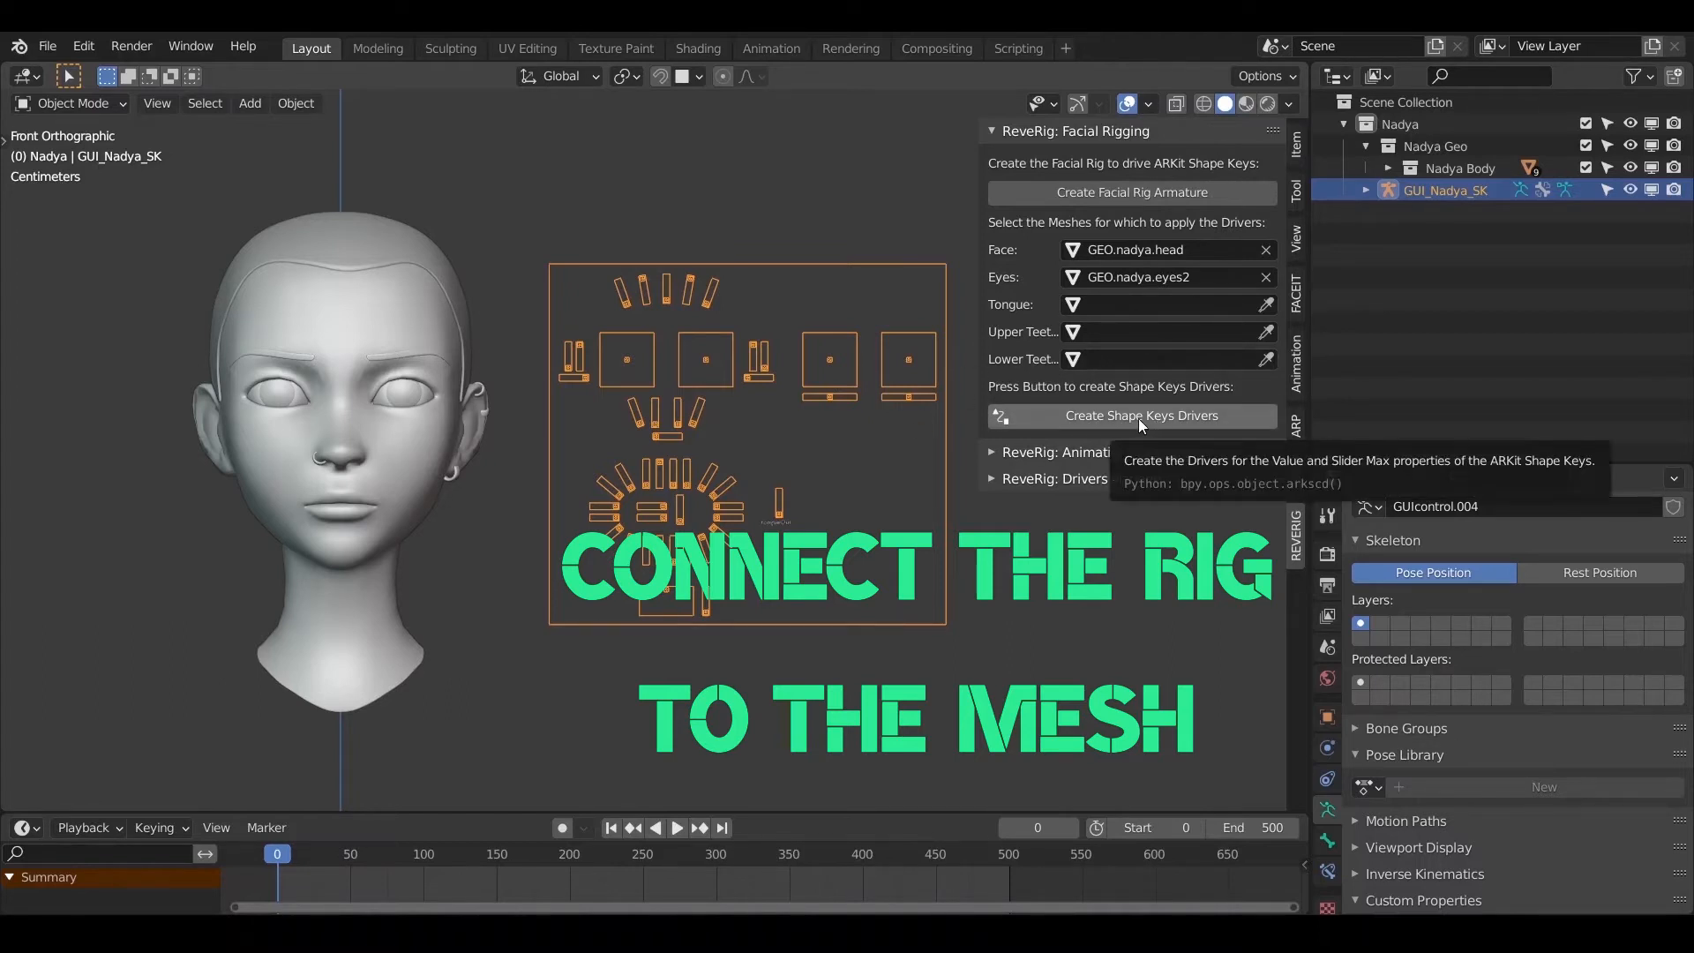
{"action": "left_click", "coordinate": [1132, 414]}
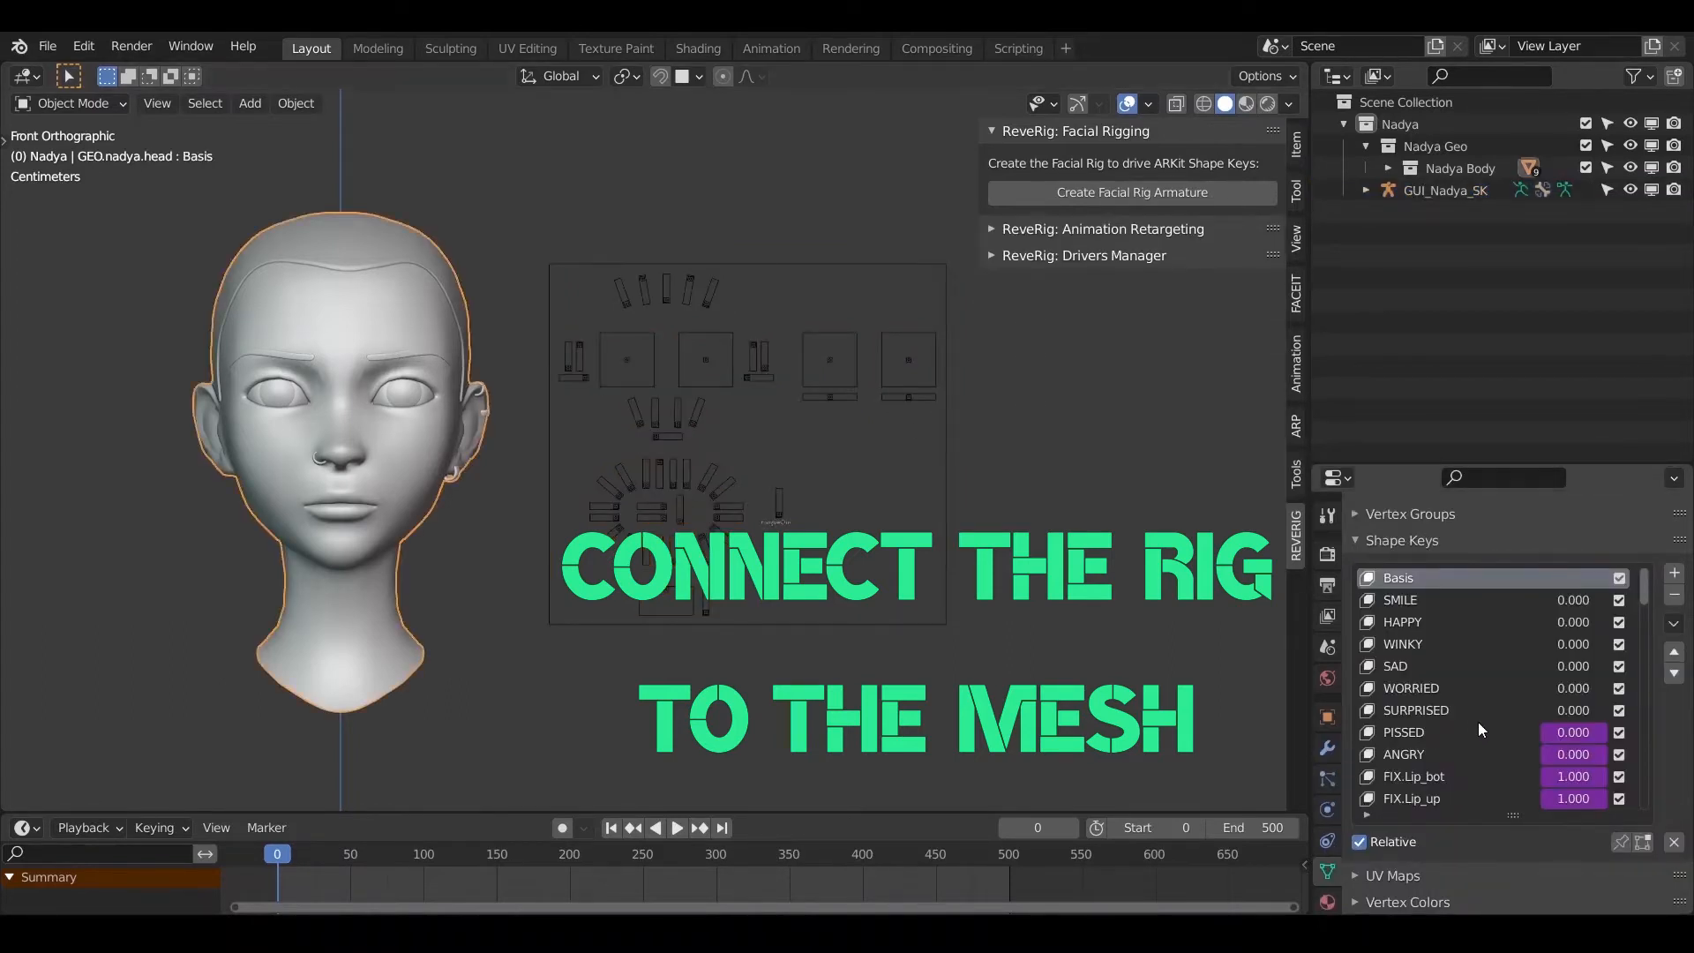
{"action": "scroll", "scroll_direction": "down", "scroll_amount": 3}
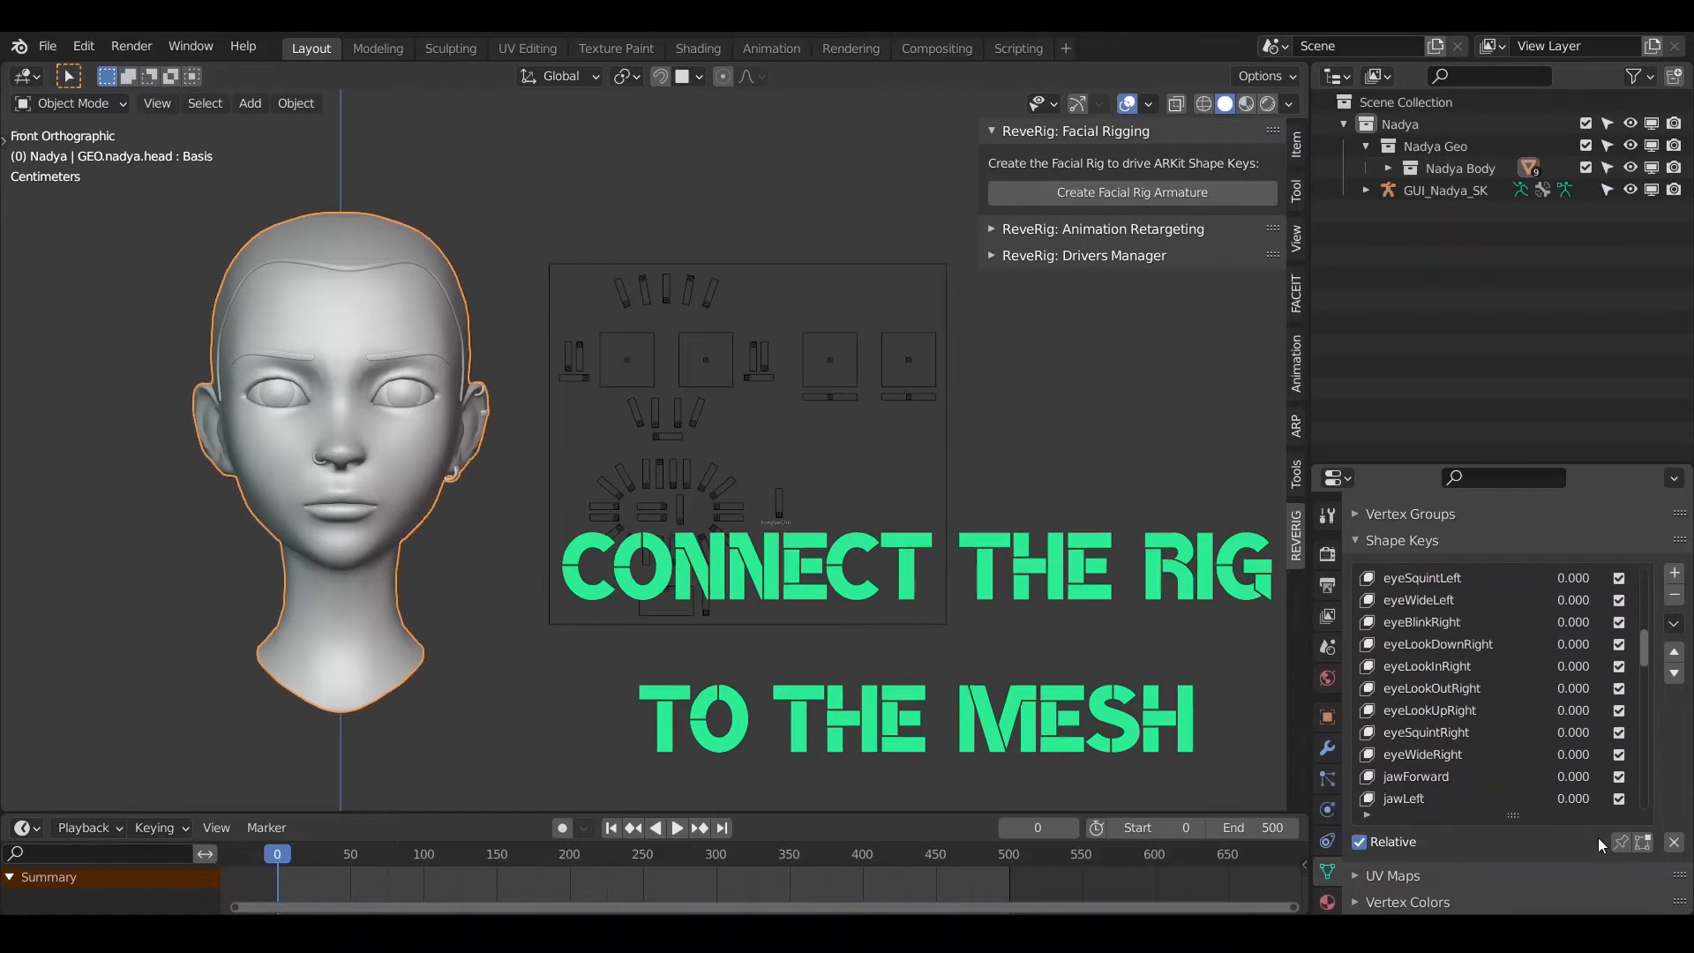
{"action": "mouse_move", "coordinate": [1546, 727]}
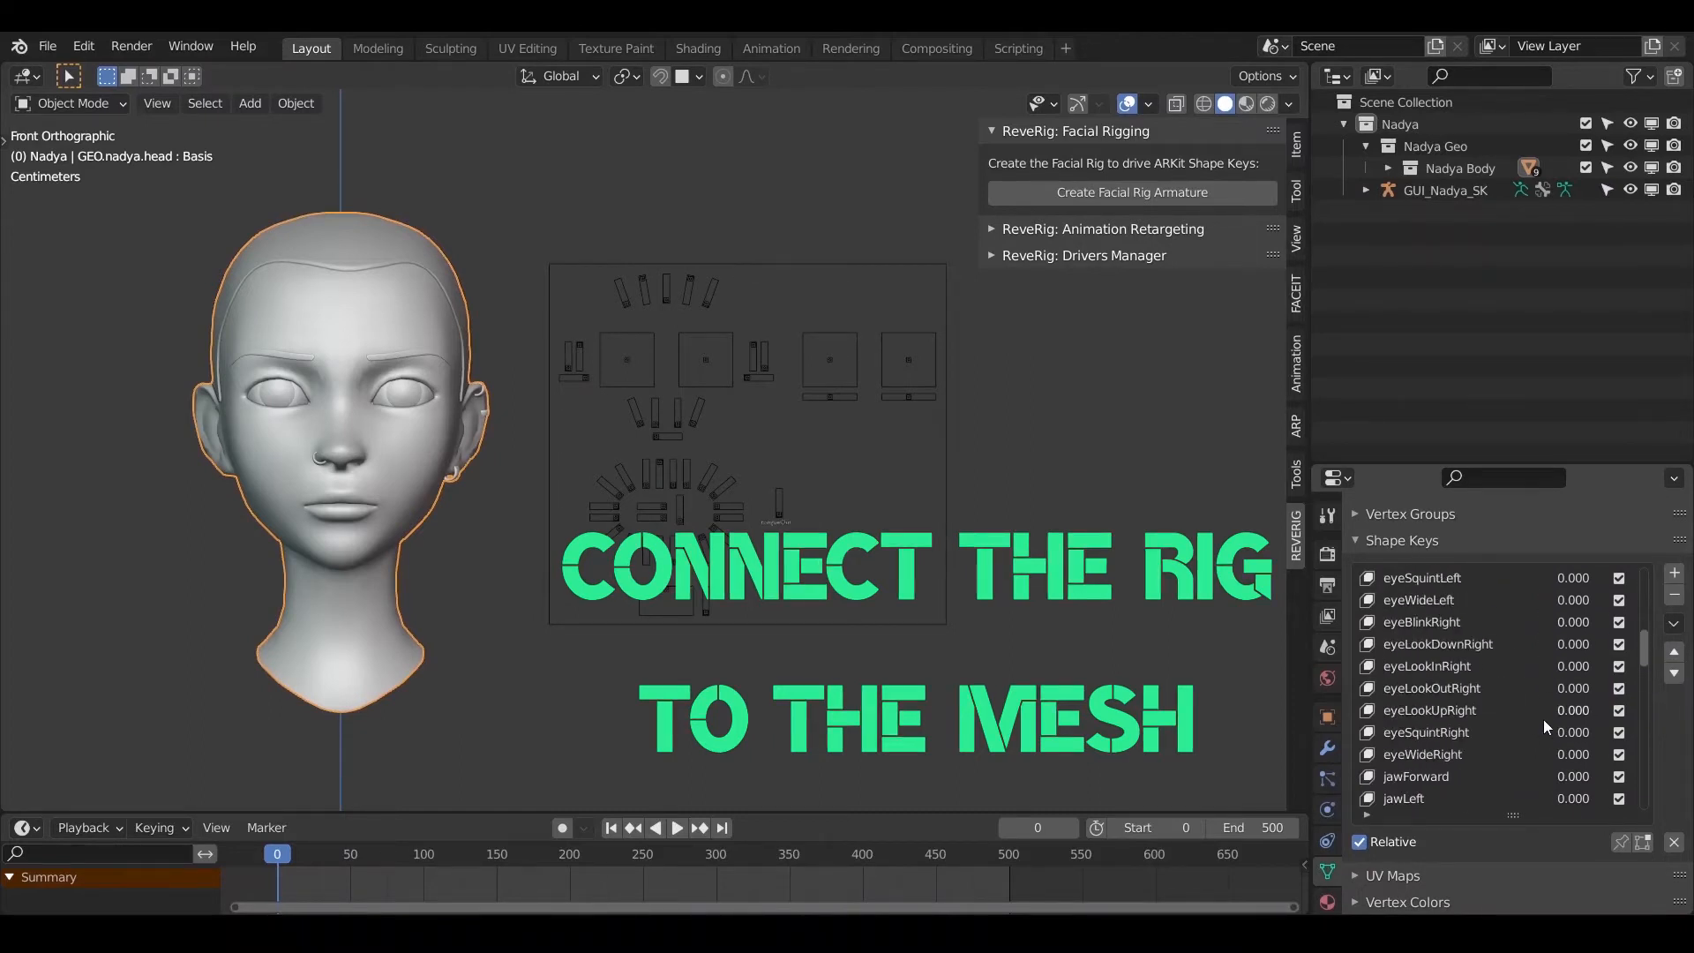
{"action": "scroll", "scroll_direction": "up", "scroll_amount": 3}
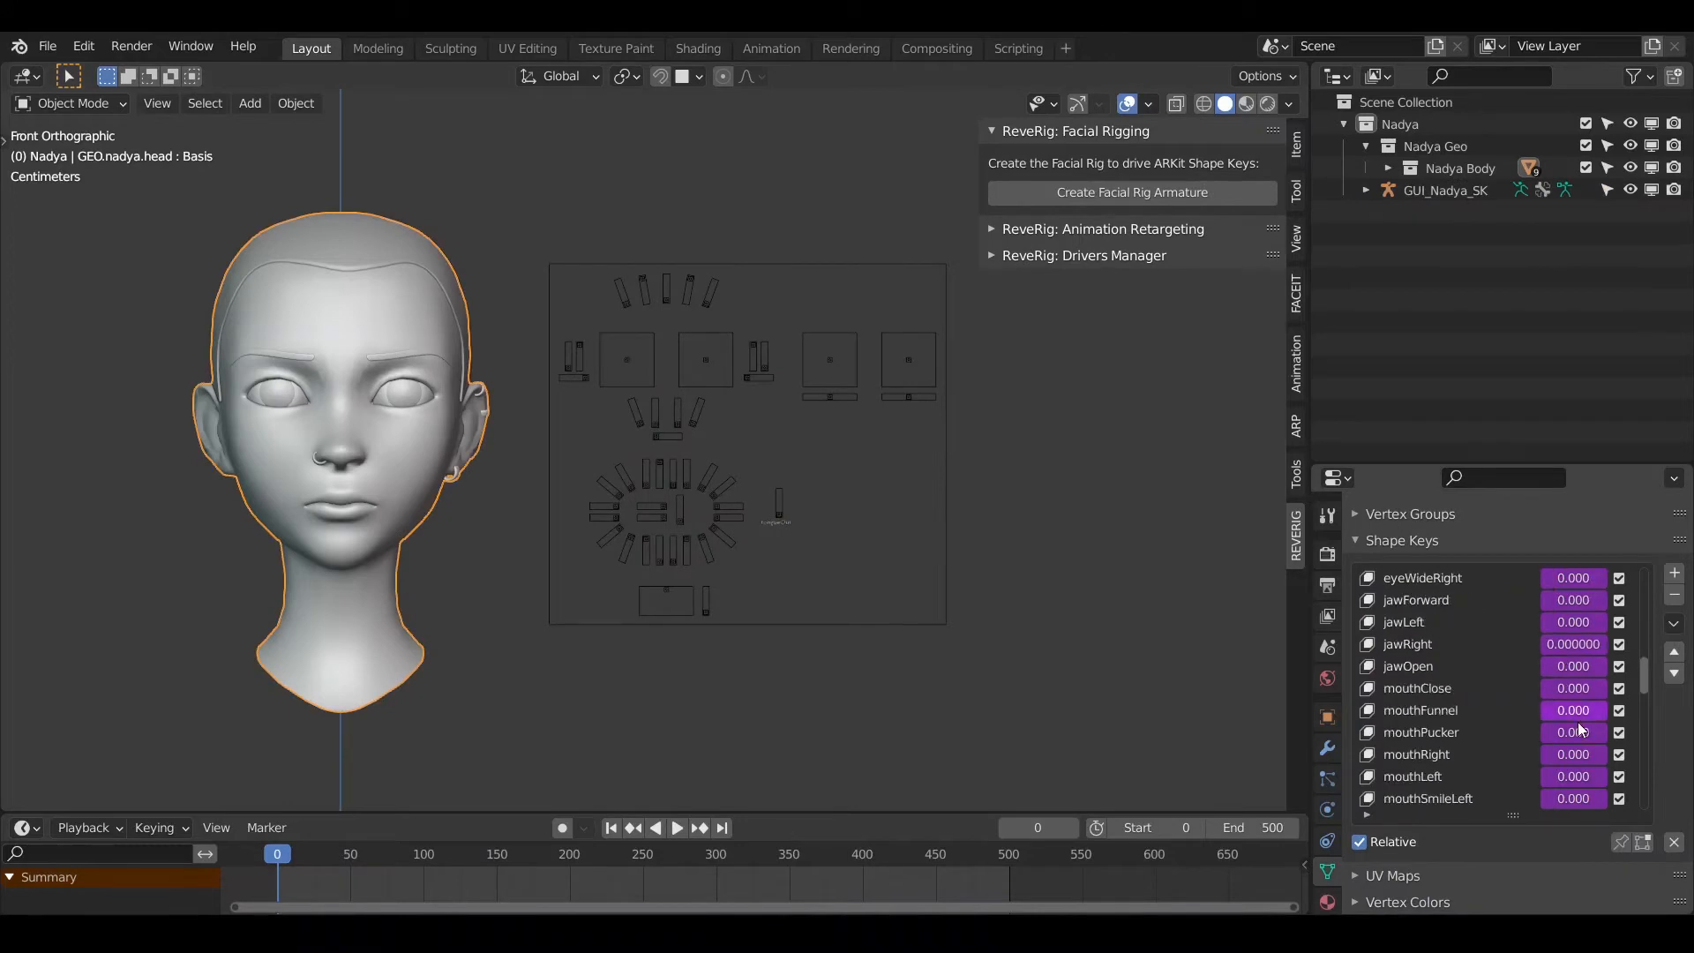
{"action": "scroll", "scroll_direction": "up", "scroll_amount": 3}
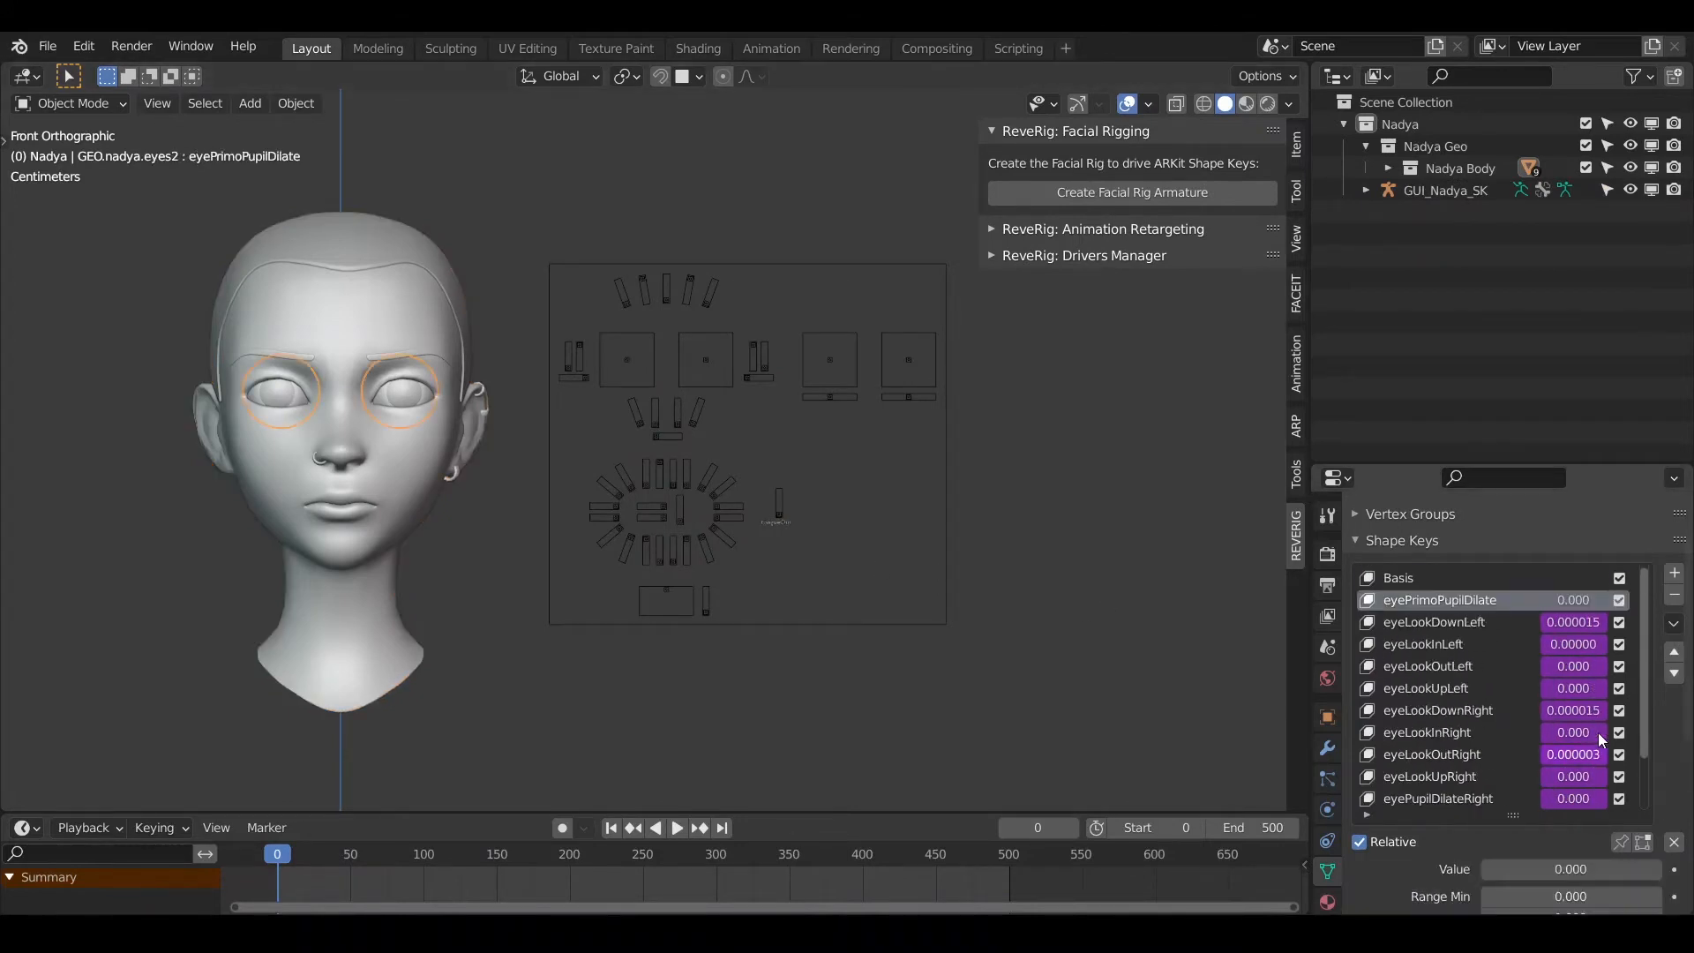
{"action": "scroll", "scroll_direction": "down", "scroll_amount": 3}
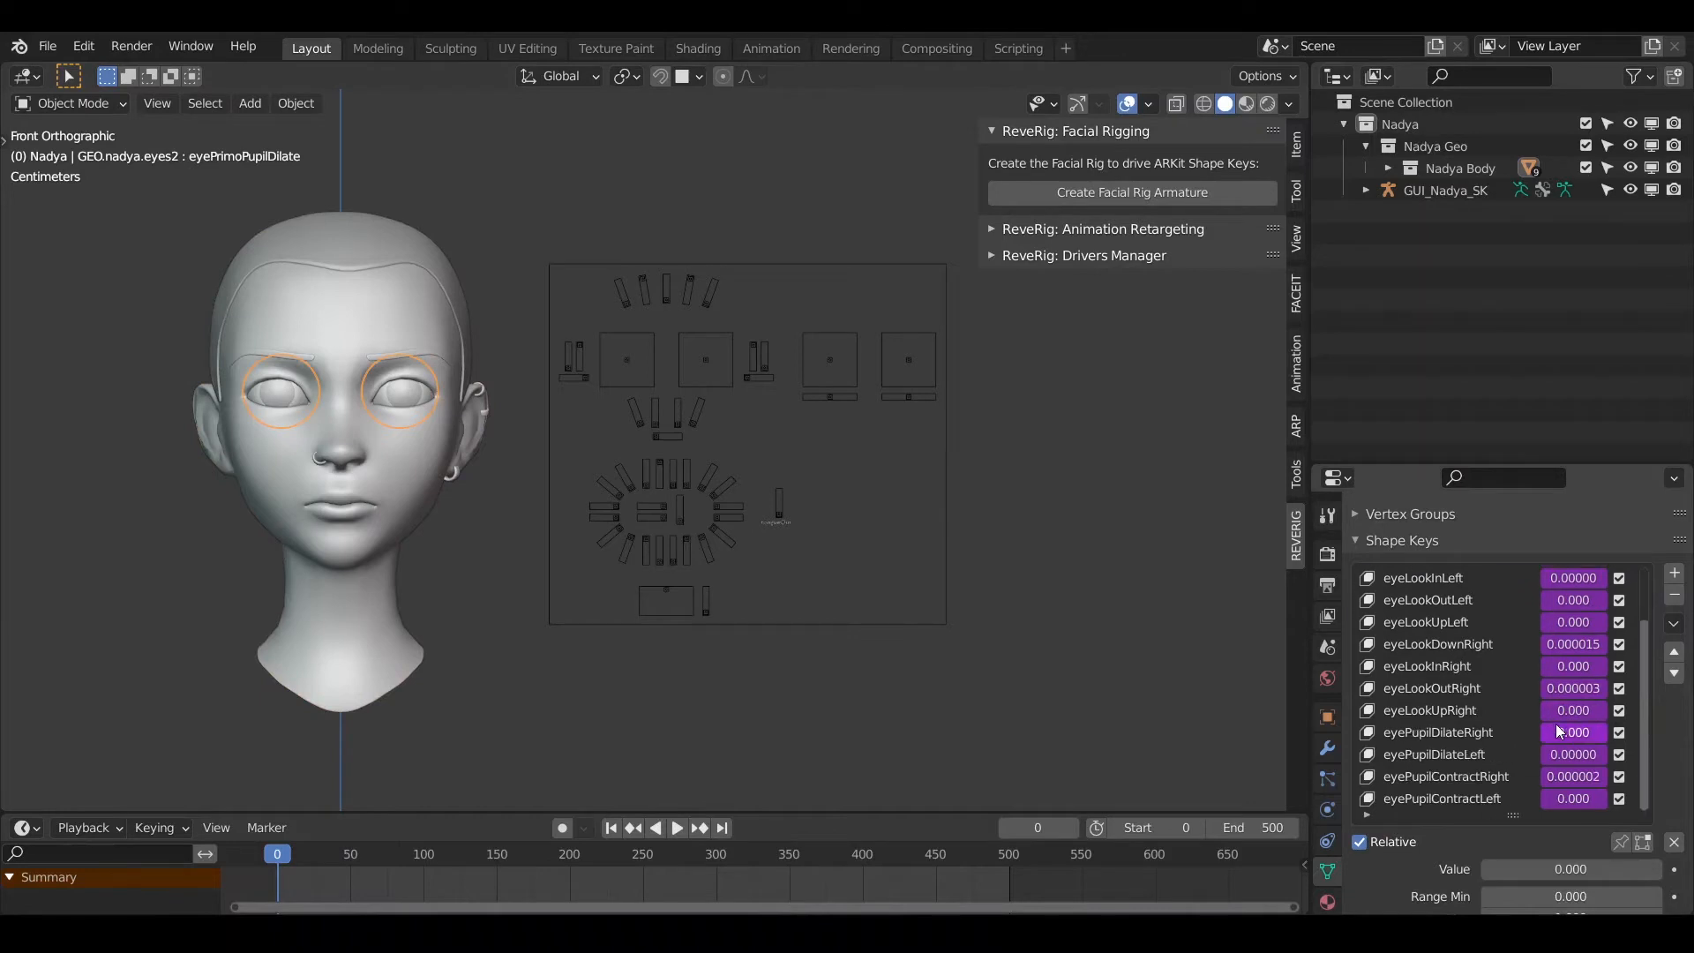
{"action": "scroll", "scroll_direction": "up", "scroll_amount": 3}
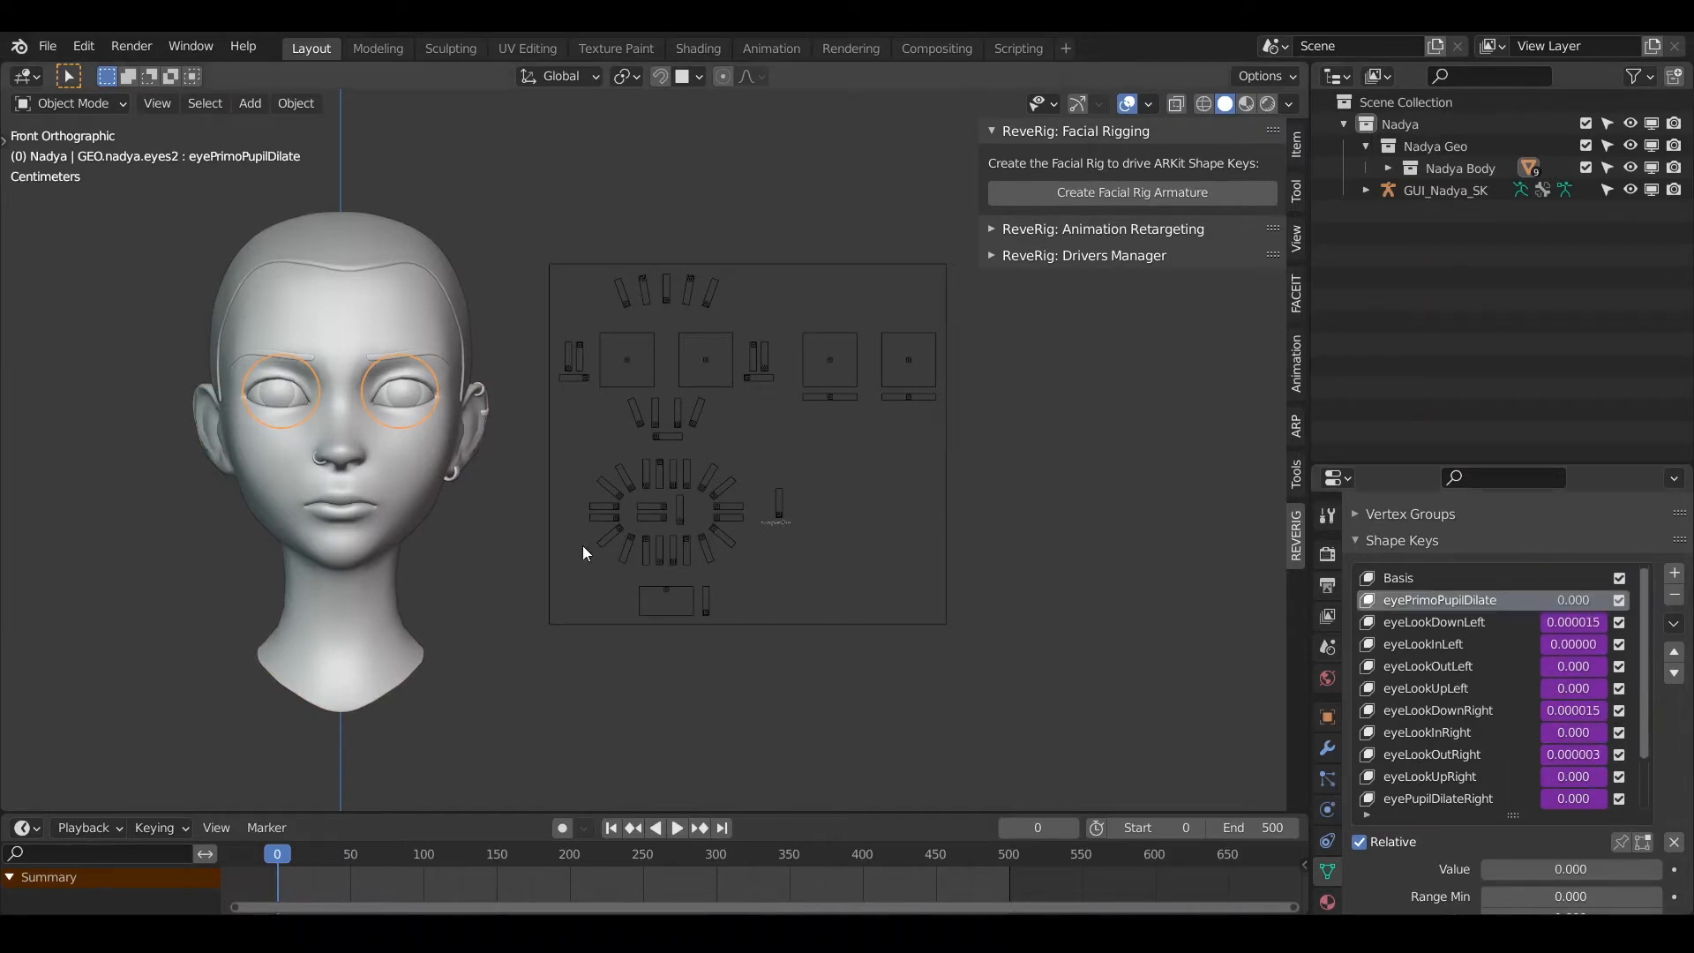
Step: Assign GEO.nadya.head and GEO.nadya.eyes2 to the GUI_Nadya_SK rig, then switch to Animation Retargeting
{"action": "left_click", "coordinate": [1443, 189]}
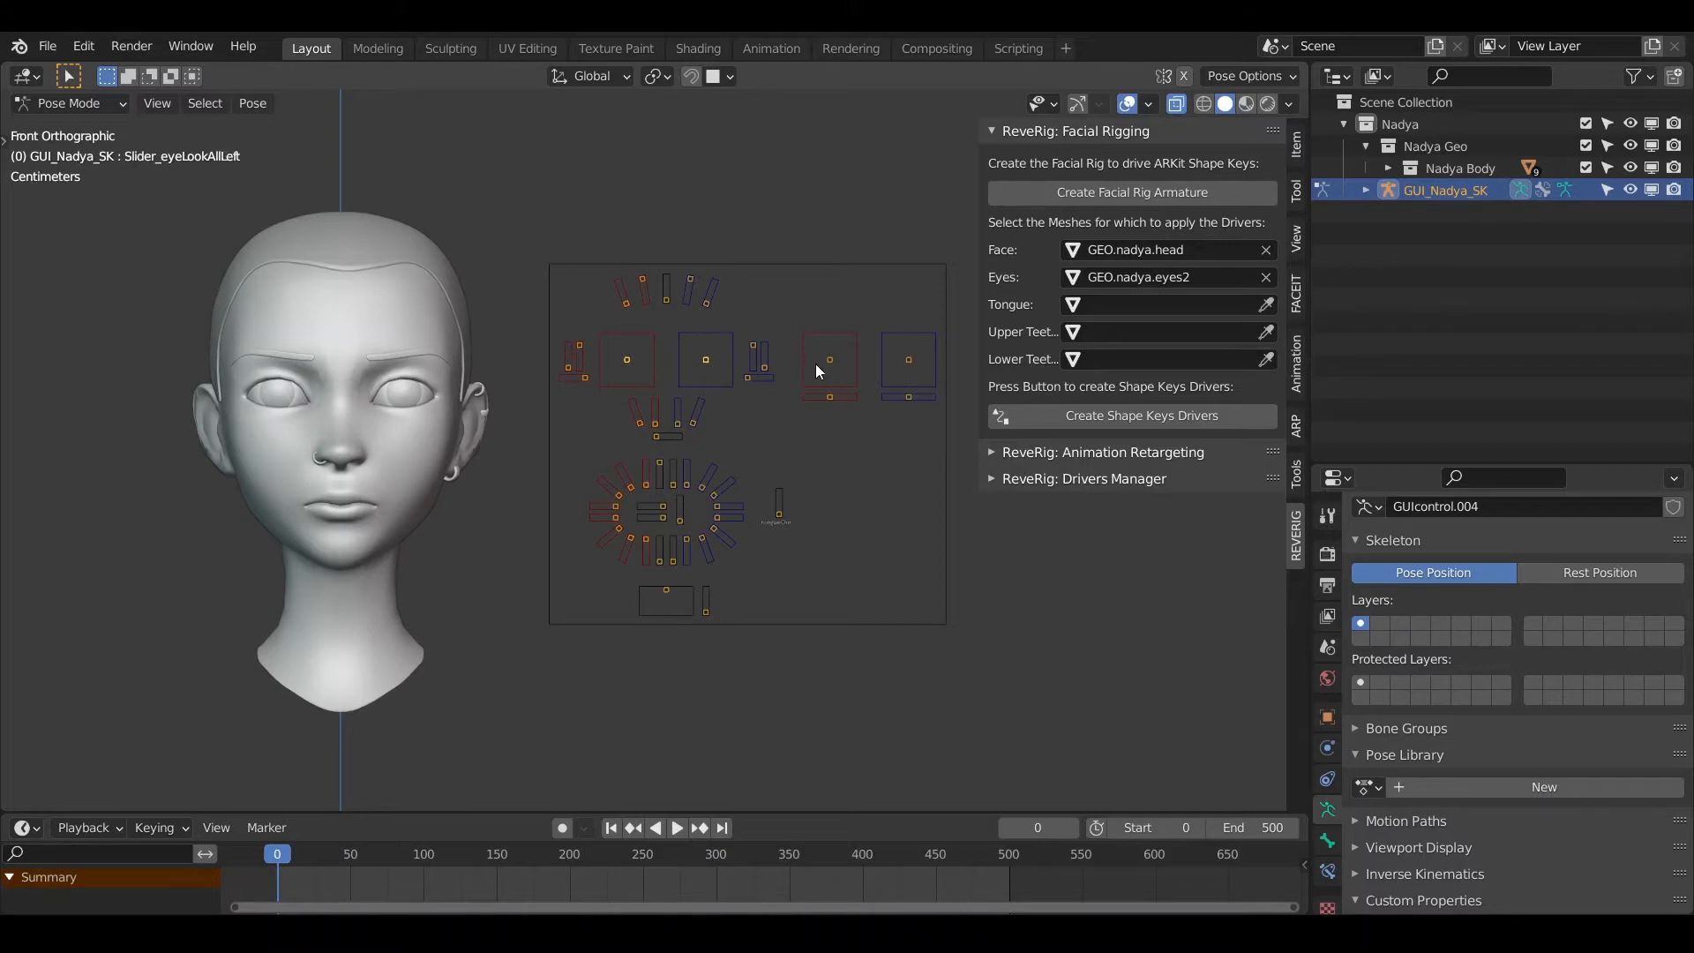
{"action": "left_click", "coordinate": [907, 358]}
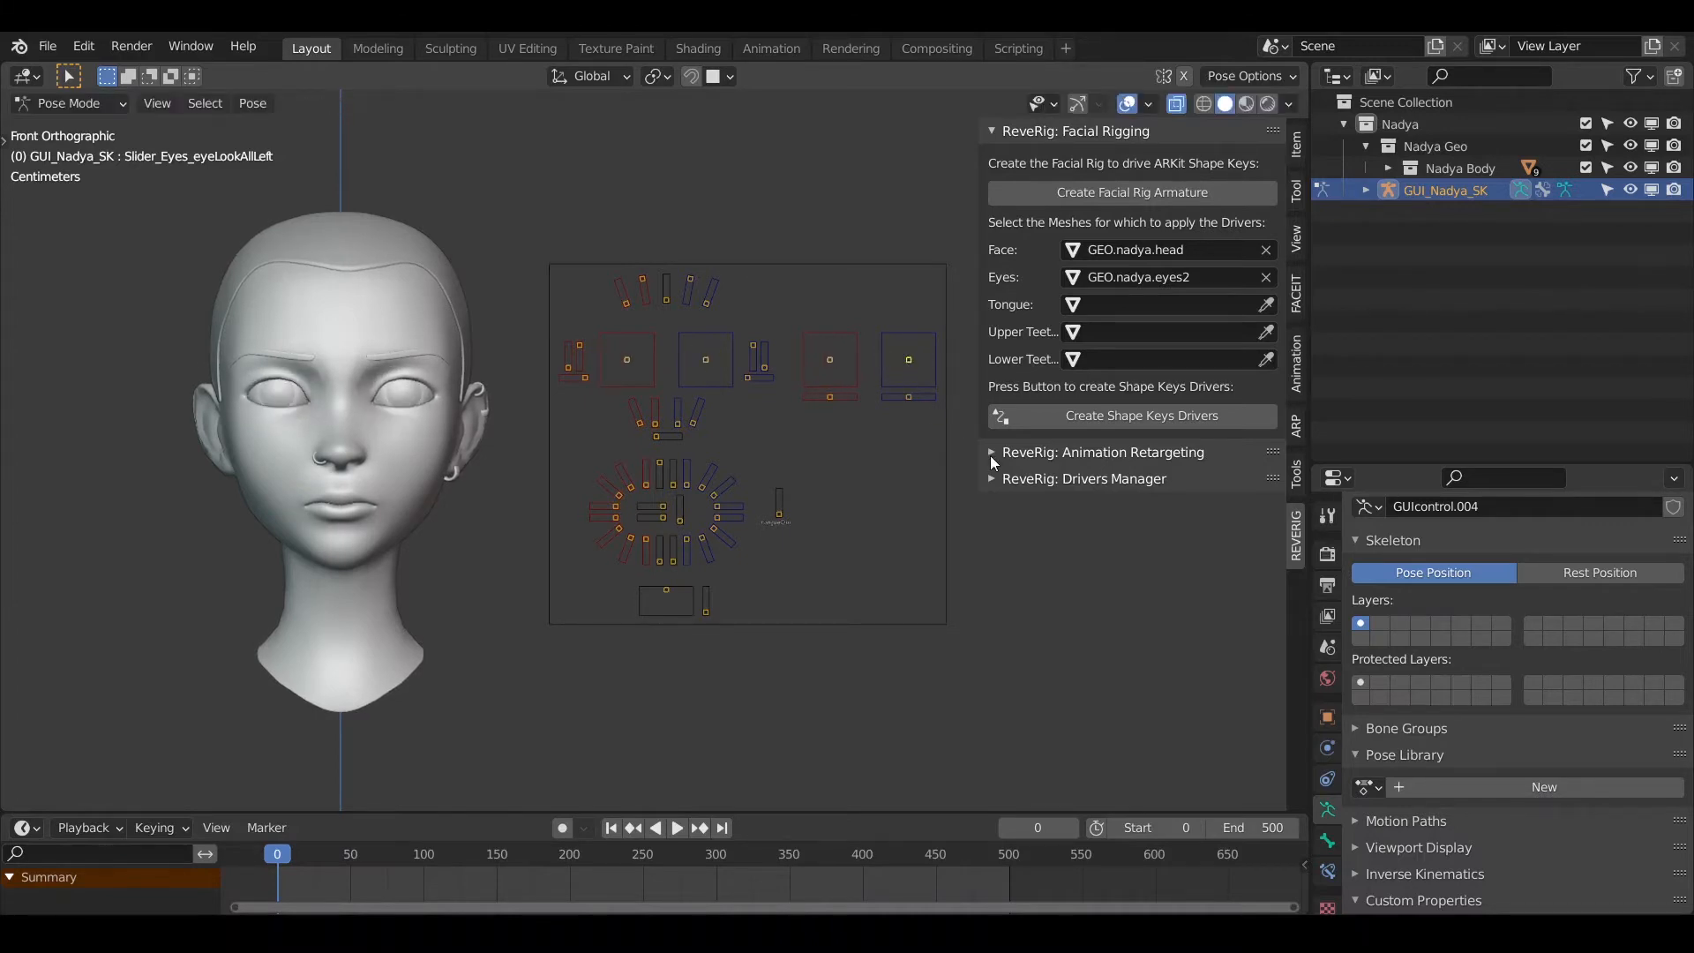
{"action": "left_click", "coordinate": [989, 131]}
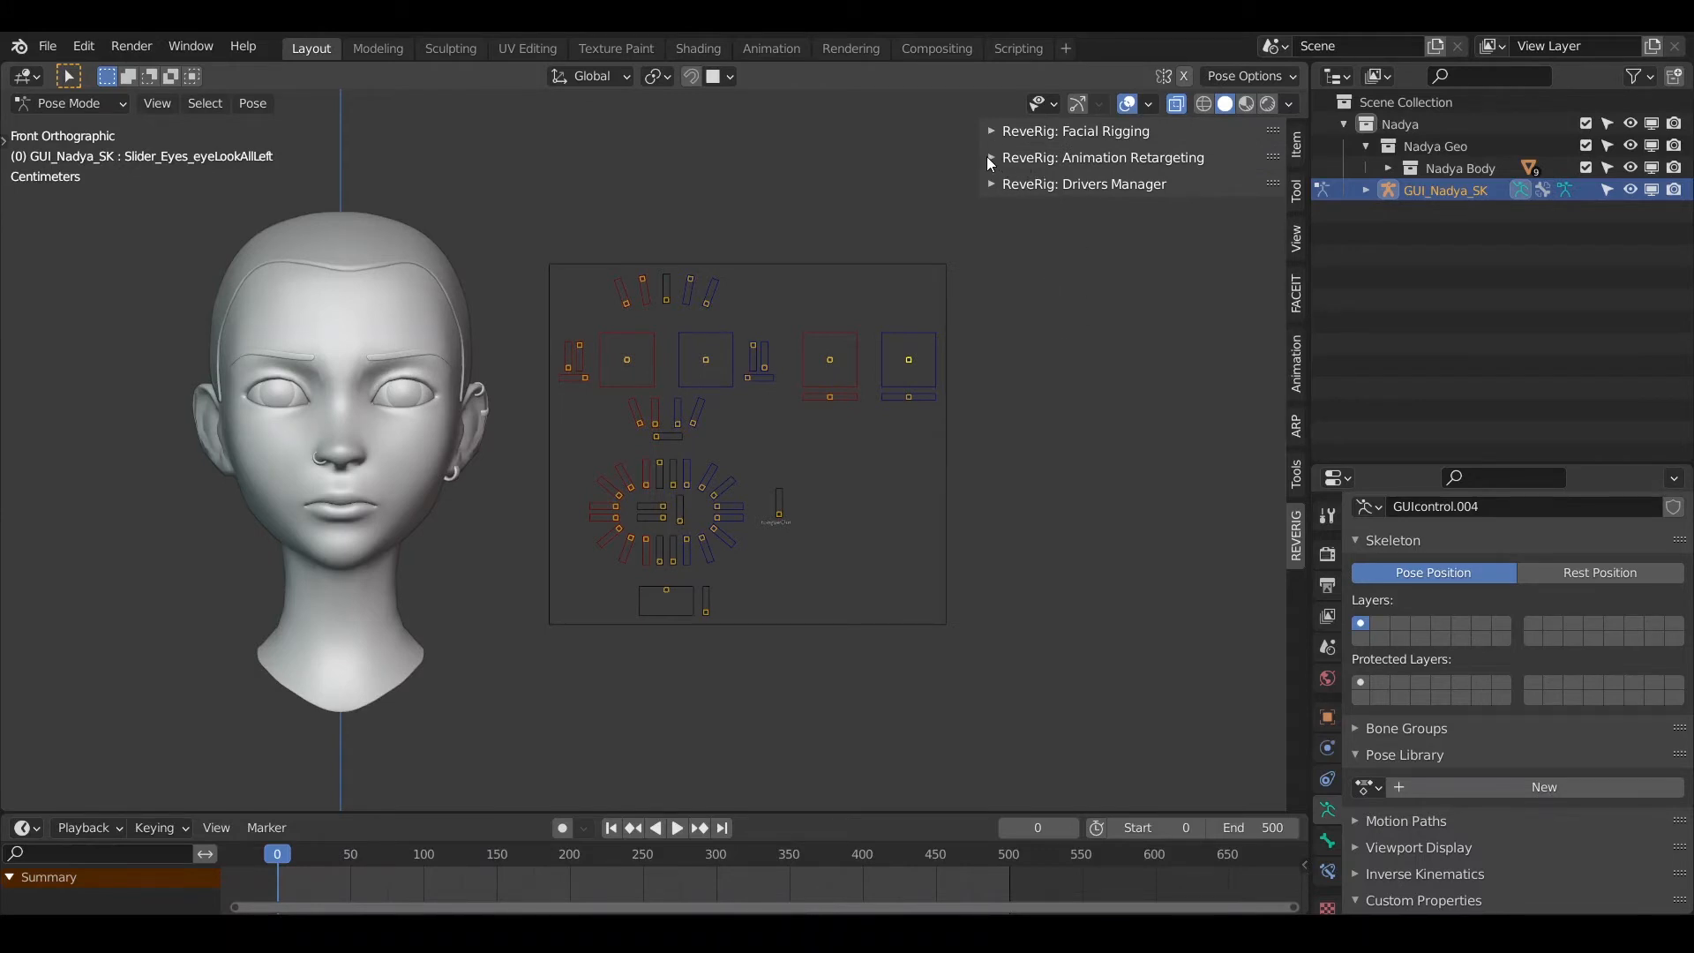
{"action": "left_click", "coordinate": [990, 157]}
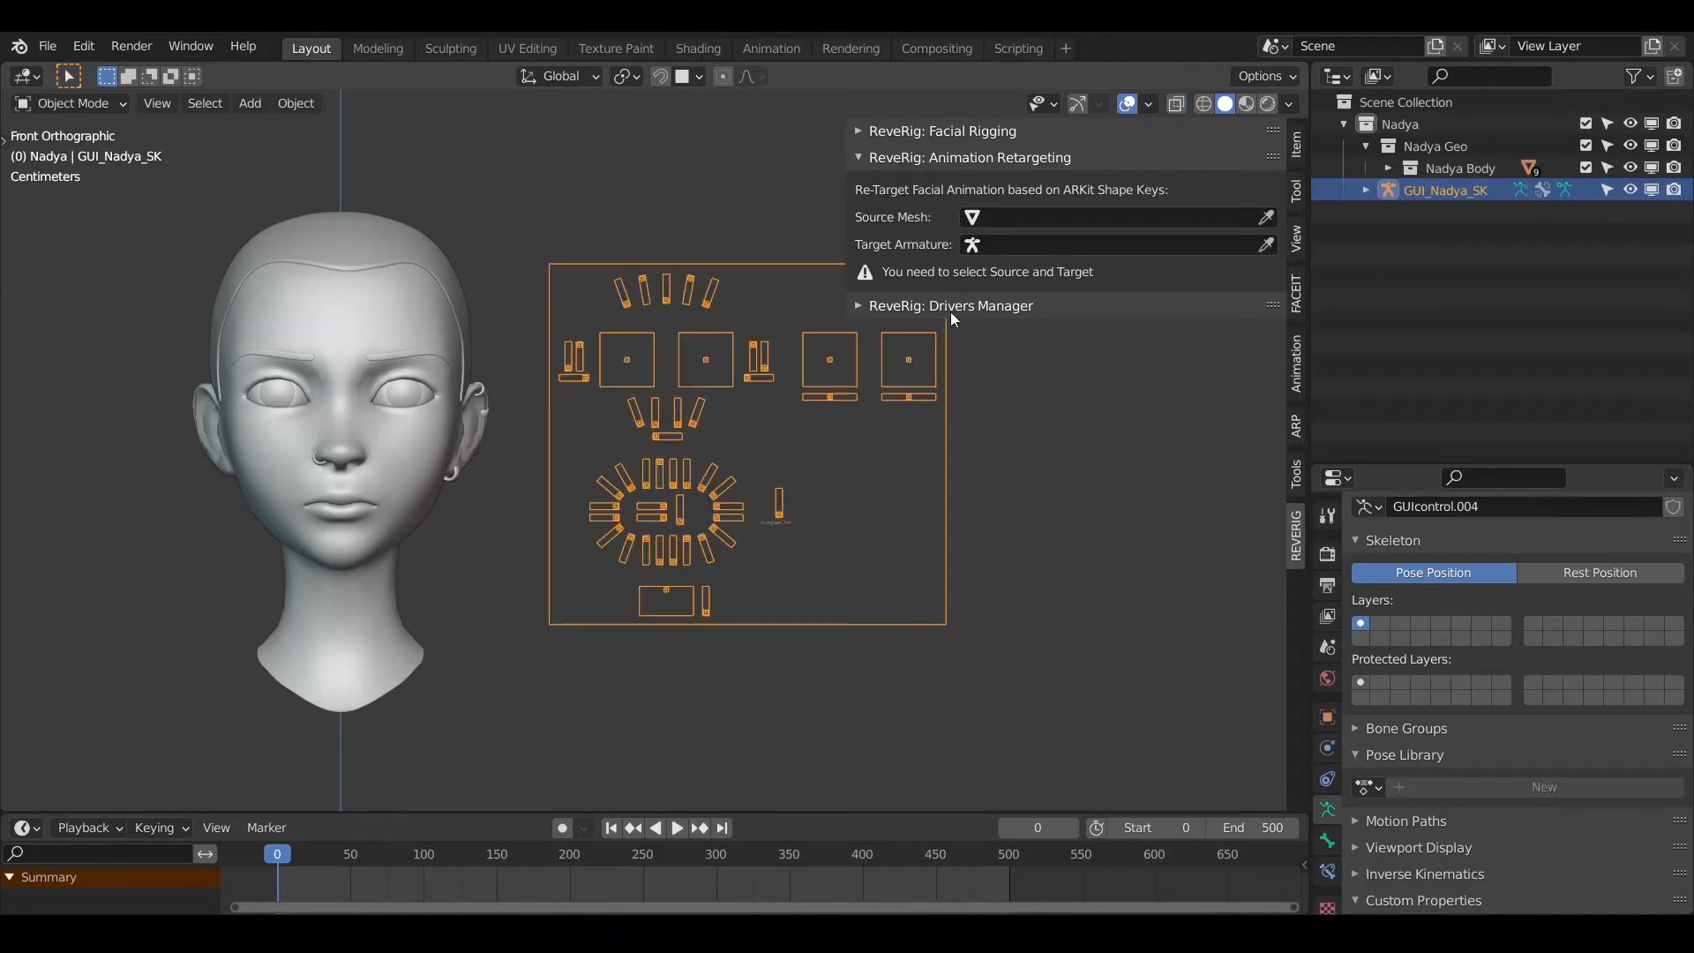
{"action": "mouse_move", "coordinate": [1072, 432]}
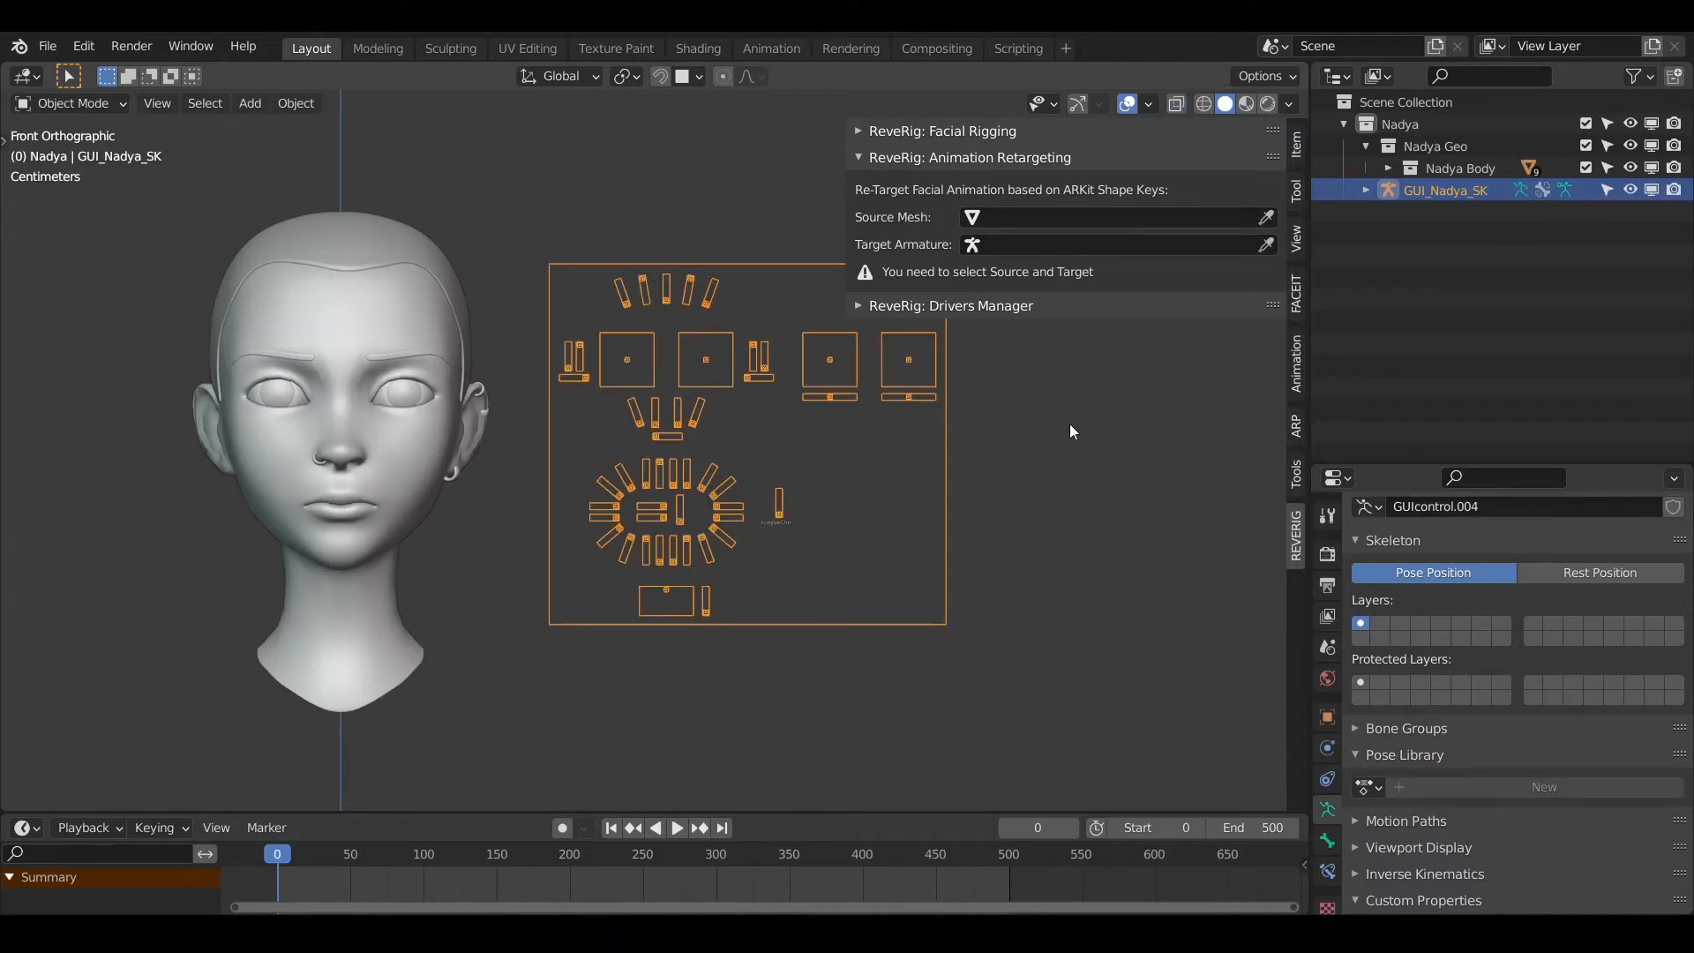
{"action": "mouse_move", "coordinate": [4, 363]}
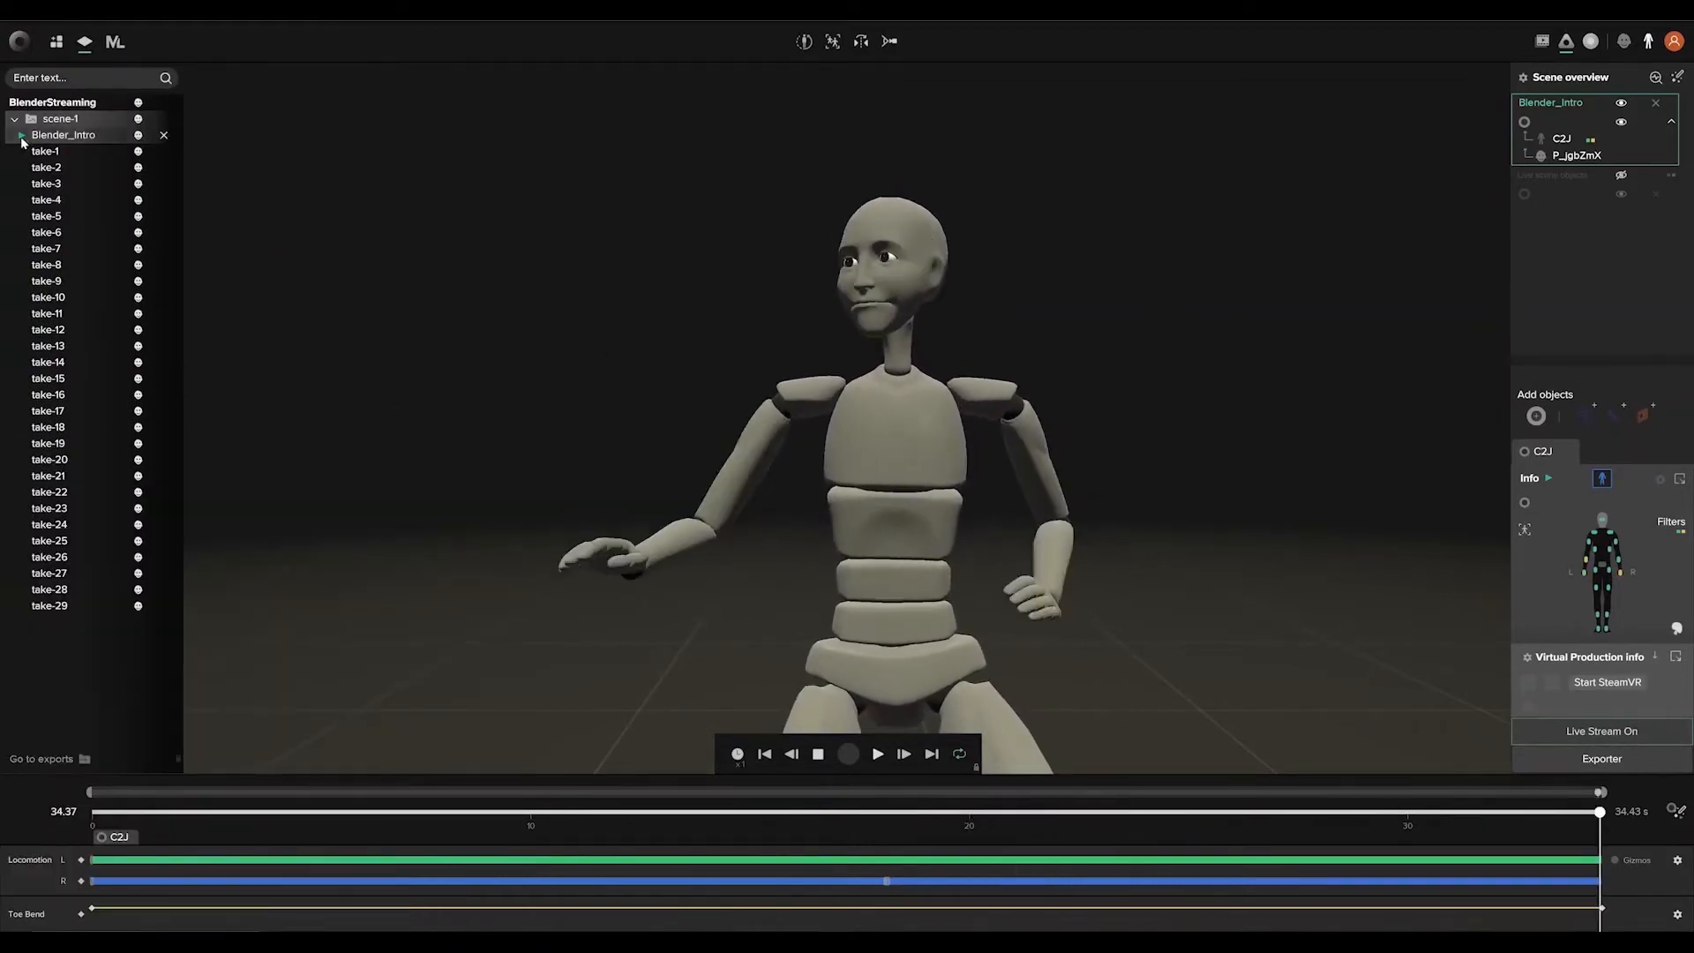
Step: Export the Blender_Intro take from Rokoko Studio as FBX with Face data included
{"action": "right_click", "coordinate": [63, 134]}
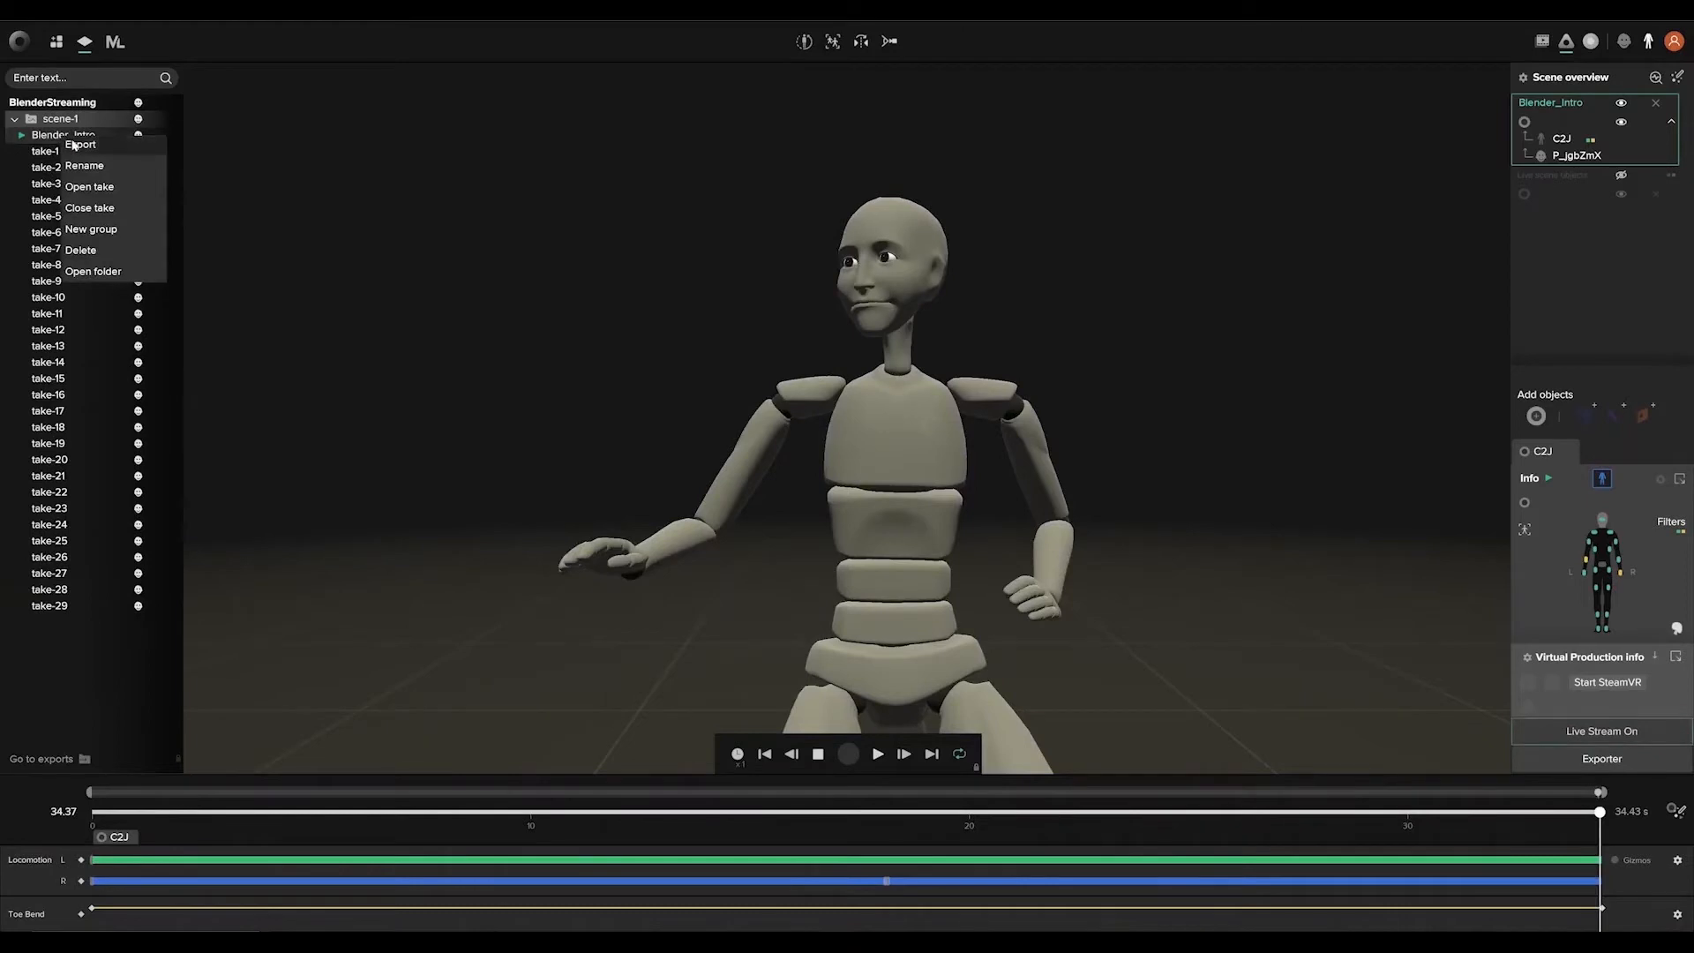
{"action": "left_click", "coordinate": [79, 143]}
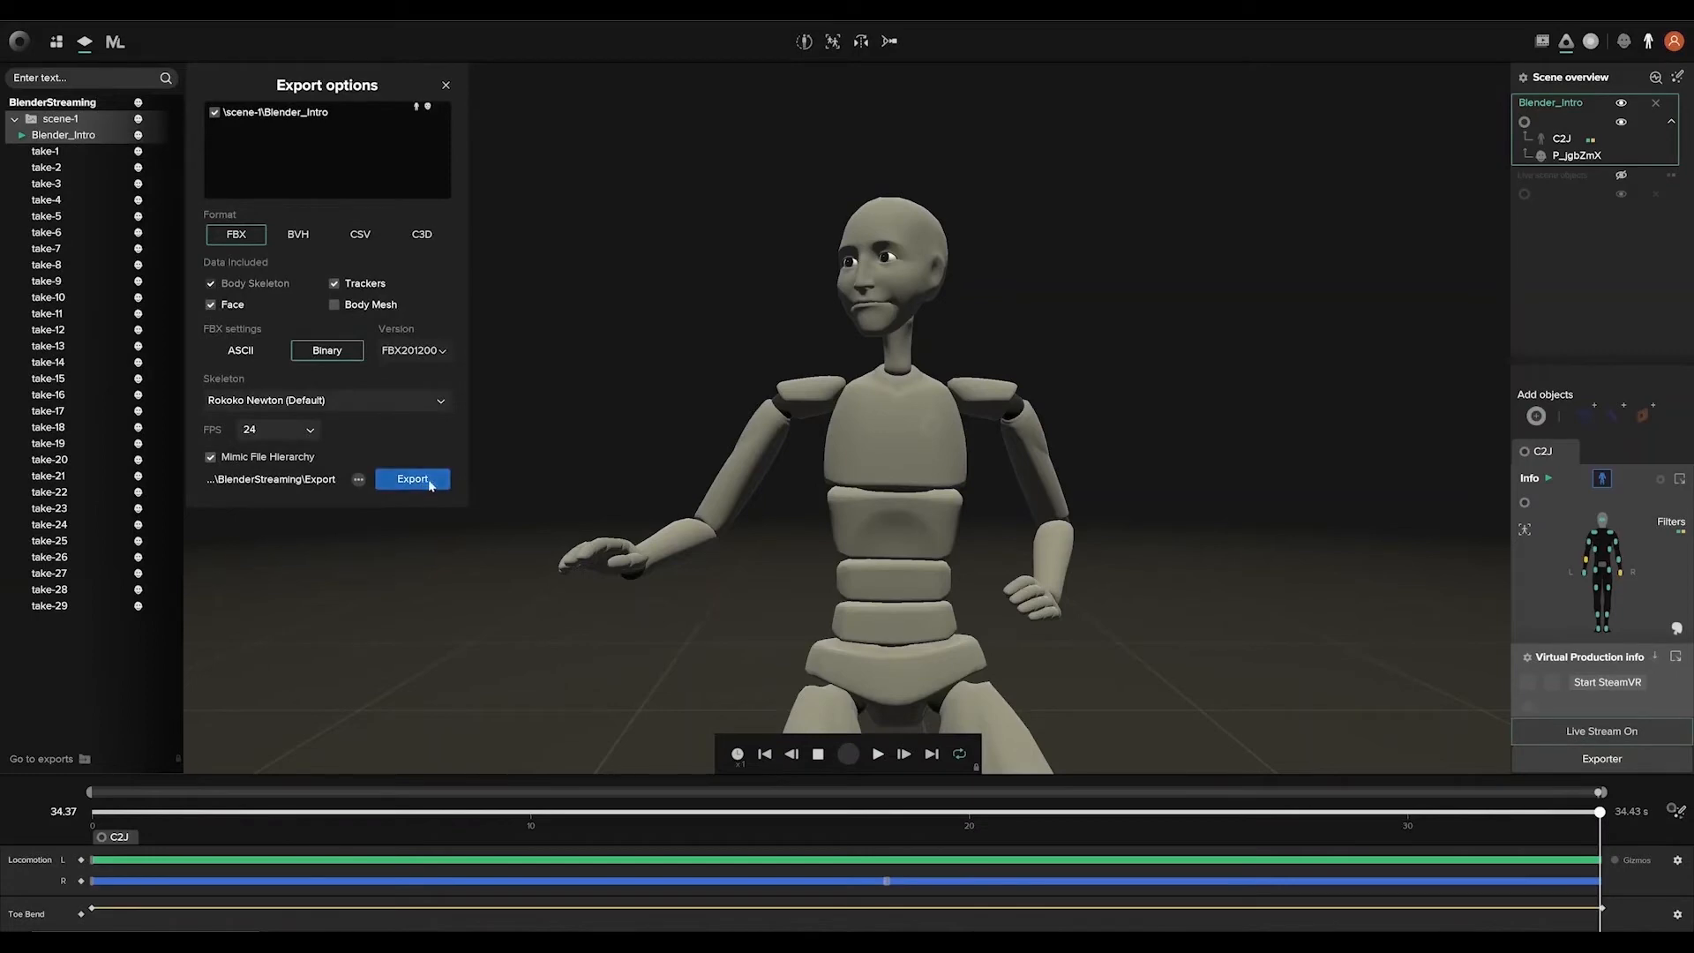
{"action": "left_click", "coordinate": [412, 478]}
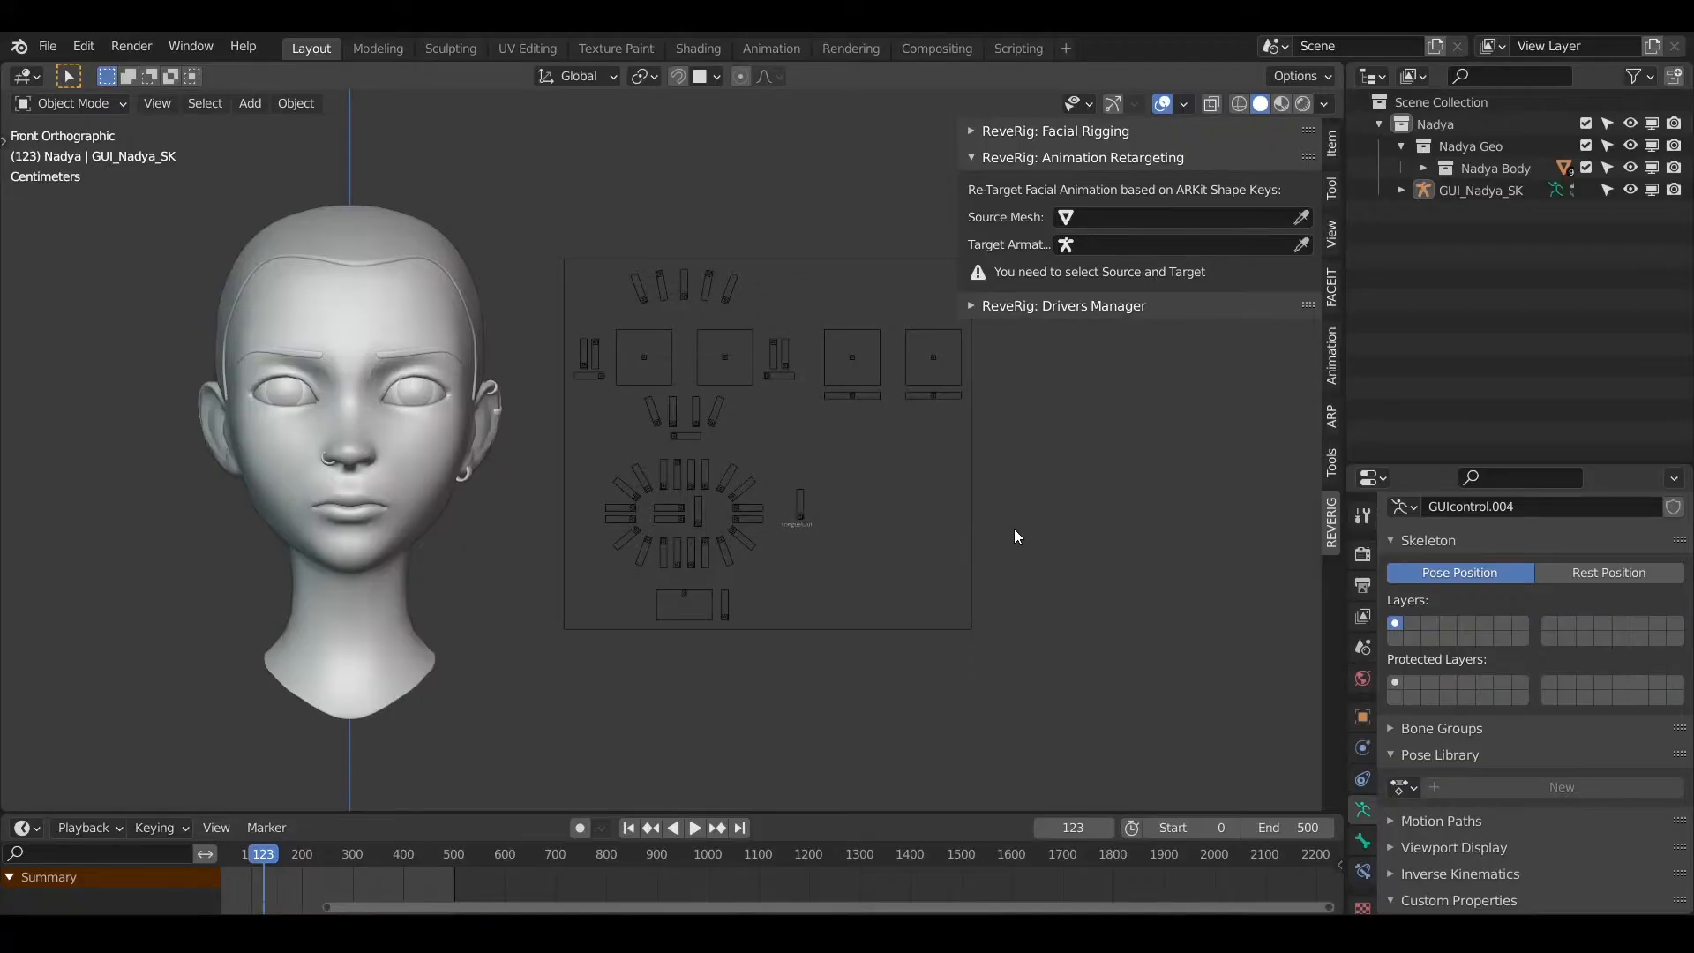
Step: Import take-6_face_P_PsgNCd.fbx from the Rokoko_FaceCapture_Take folder
{"action": "left_click", "coordinate": [47, 45]}
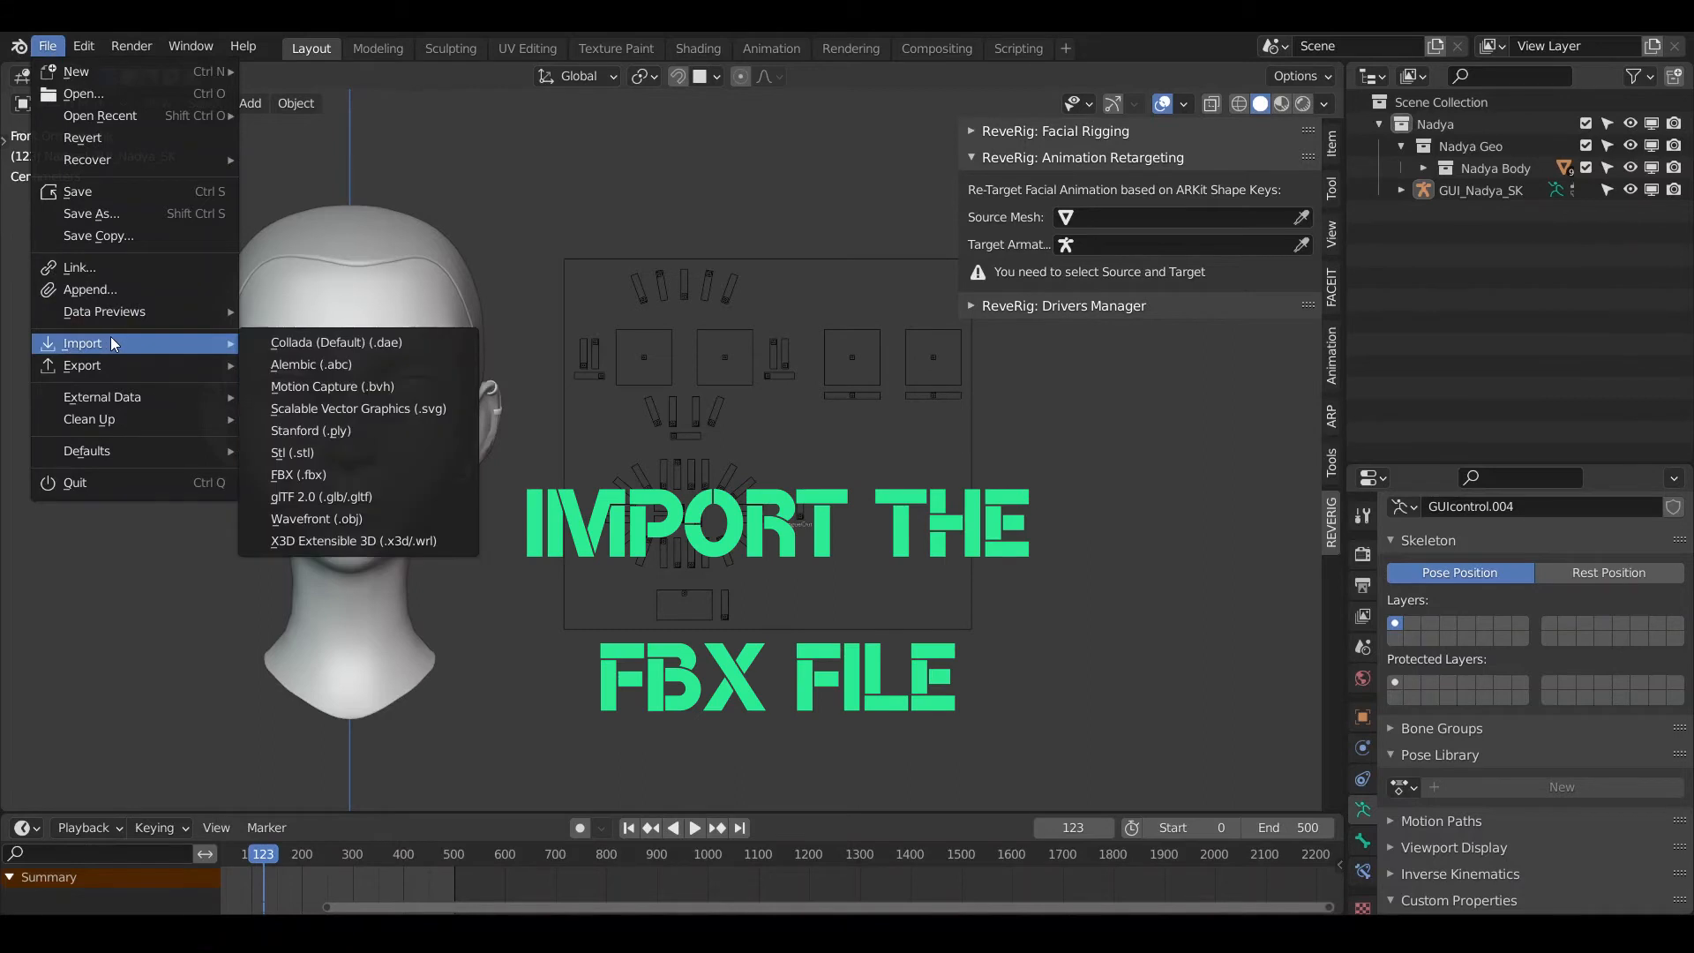
{"action": "mouse_move", "coordinate": [298, 475]}
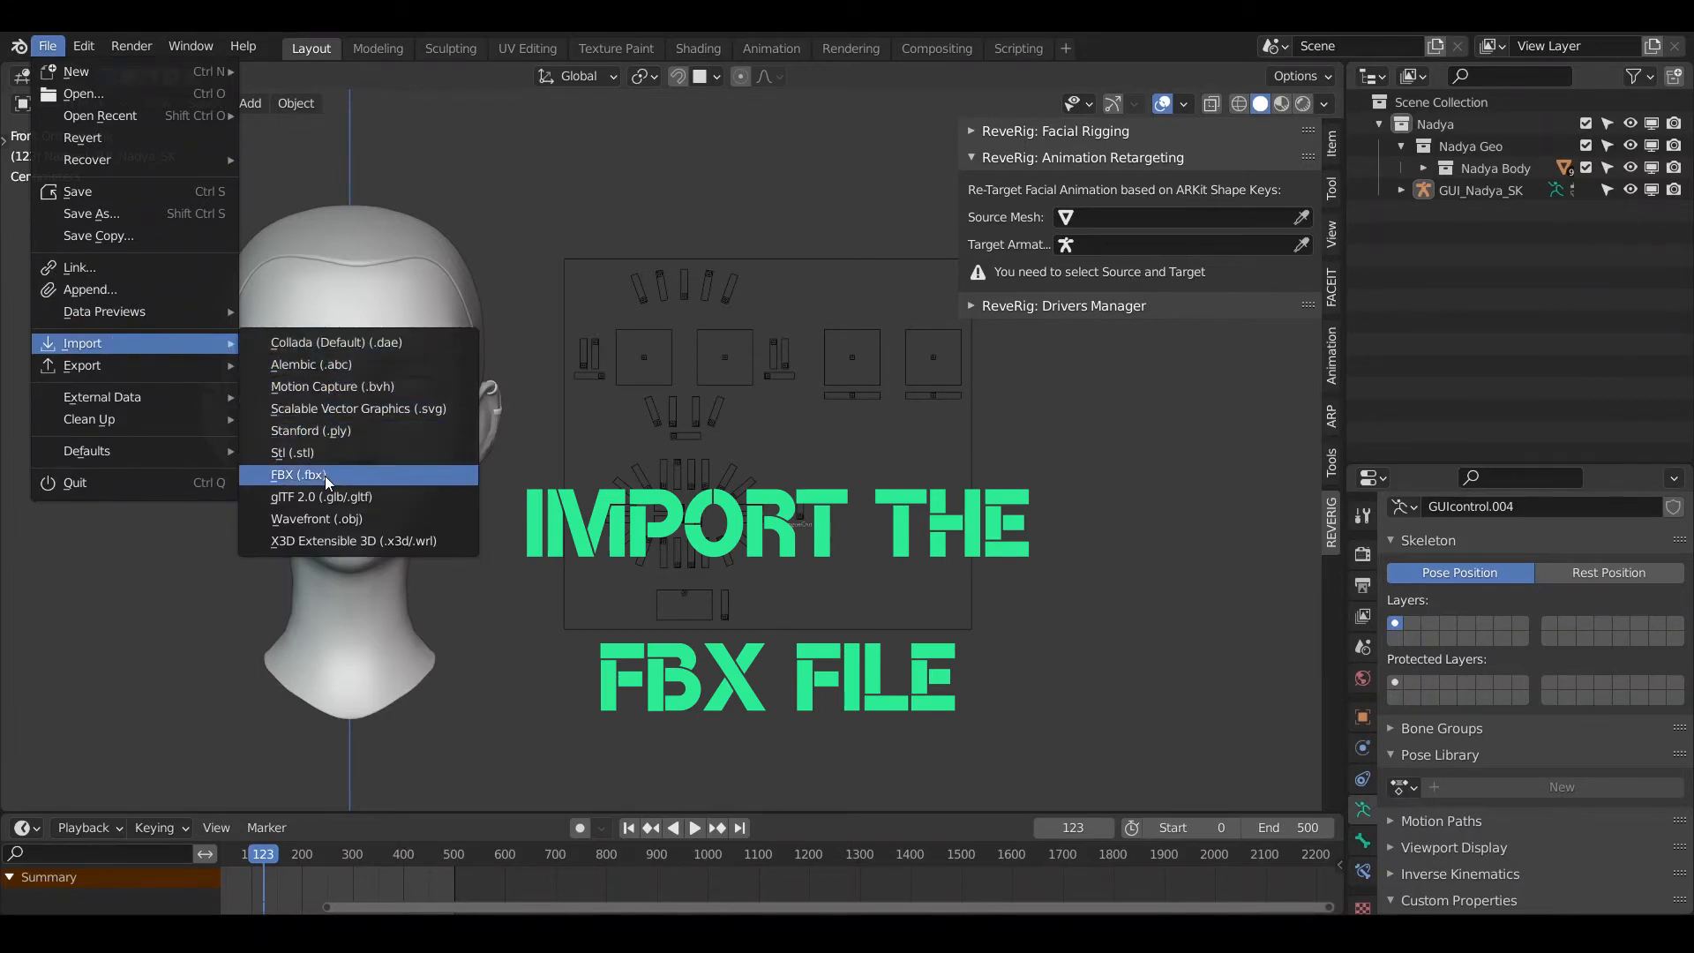
{"action": "left_click", "coordinate": [294, 475]}
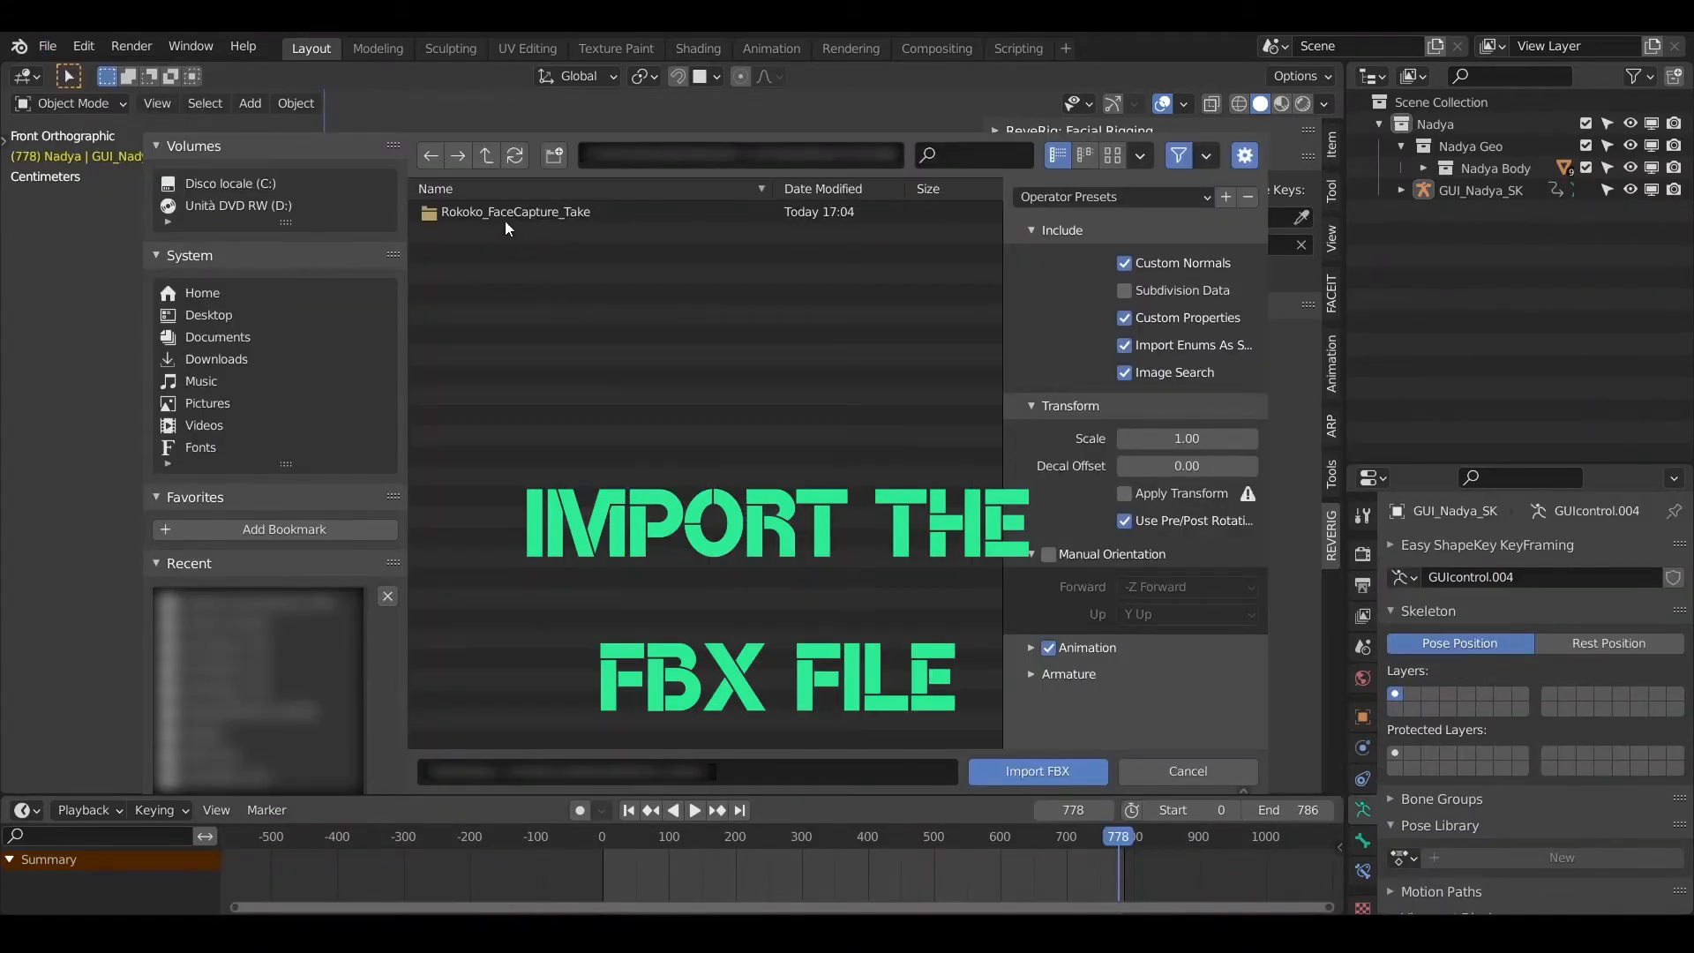
{"action": "left_click", "coordinate": [515, 212]}
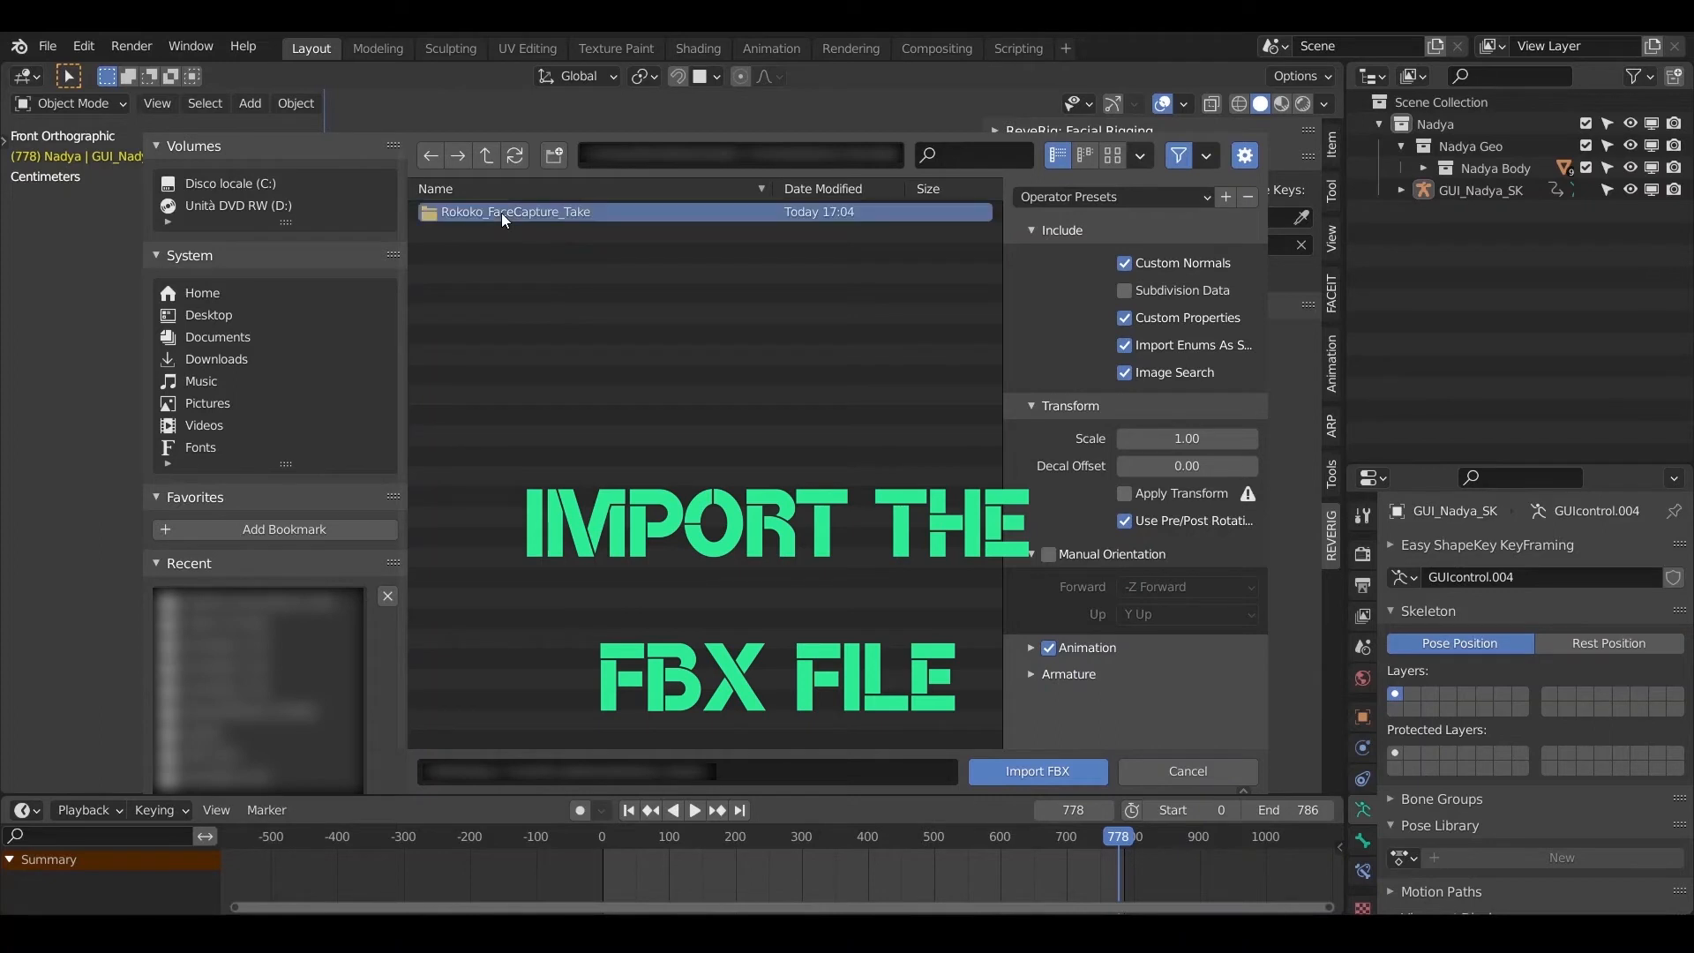
{"action": "double_click", "coordinate": [513, 210]}
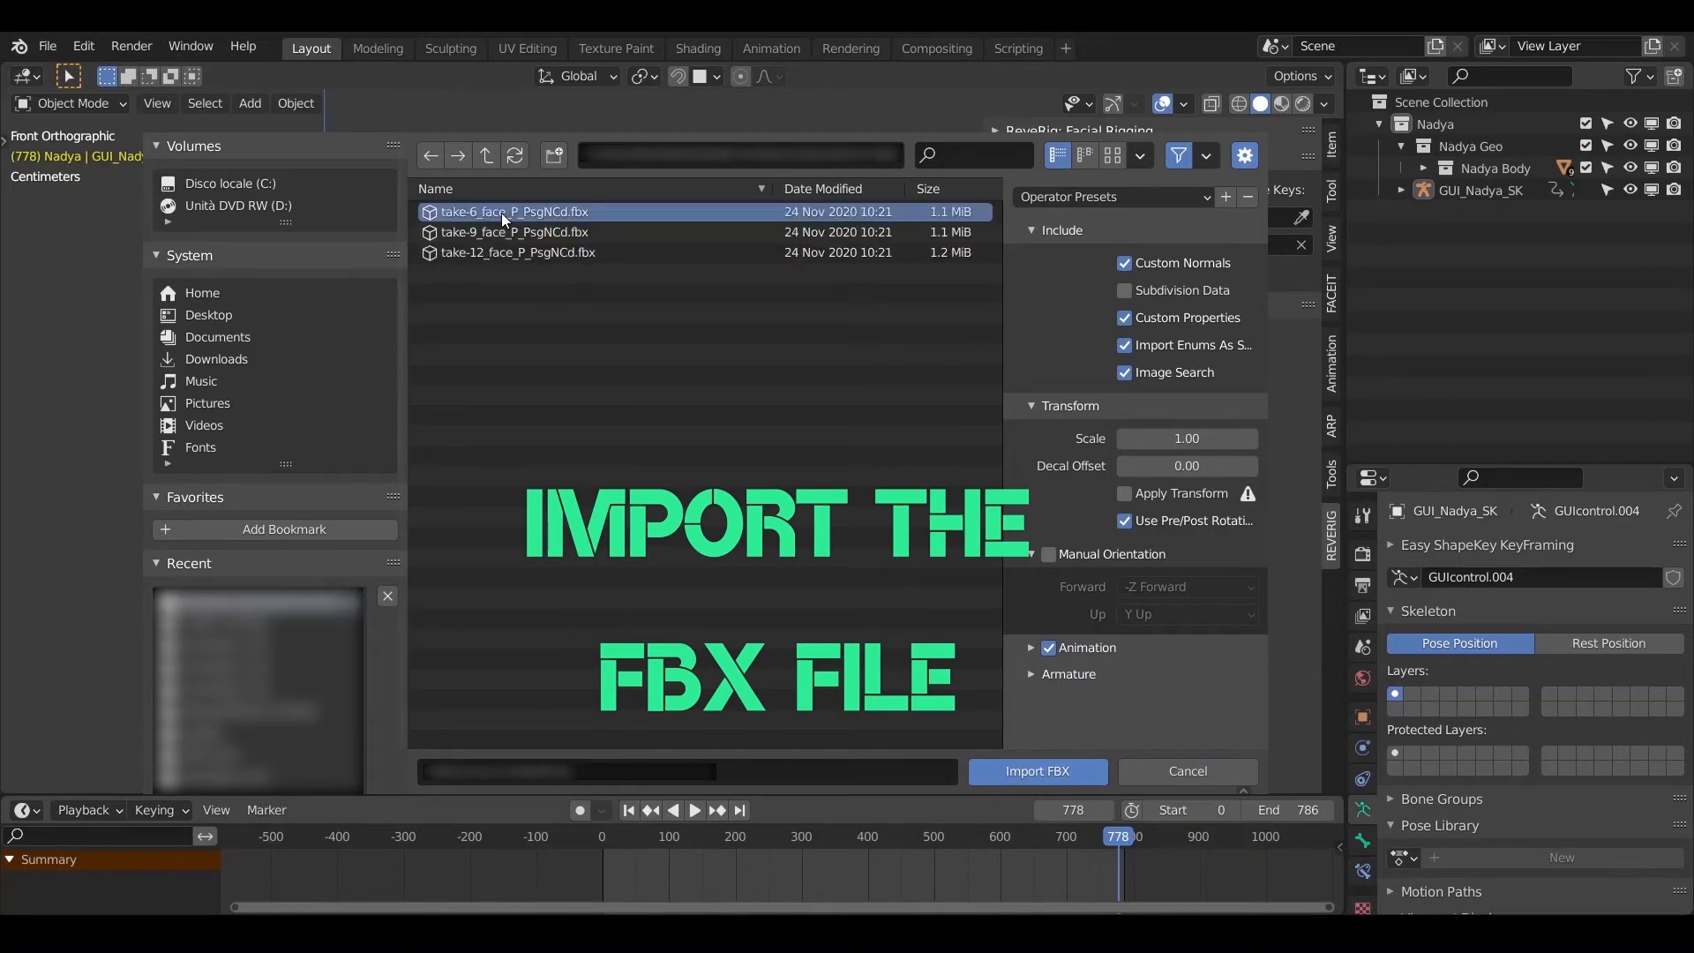
{"action": "left_click", "coordinate": [1035, 771]}
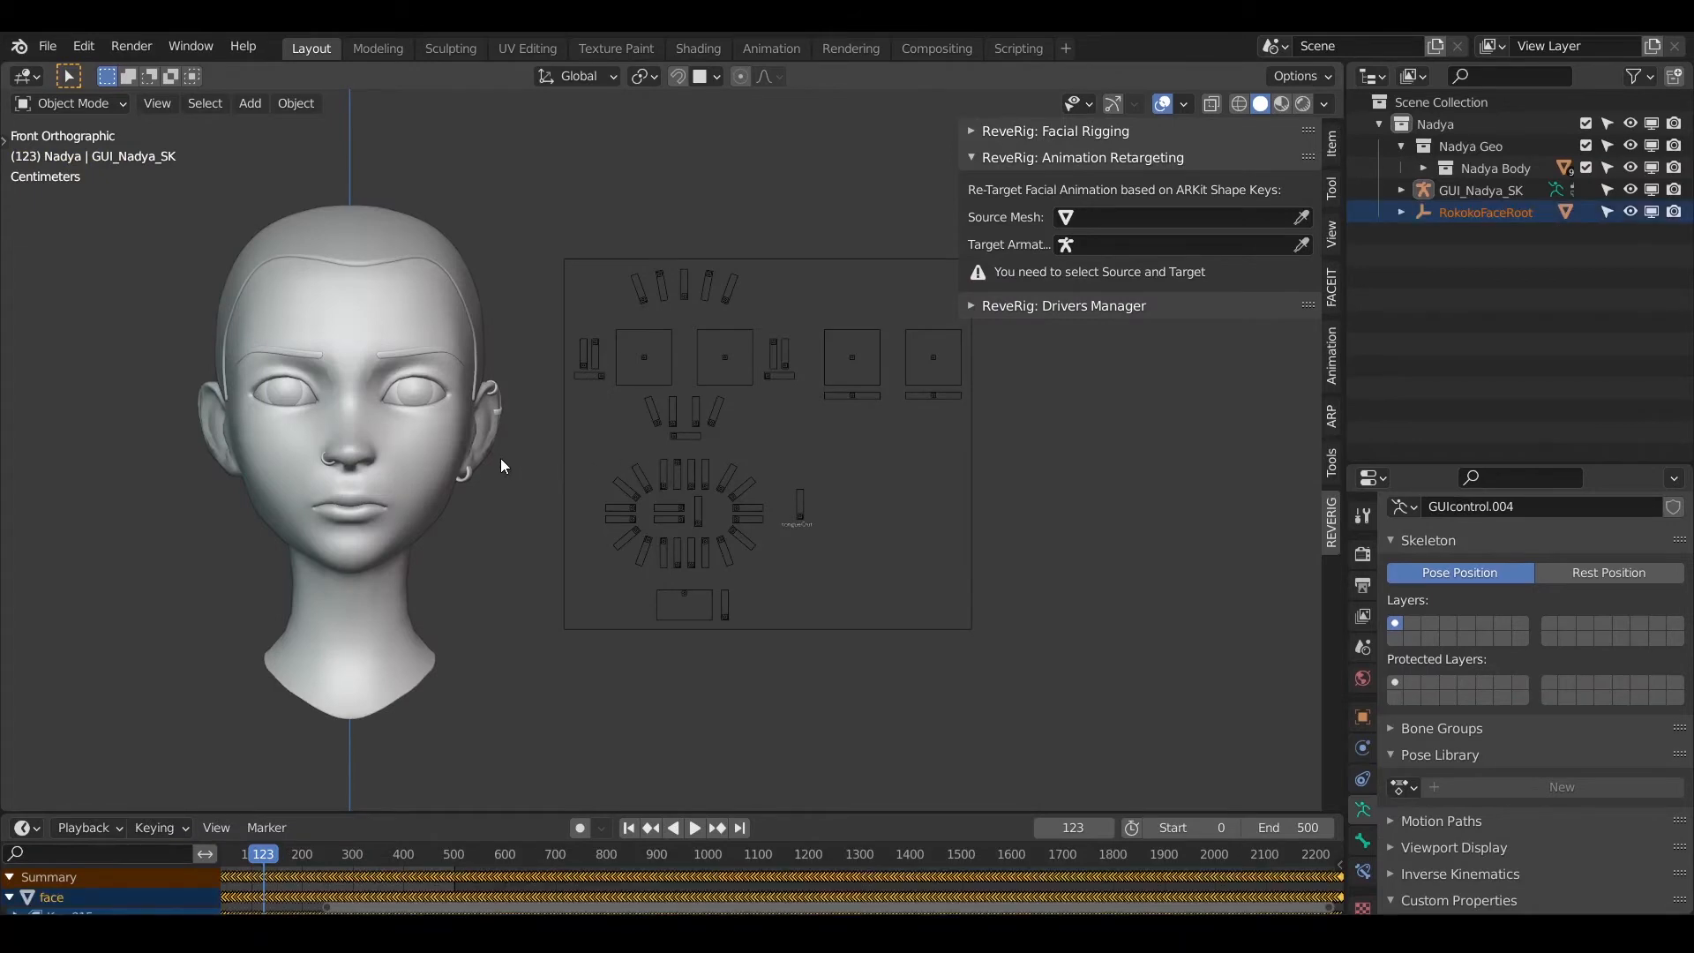
Step: Select the imported green capture face and move it beside Nadya's head
{"action": "scroll", "scroll_direction": "down", "scroll_amount": 3}
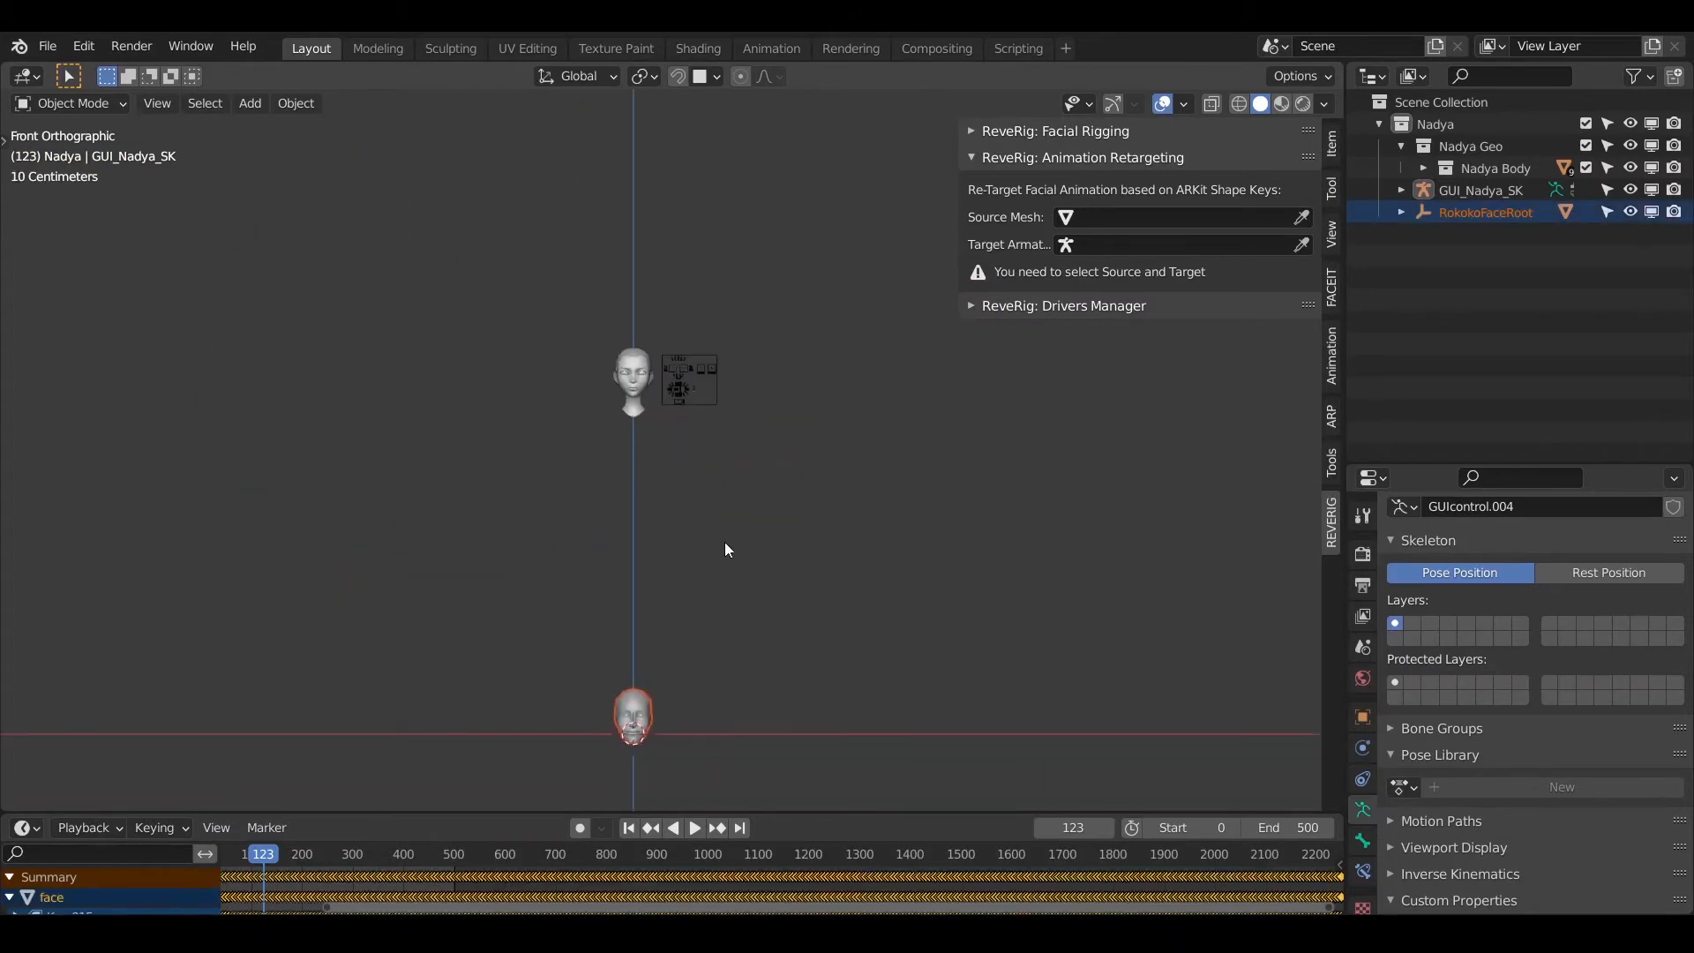
{"action": "left_click", "coordinate": [1321, 104]}
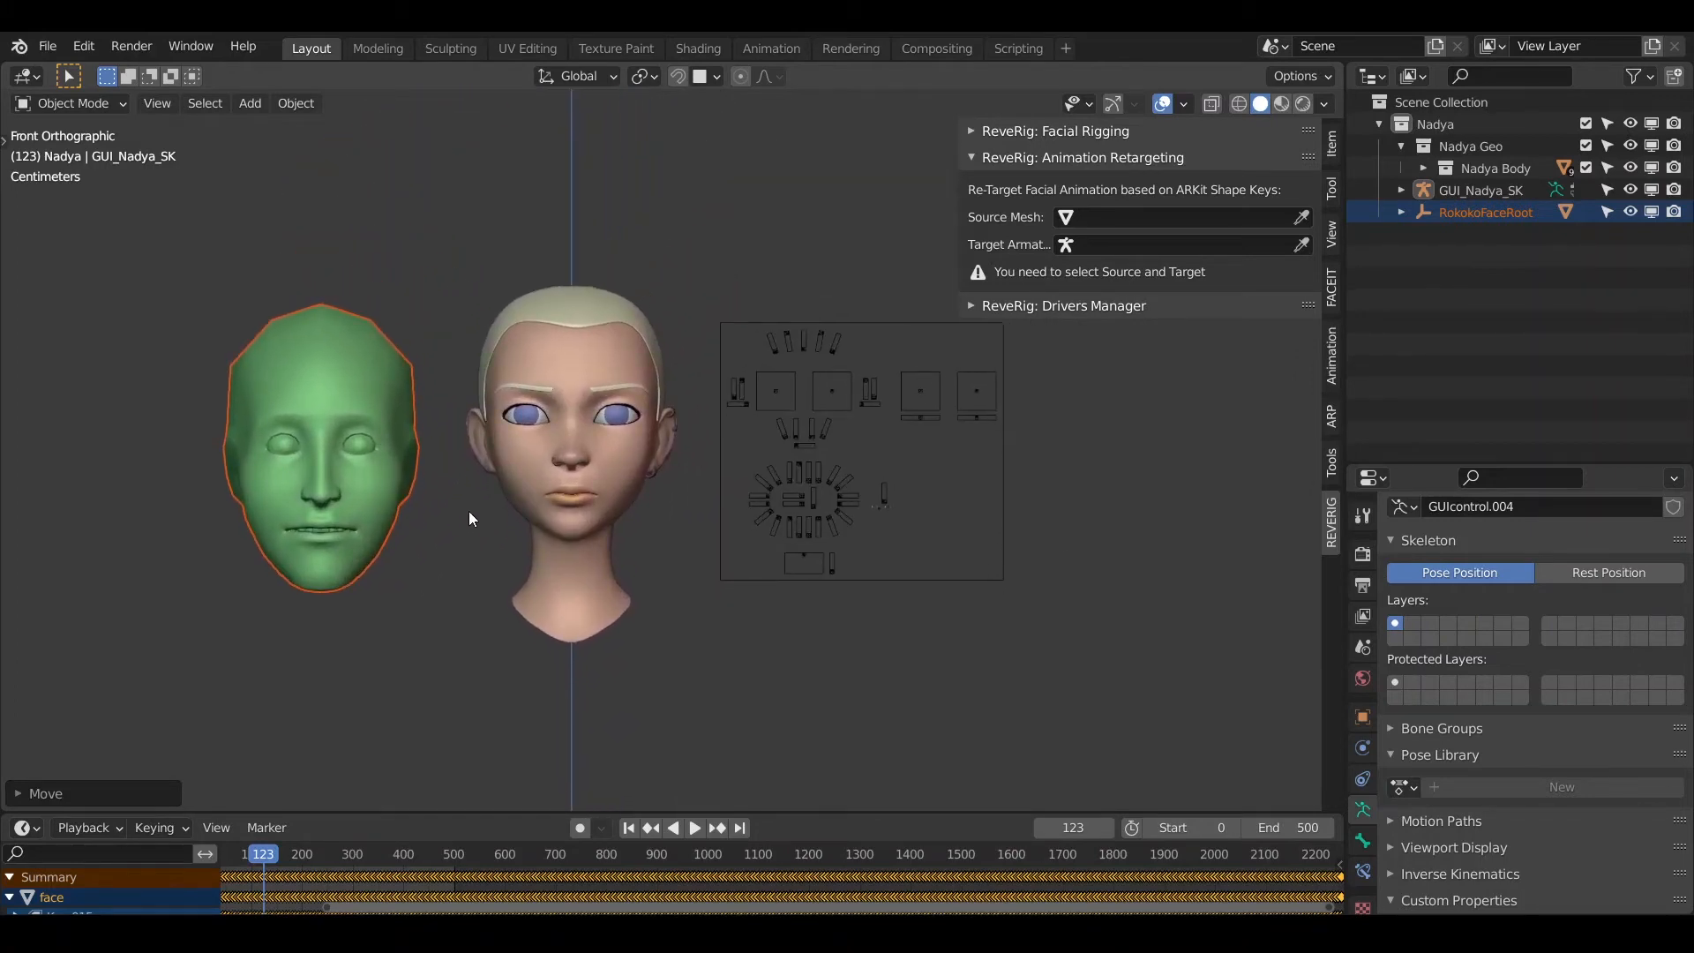
{"action": "mouse_move", "coordinate": [480, 639]}
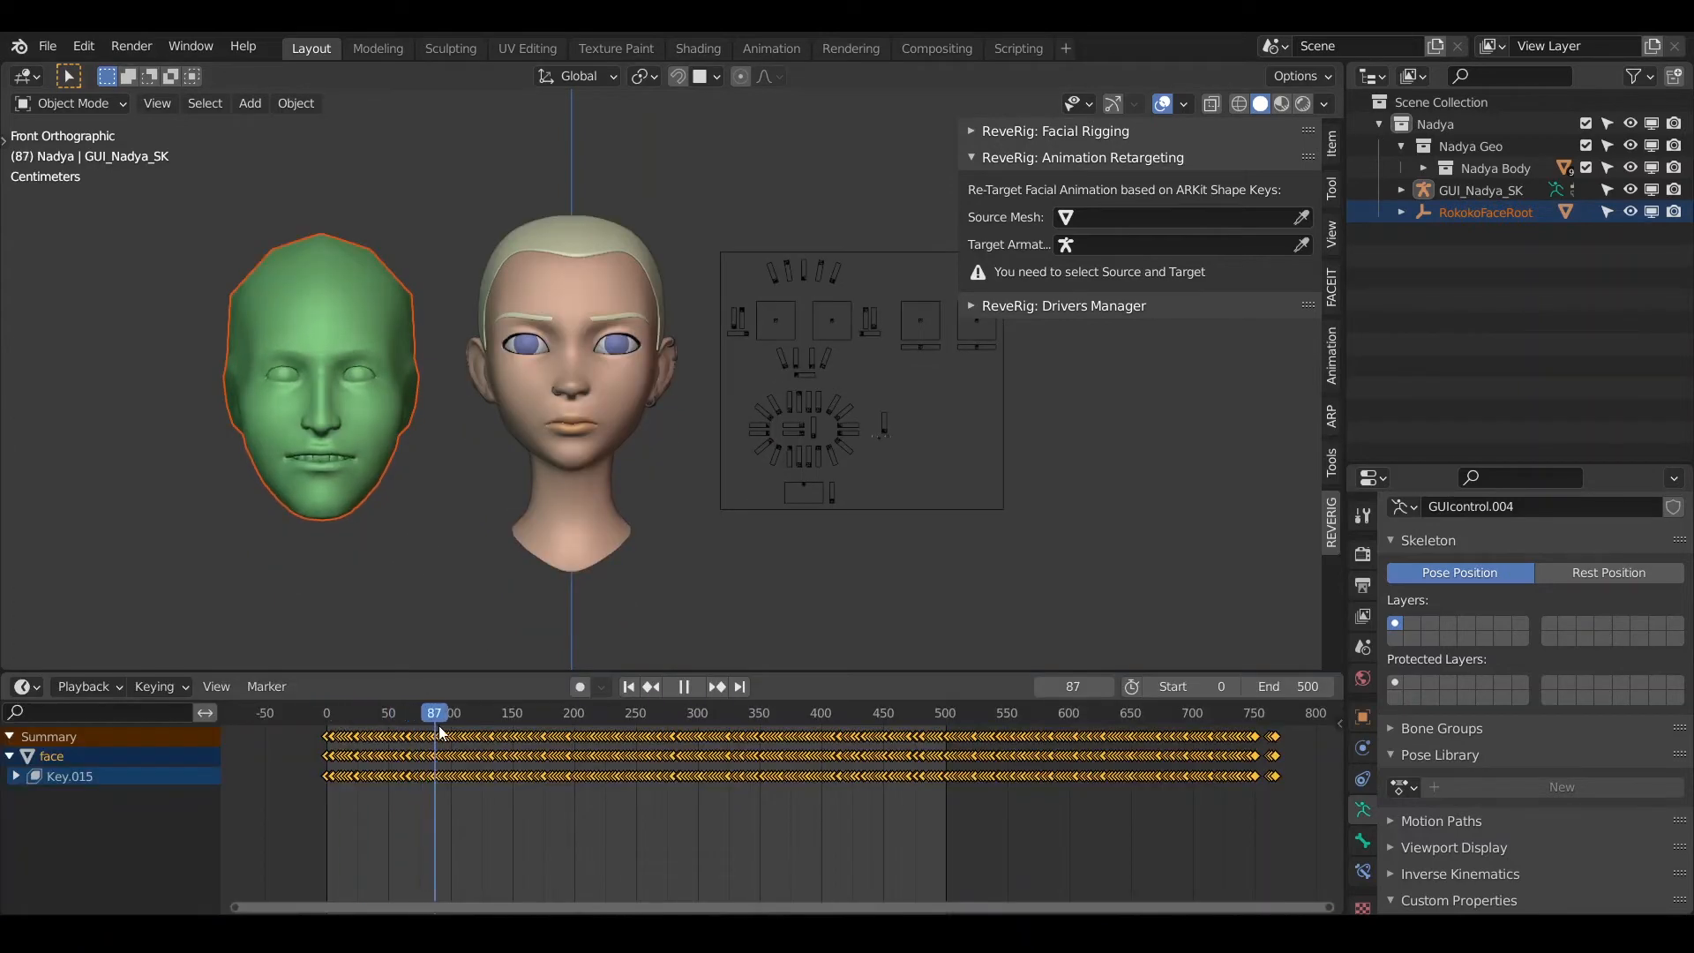
Step: Scrub the capture animation to frames 570 and 774, stop at frame 0 and save
{"action": "left_click", "coordinate": [1032, 739]}
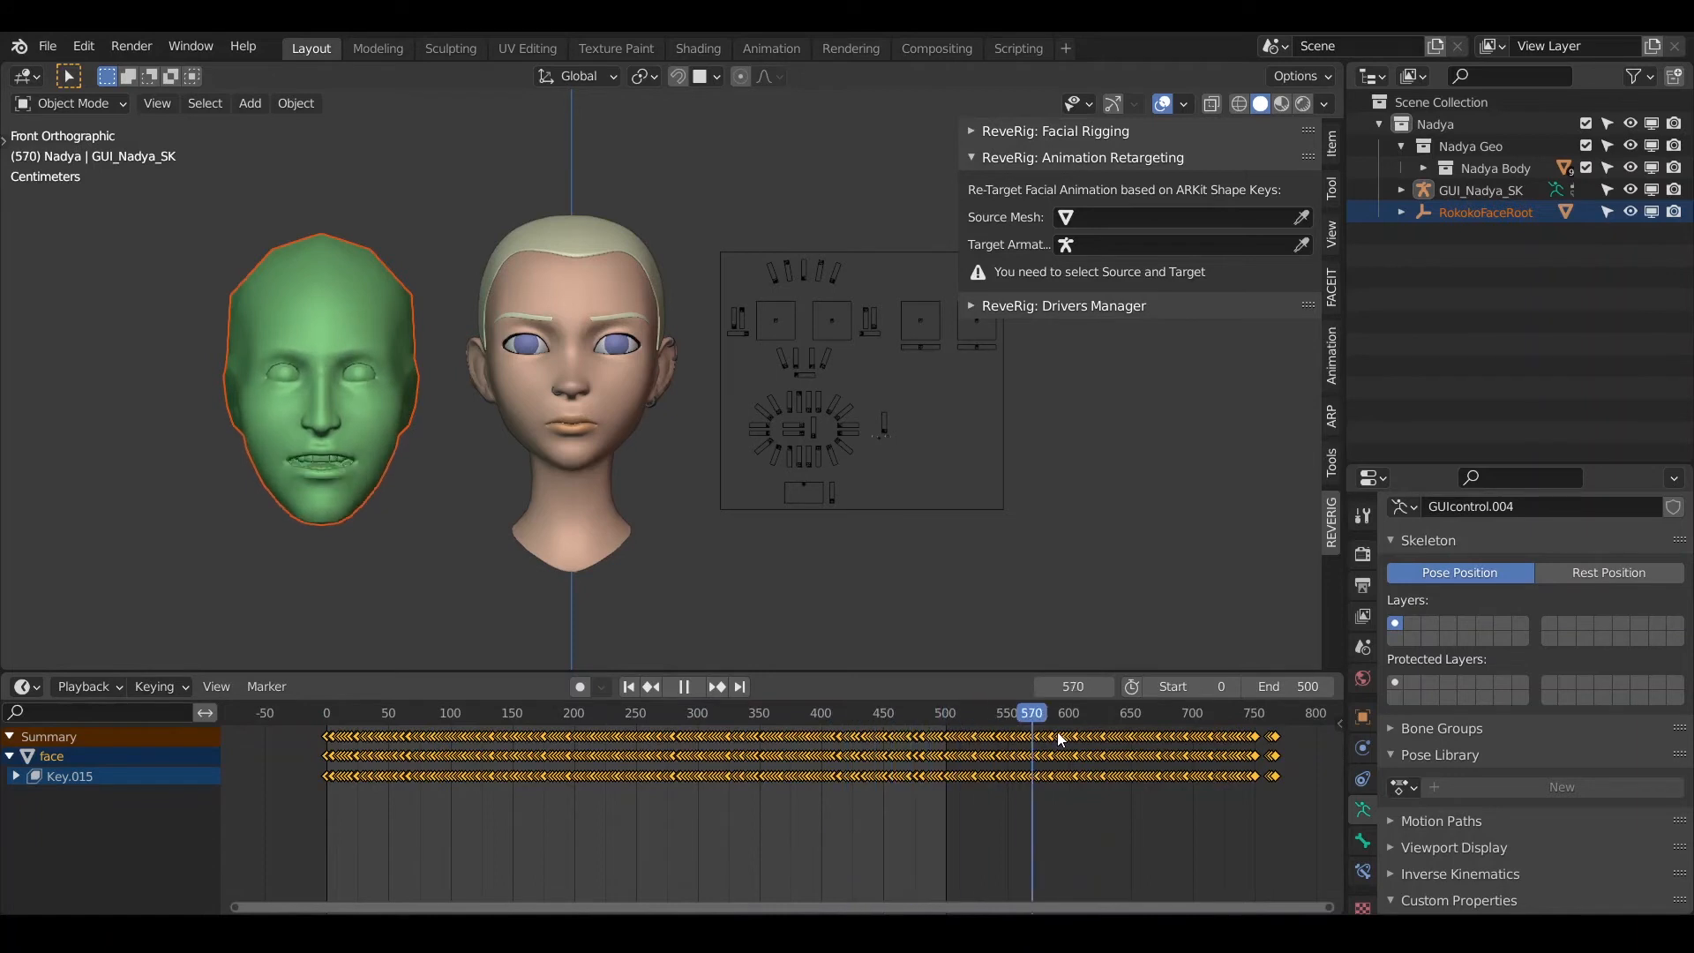
{"action": "left_click", "coordinate": [1284, 739]}
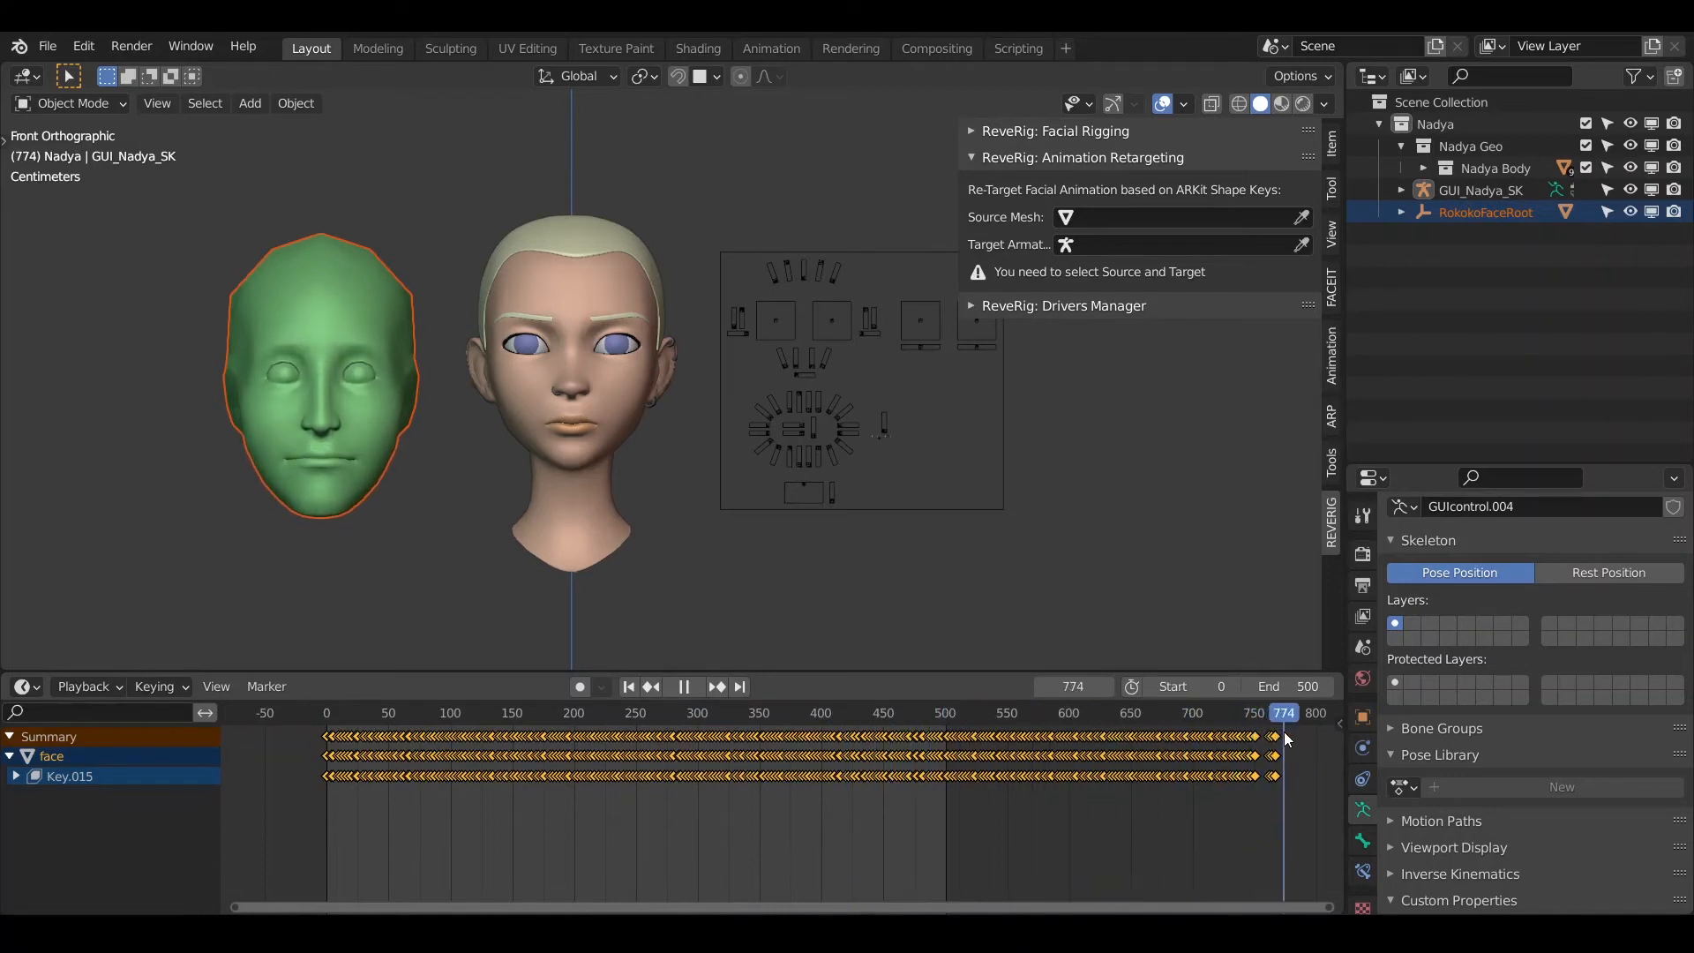
{"action": "left_click", "coordinate": [629, 687]}
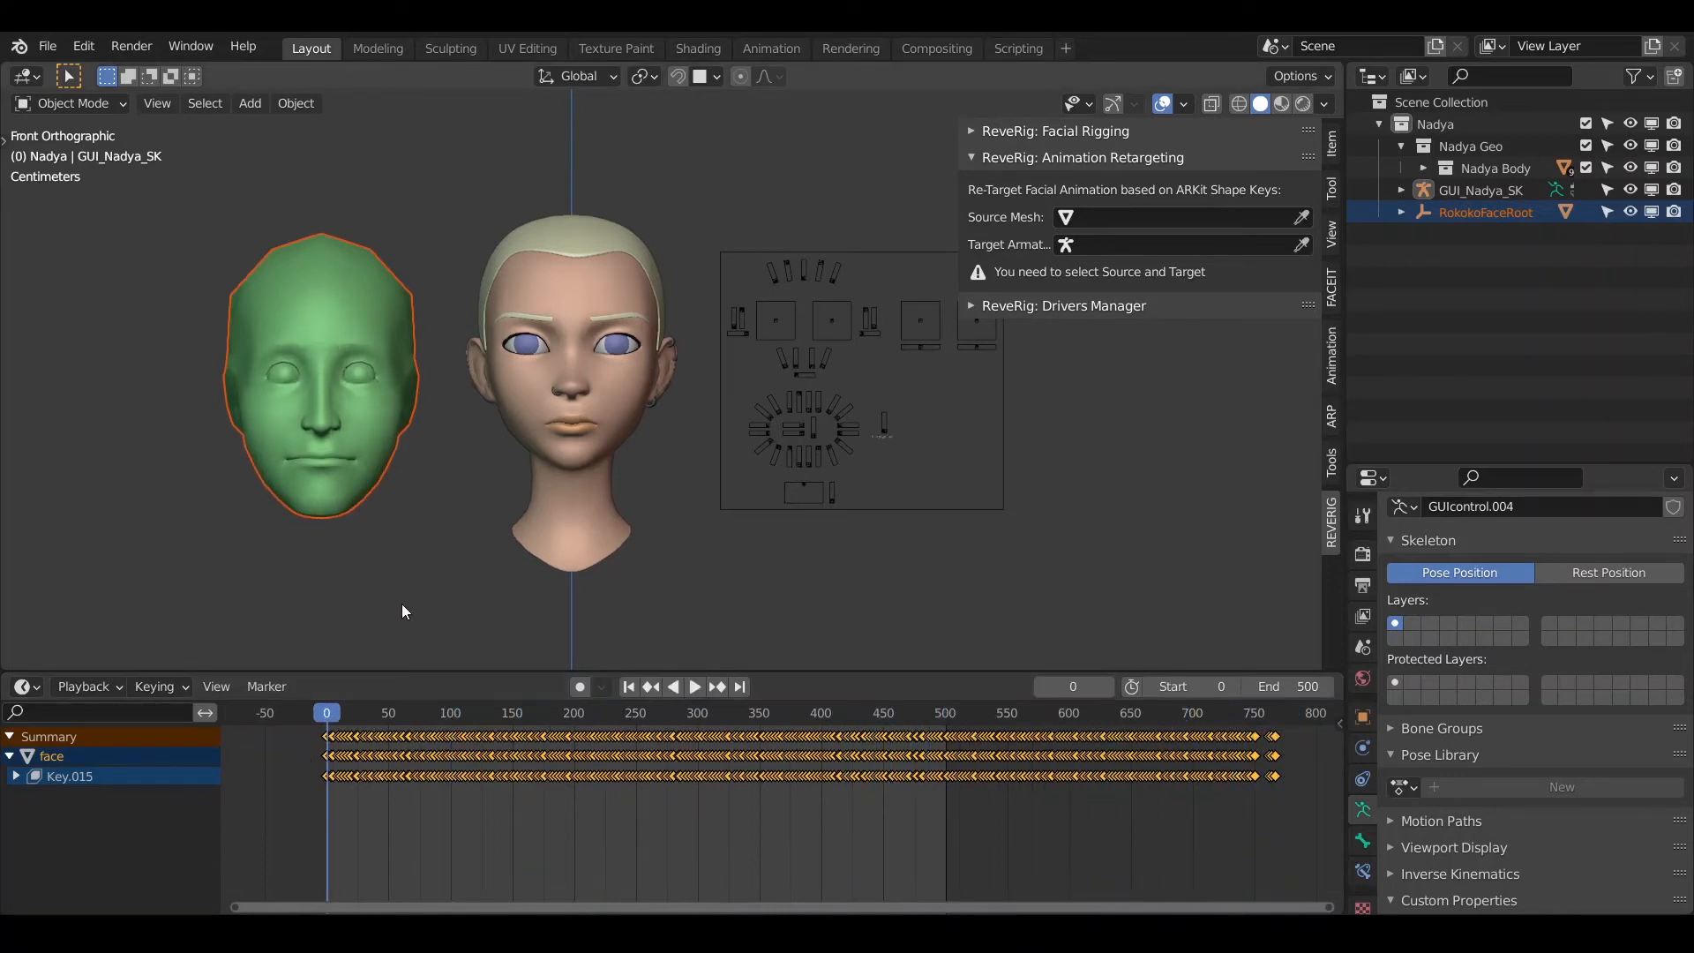
{"action": "key", "text": "ctrl+s"}
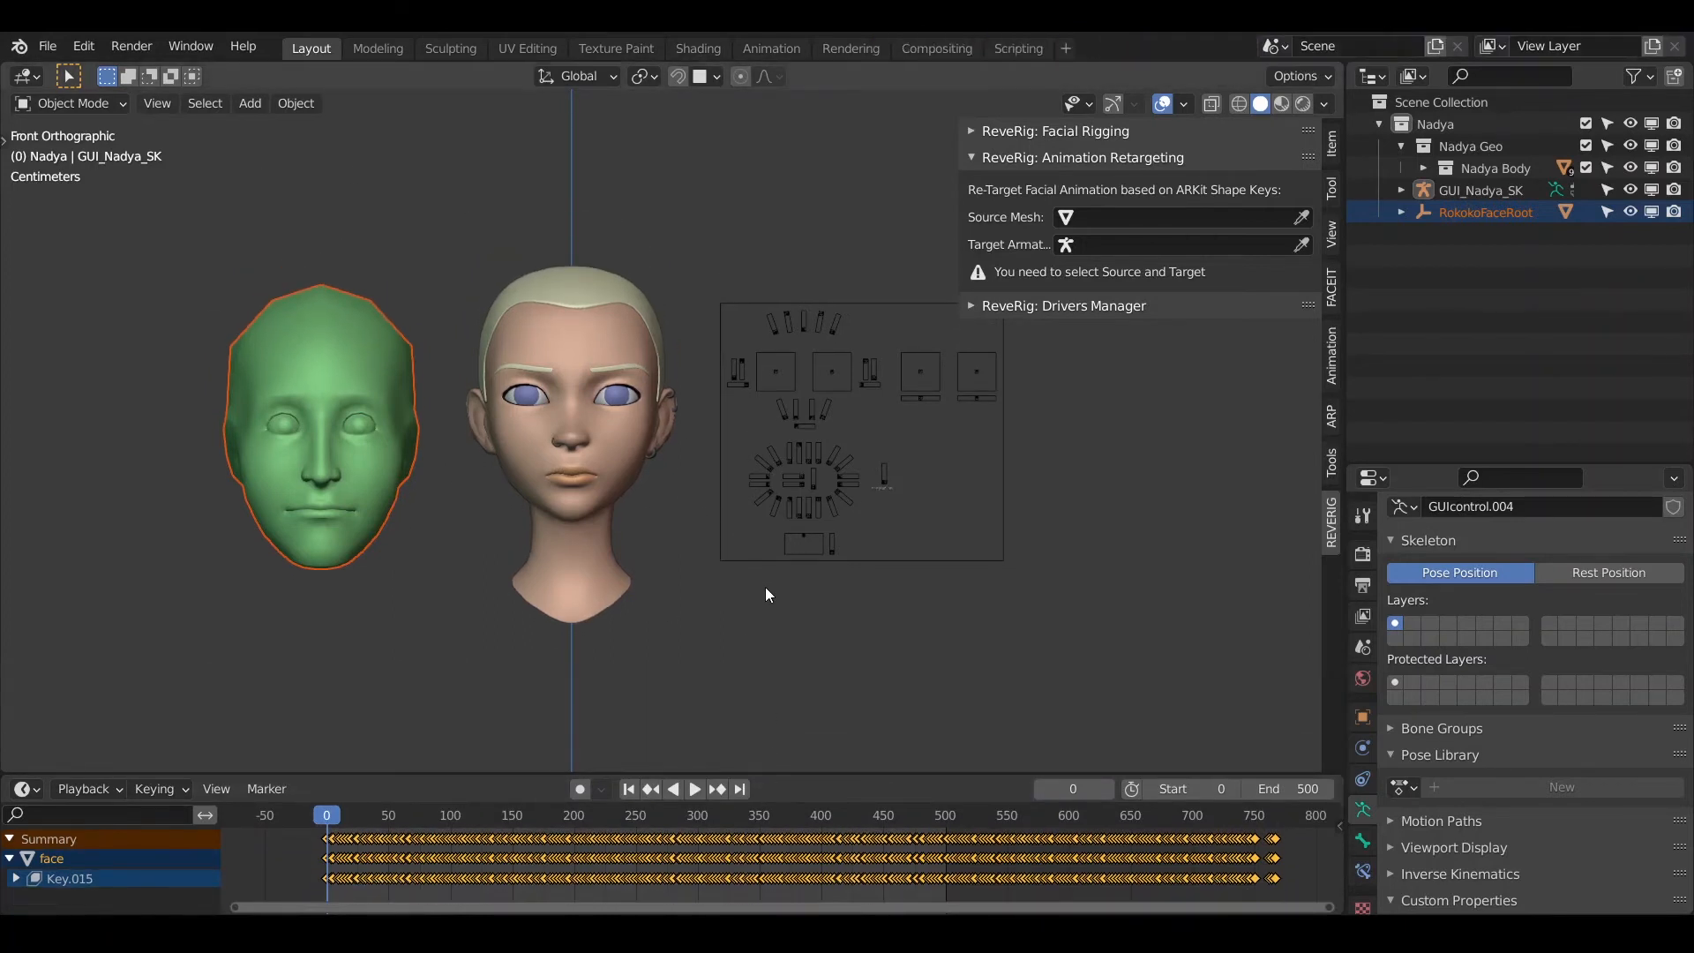
Step: Expand RokokoFaceRoot and face in the Outliner to reveal the face.002 mesh
{"action": "left_click", "coordinate": [1400, 212]}
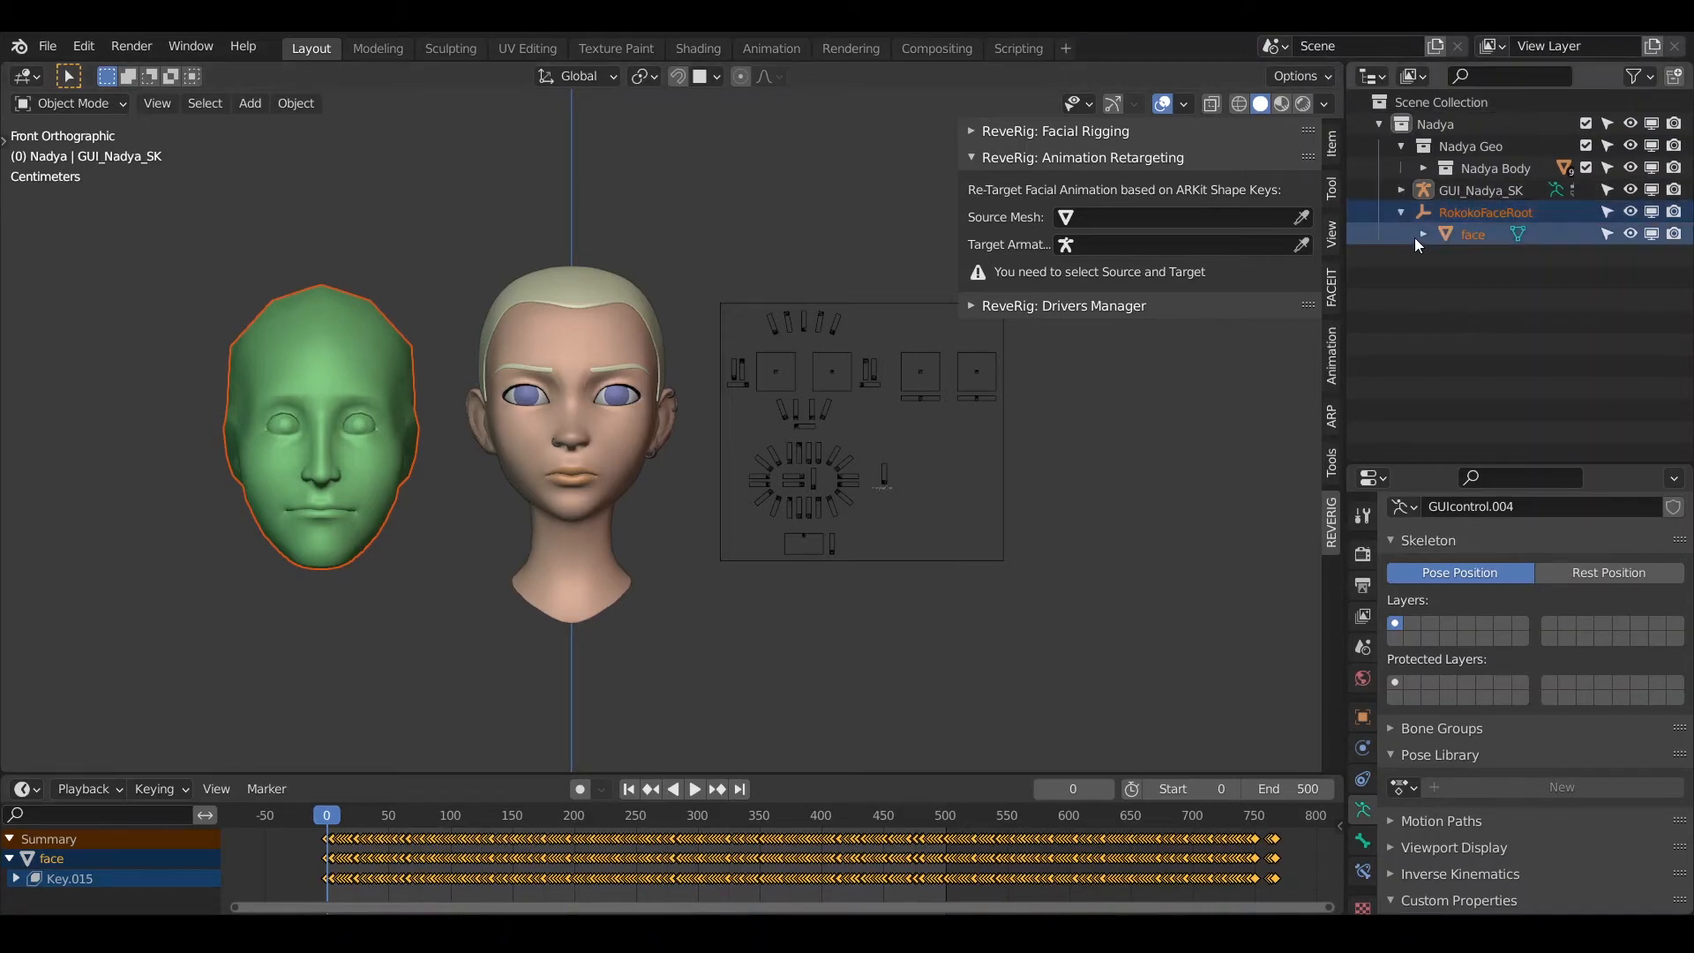
{"action": "left_click", "coordinate": [1424, 235]}
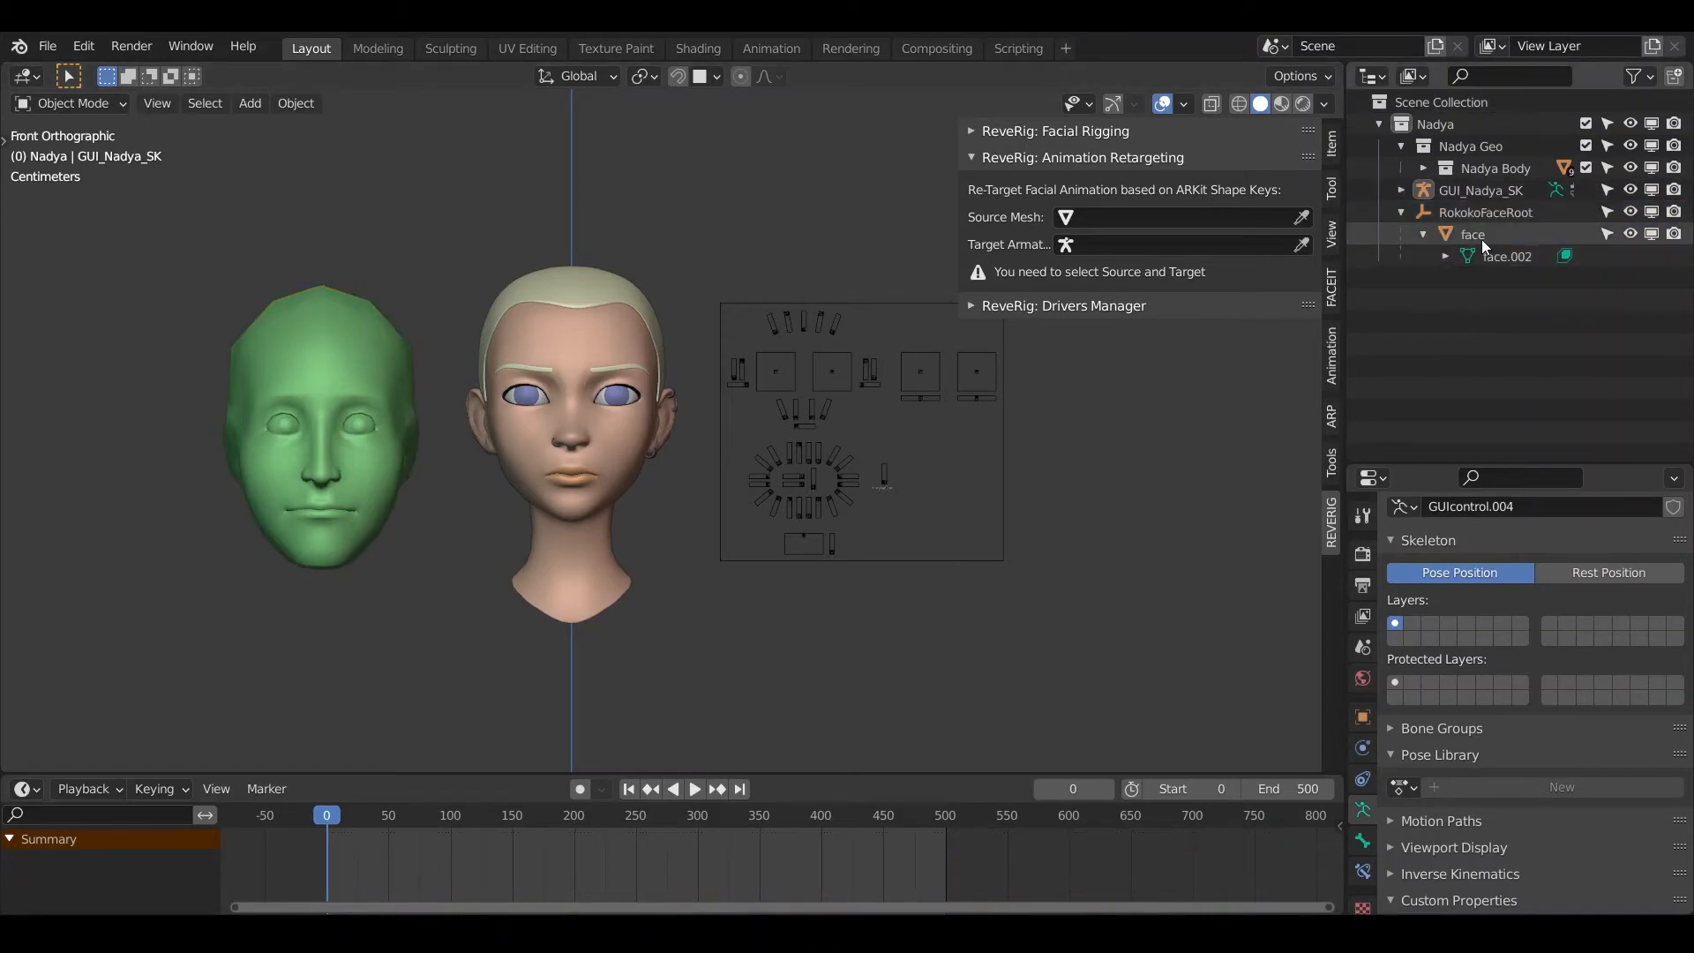
{"action": "left_click", "coordinate": [1483, 211]}
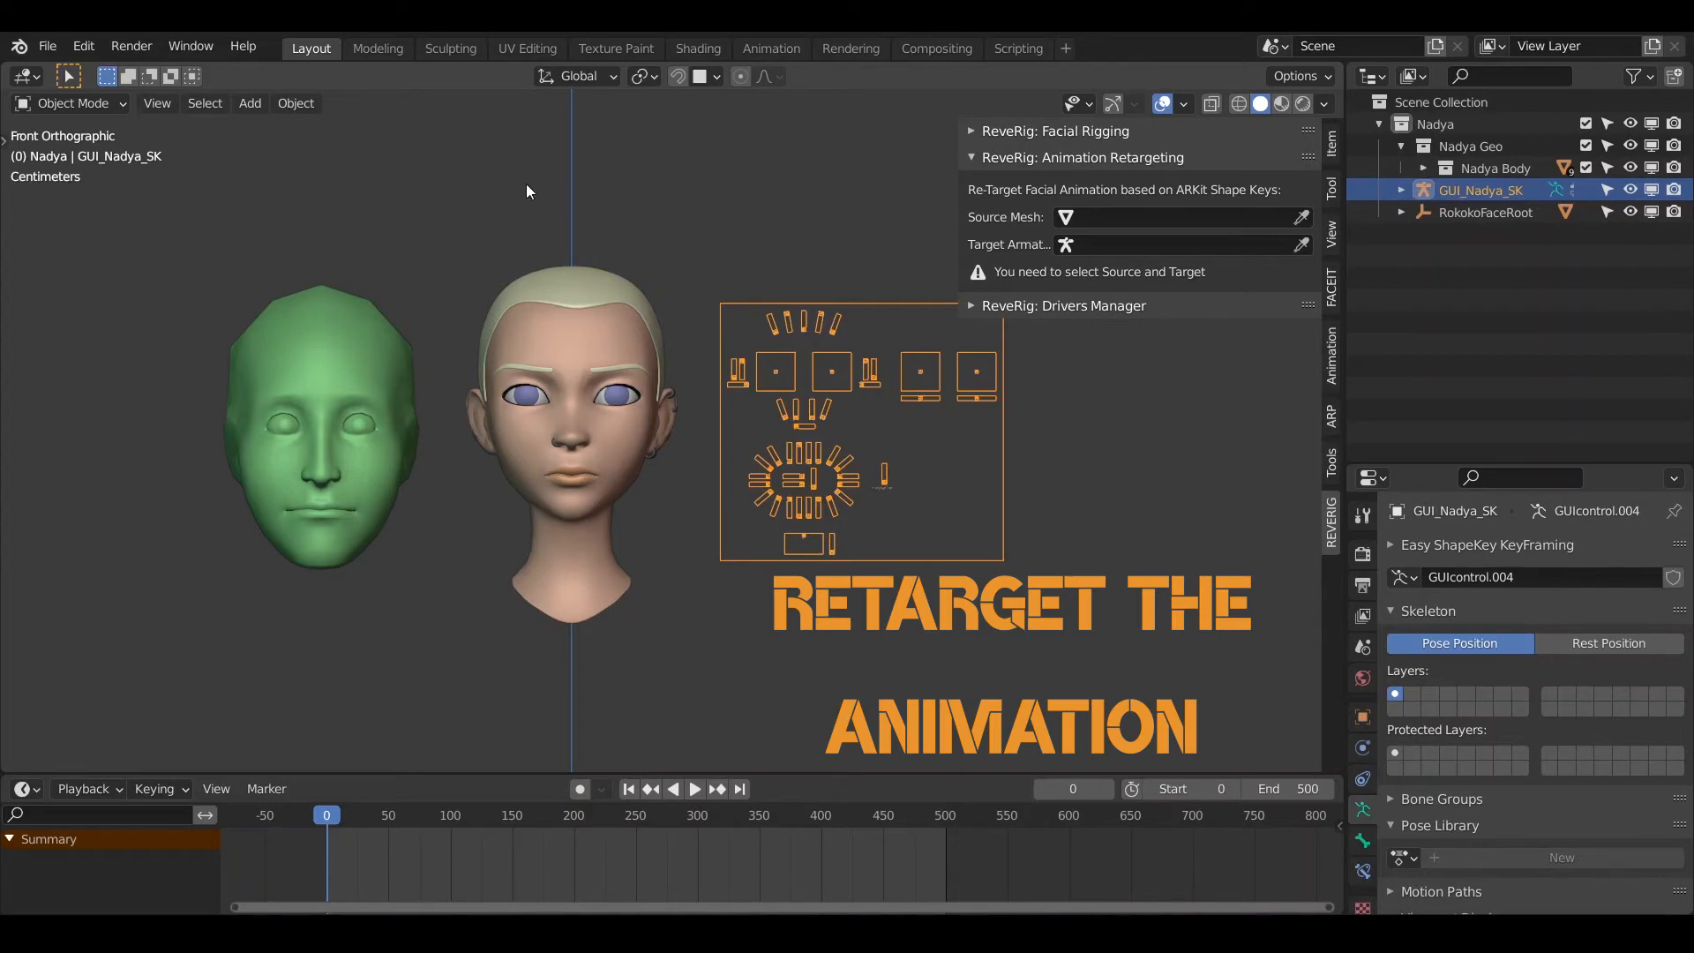
{"action": "mouse_move", "coordinate": [600, 296]}
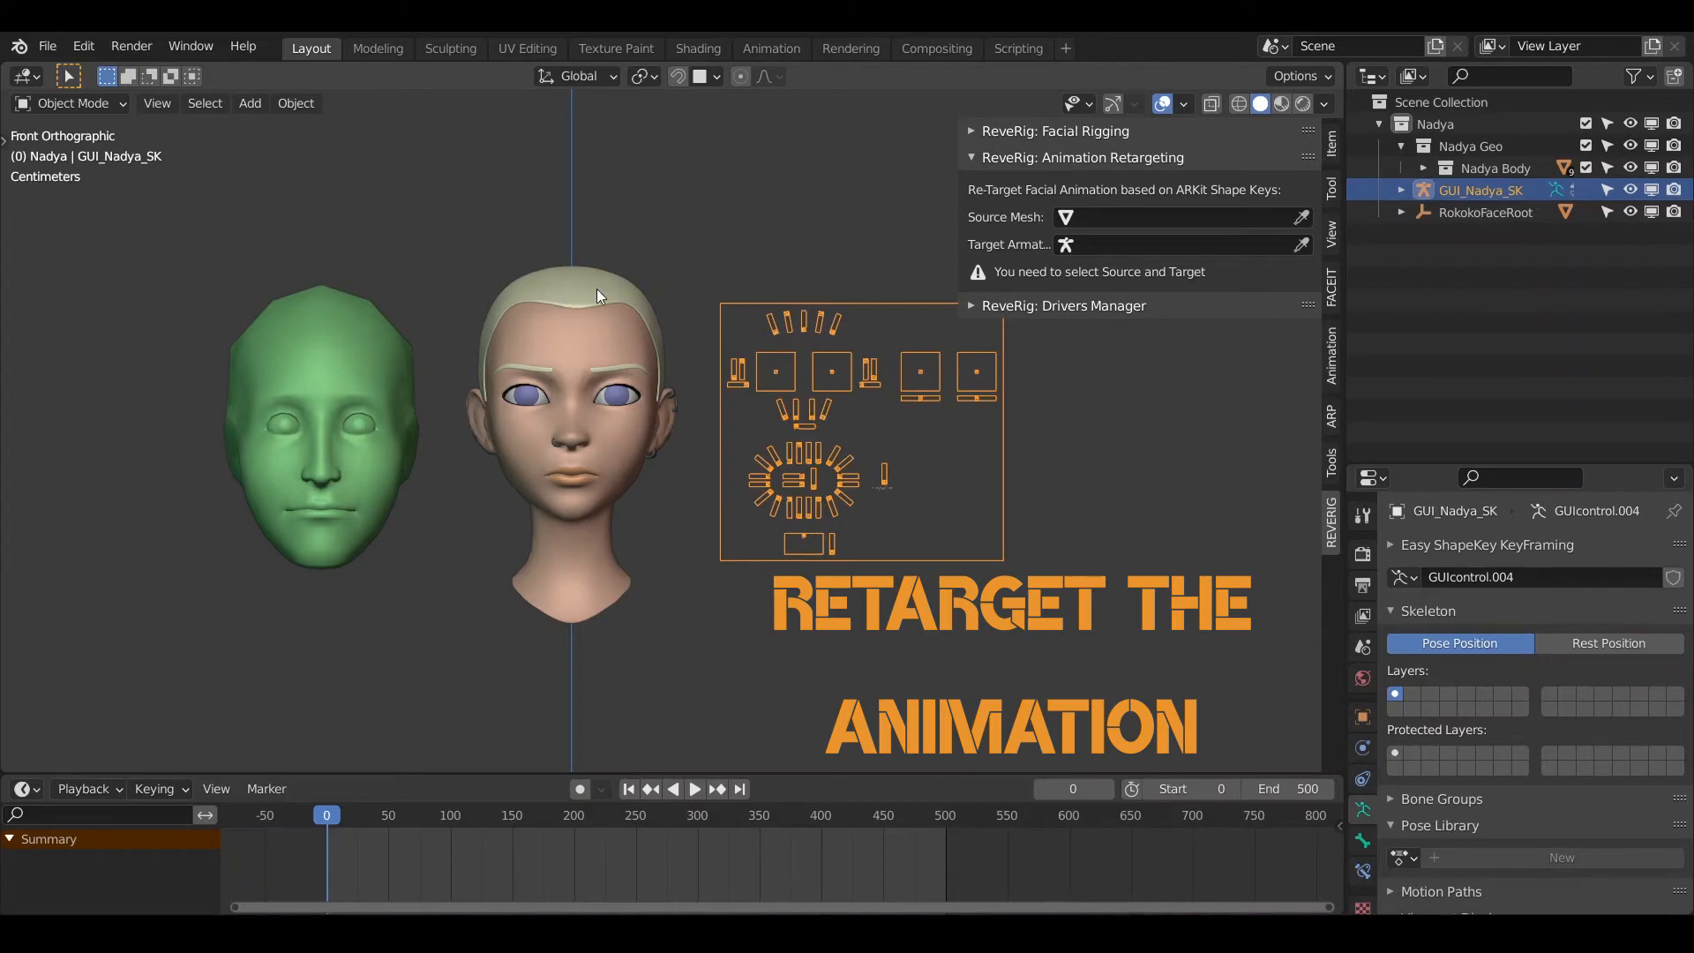
{"action": "mouse_move", "coordinate": [1304, 228]}
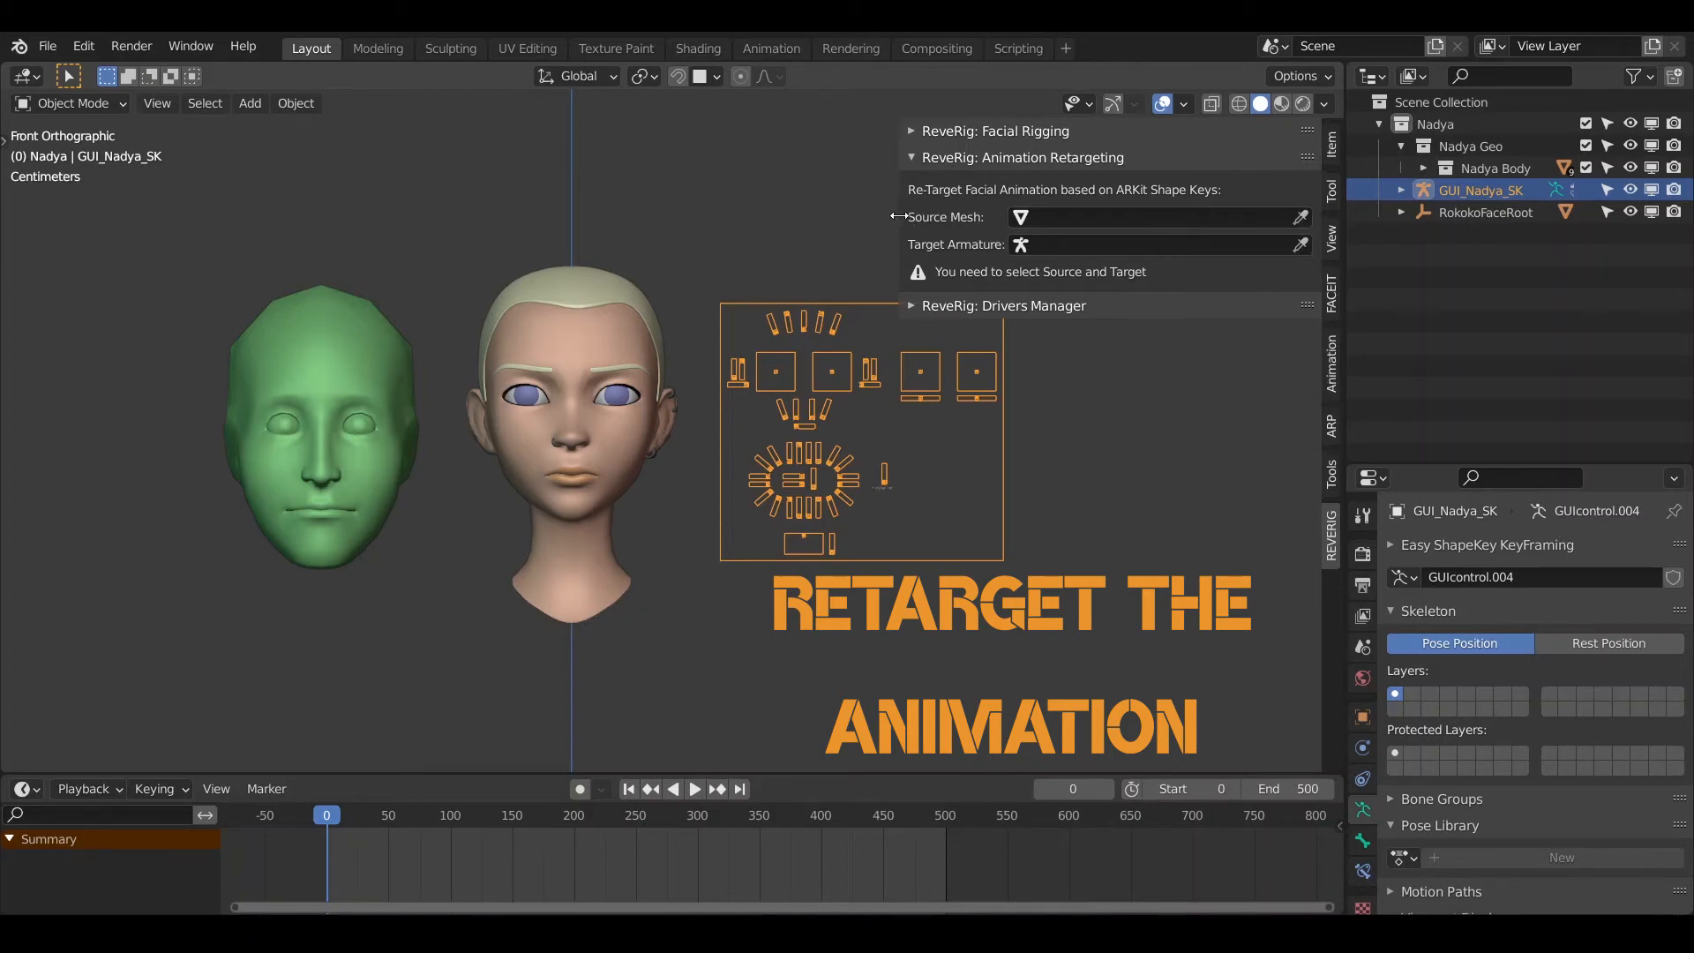
{"action": "mouse_move", "coordinate": [1308, 227]}
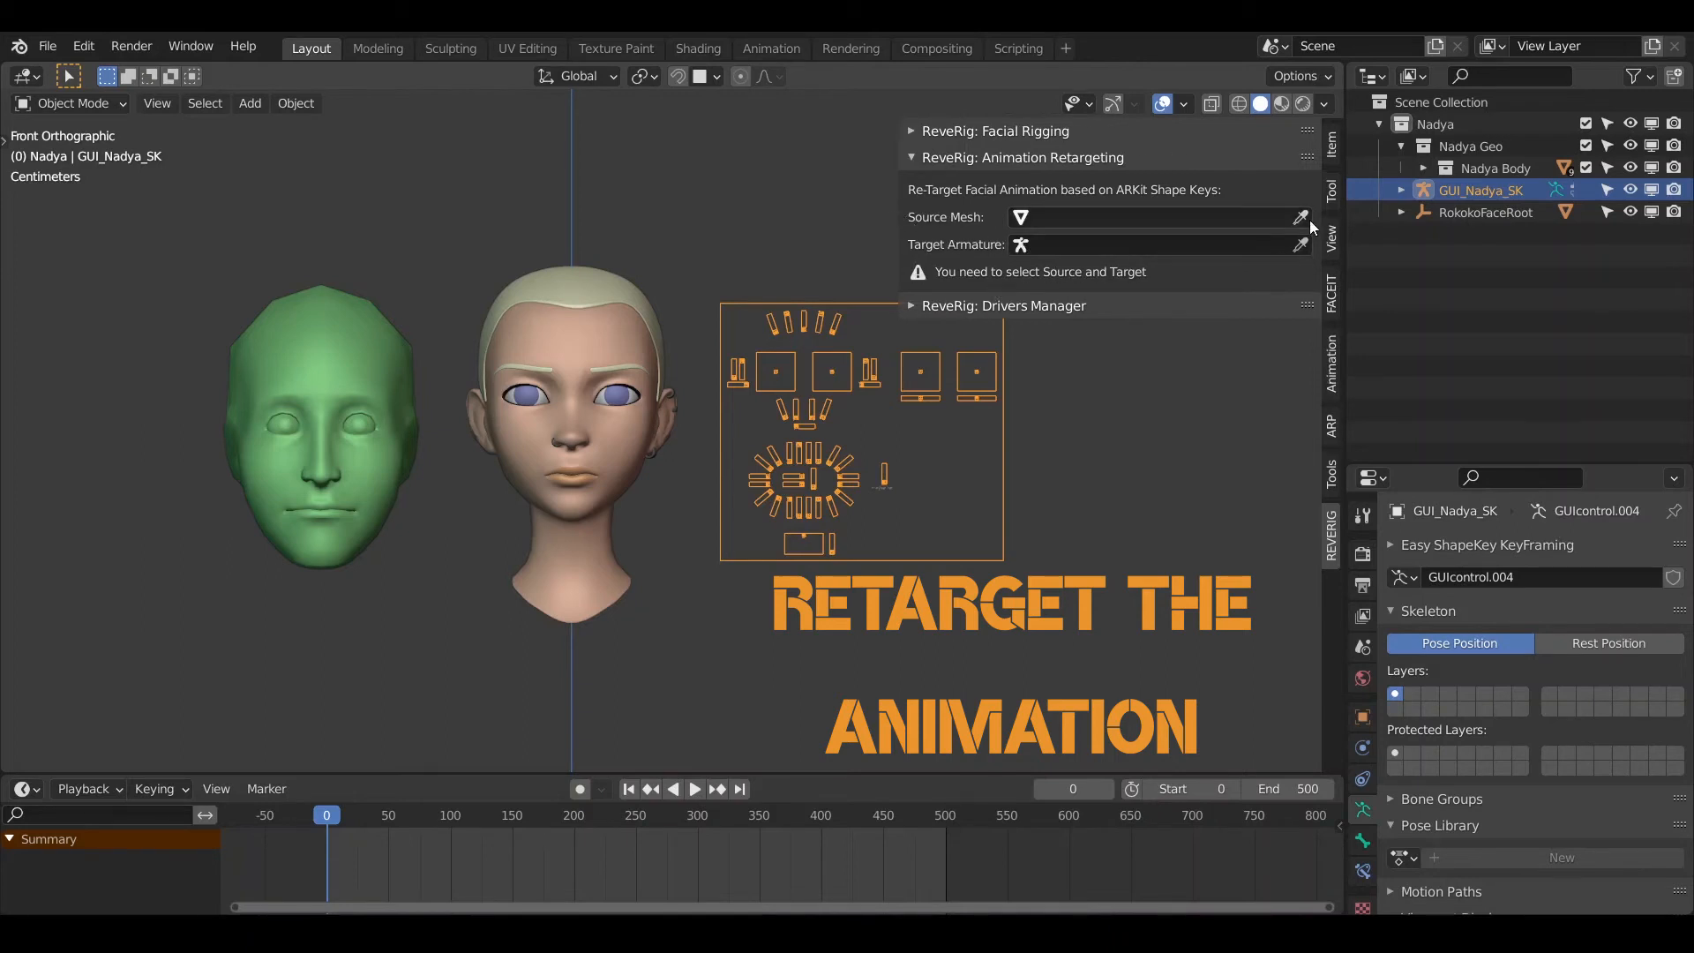
{"action": "mouse_move", "coordinate": [289, 364]}
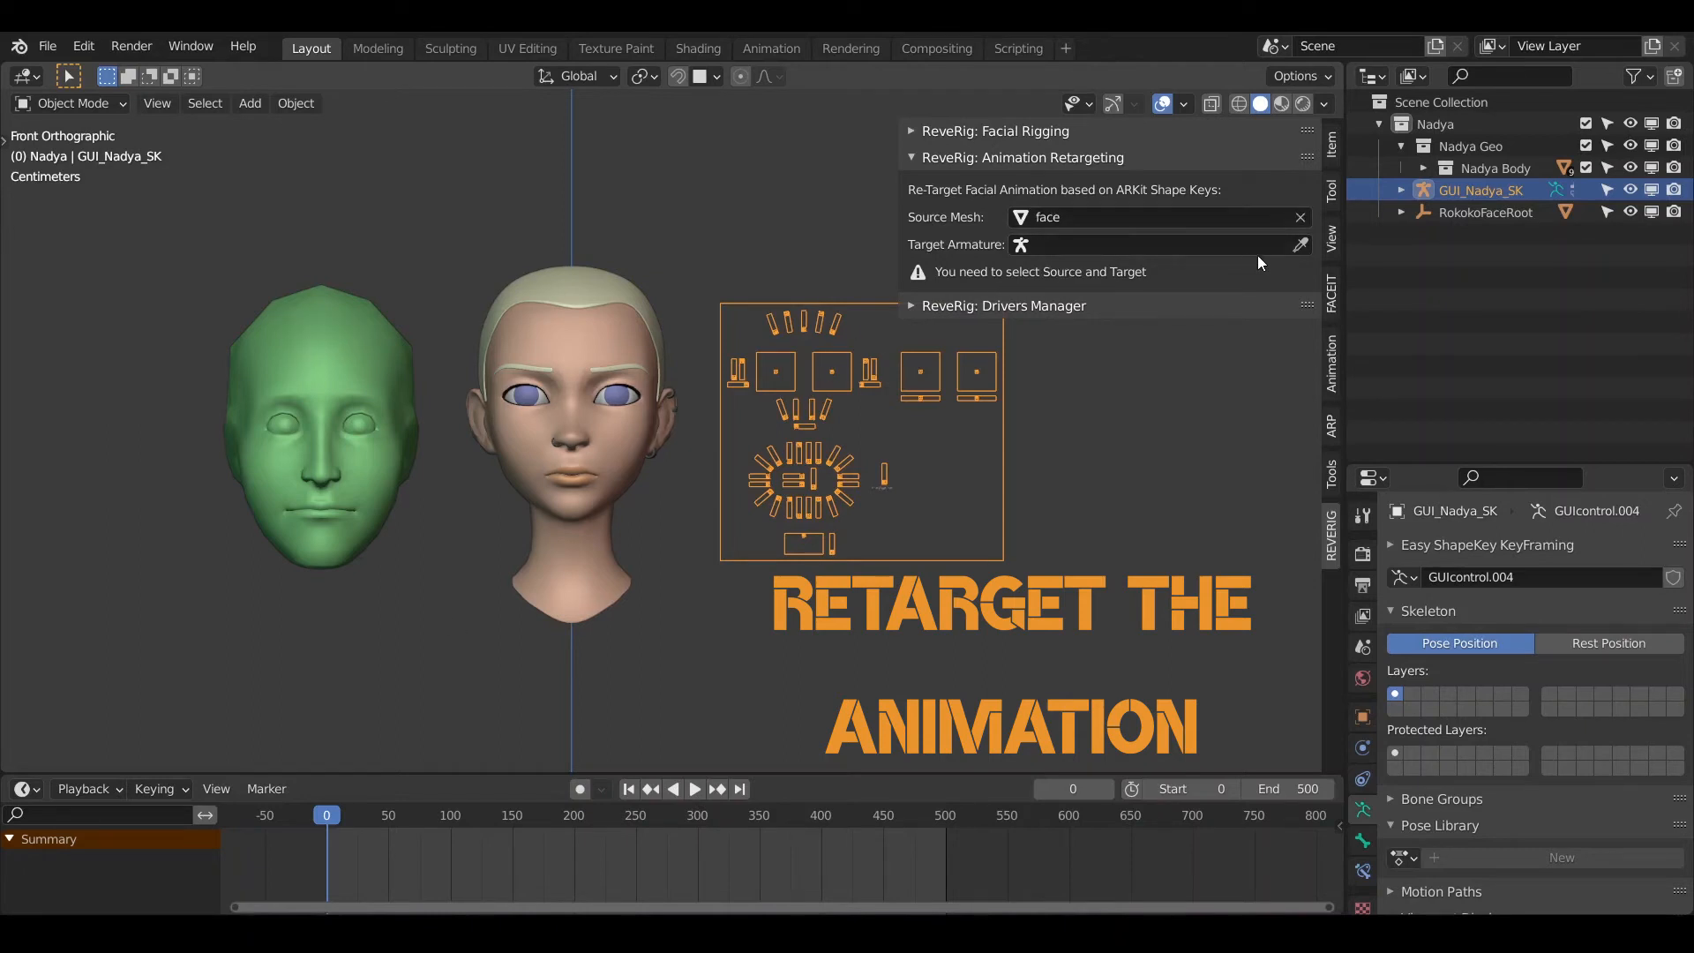
{"action": "mouse_move", "coordinate": [805, 446]}
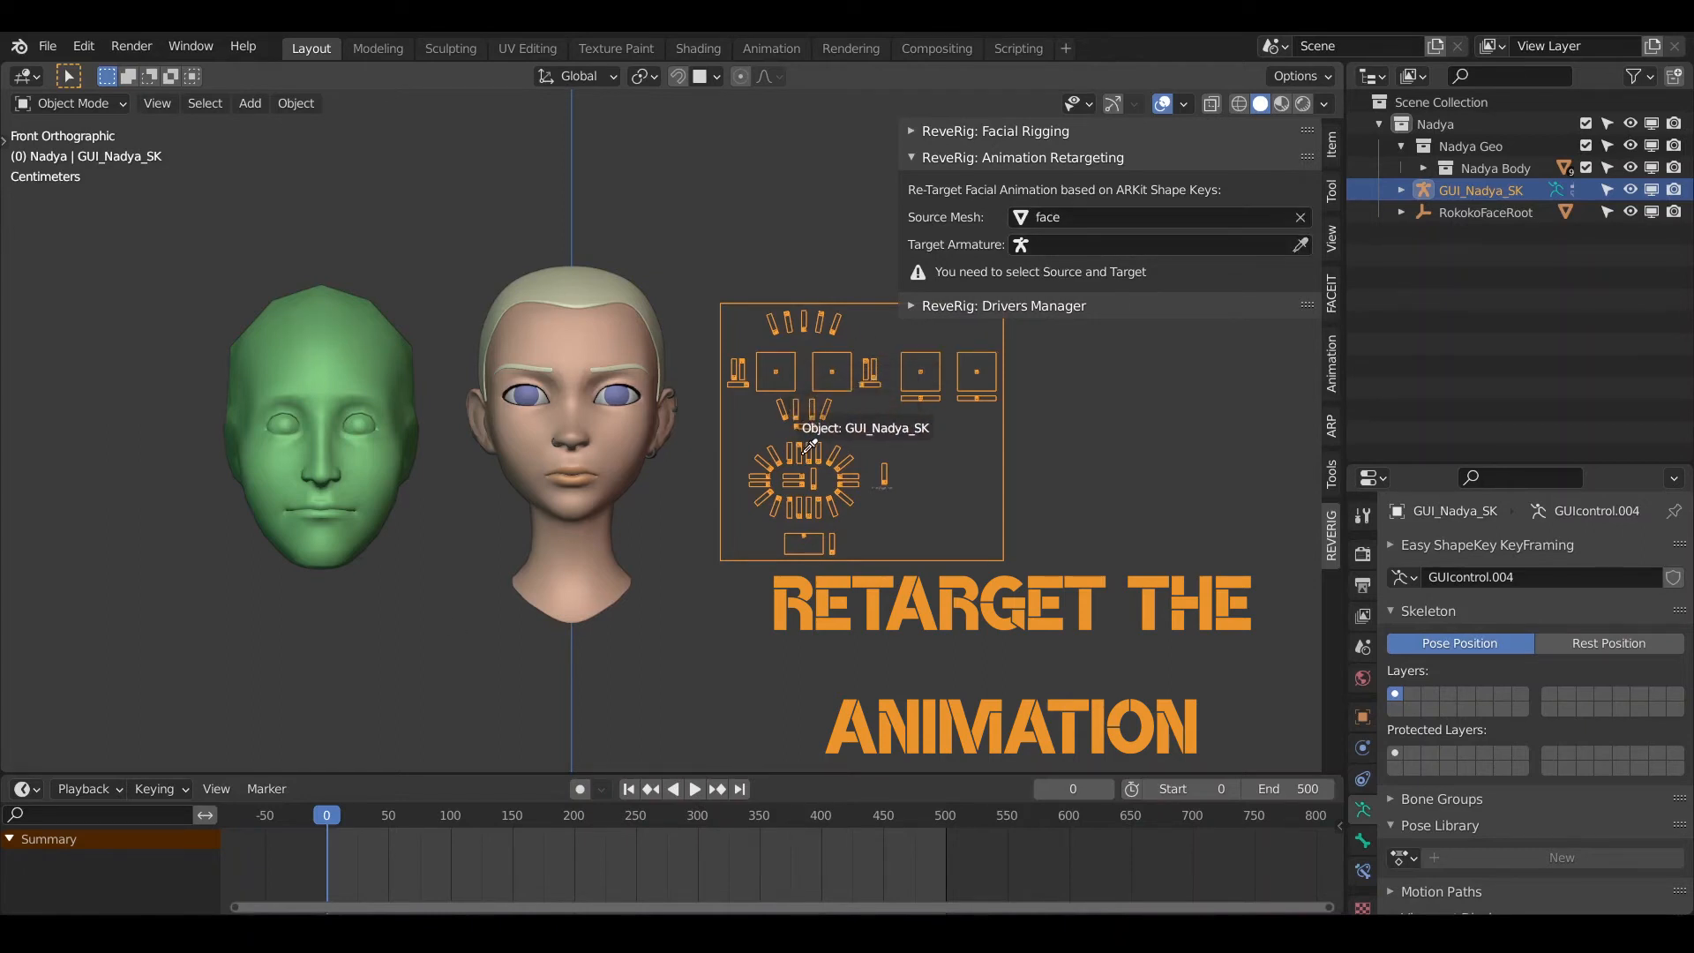
Step: Set face as source and GUI_Nadya_SK as target armature, then retarget the animation
{"action": "left_click", "coordinate": [1302, 243]}
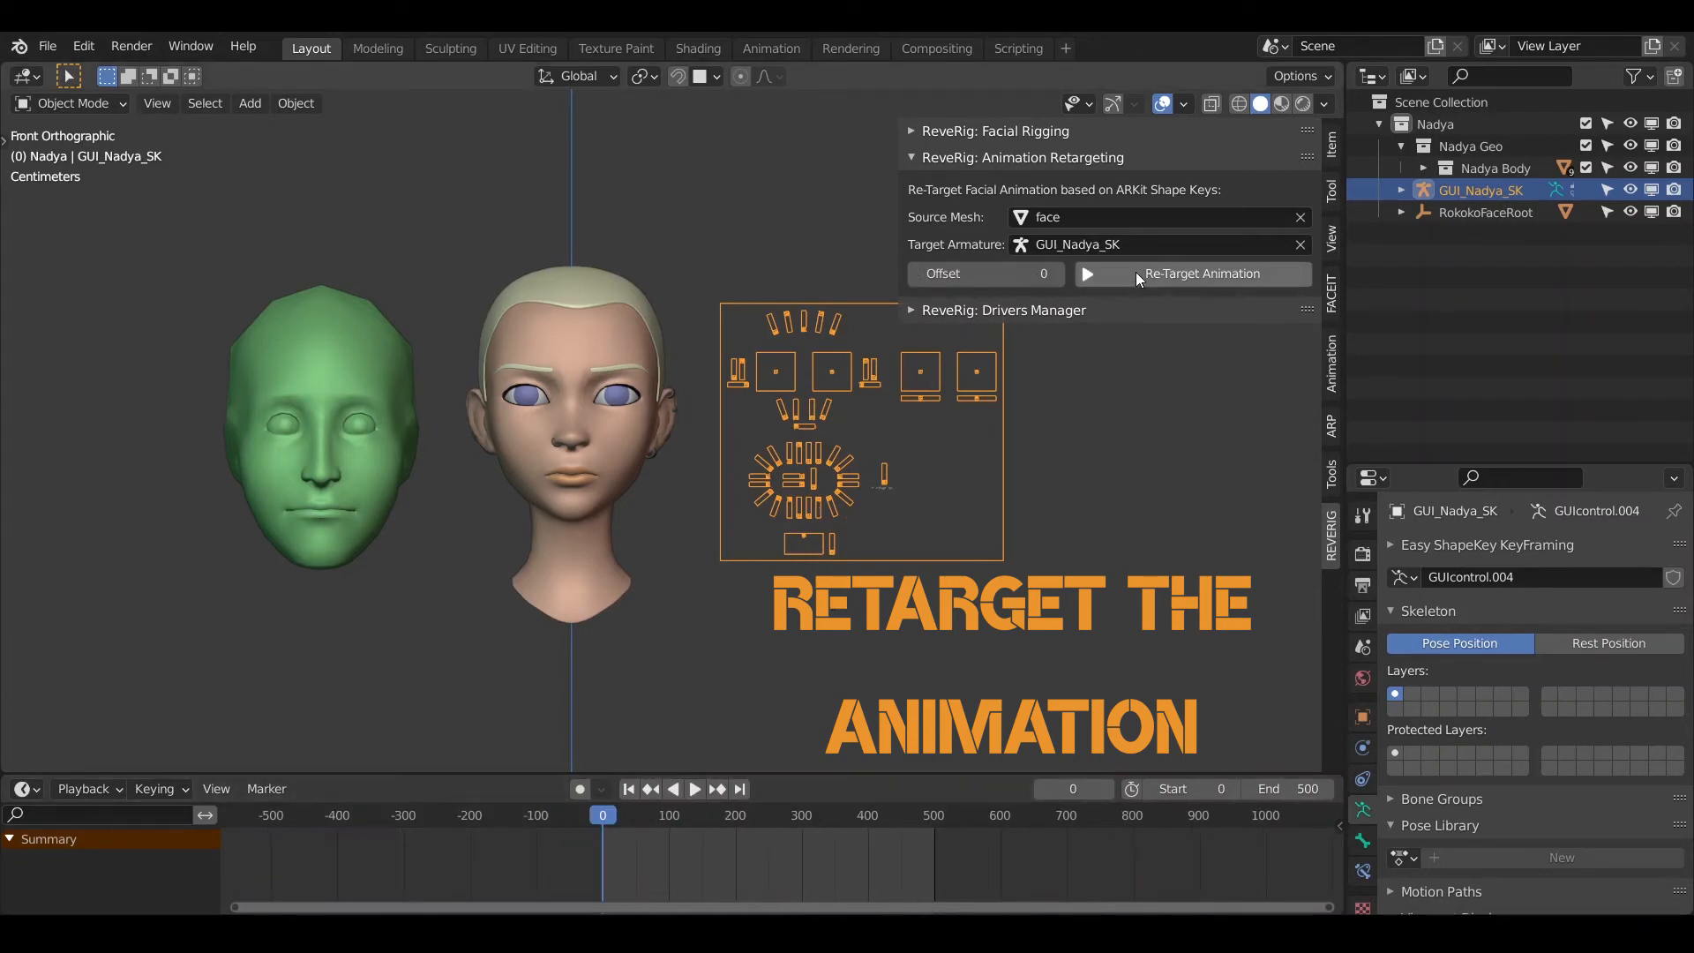
{"action": "left_click", "coordinate": [1202, 274]}
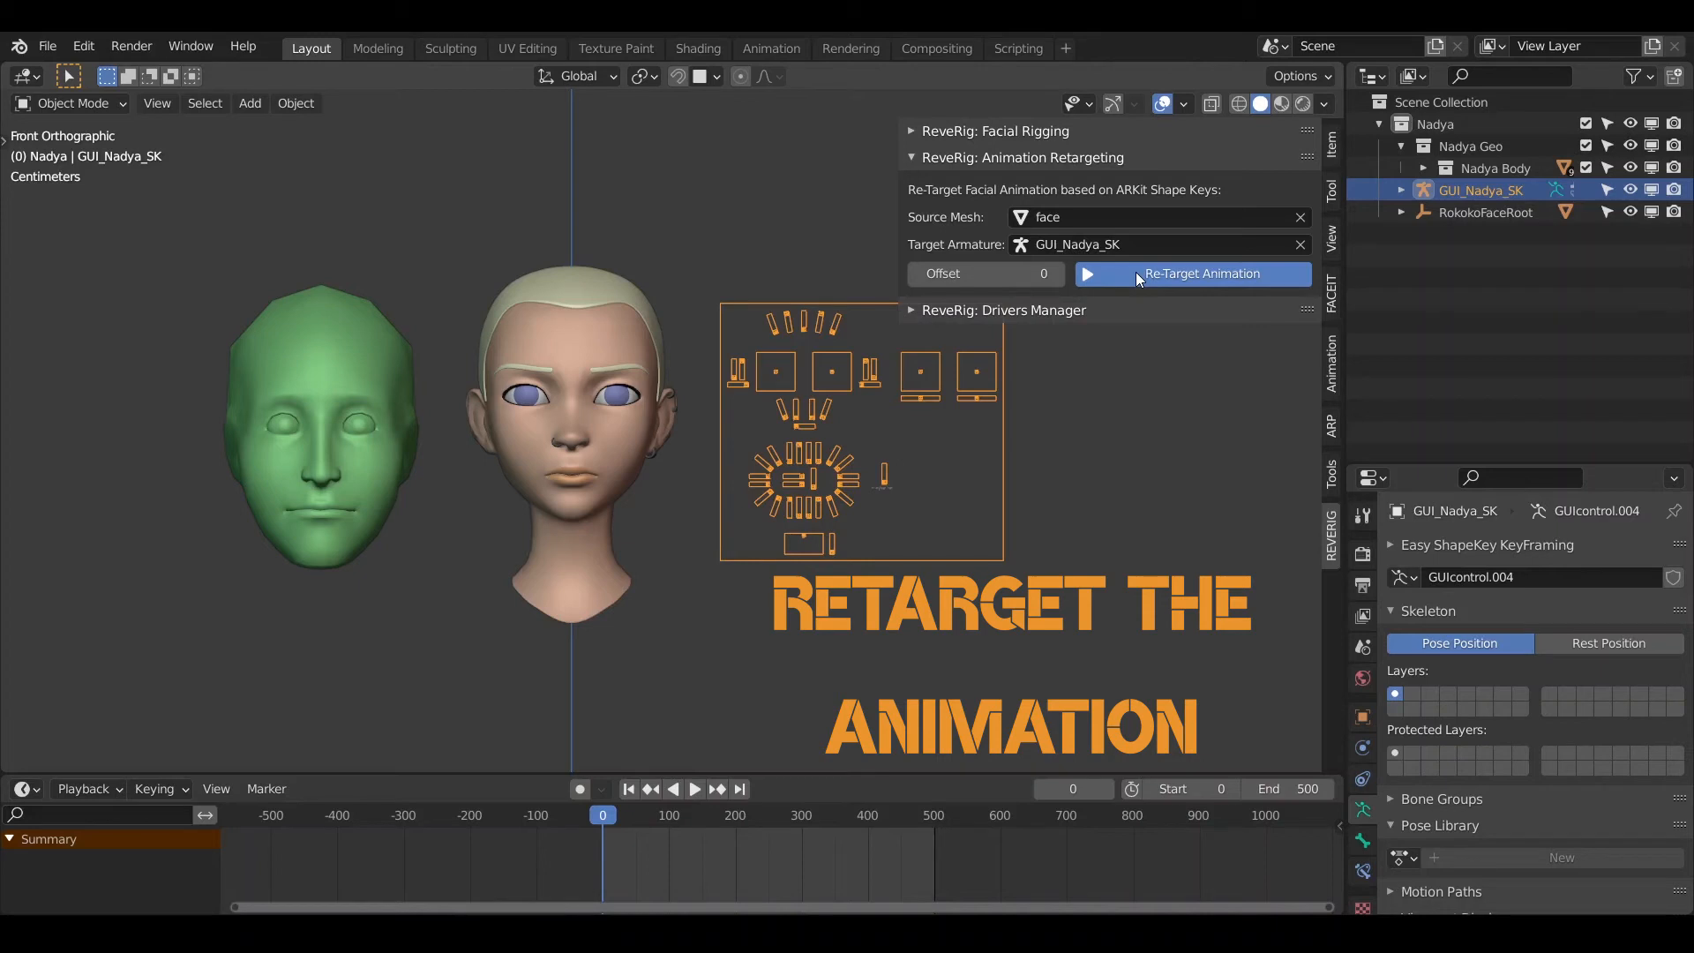
{"action": "left_click", "coordinate": [1192, 274]}
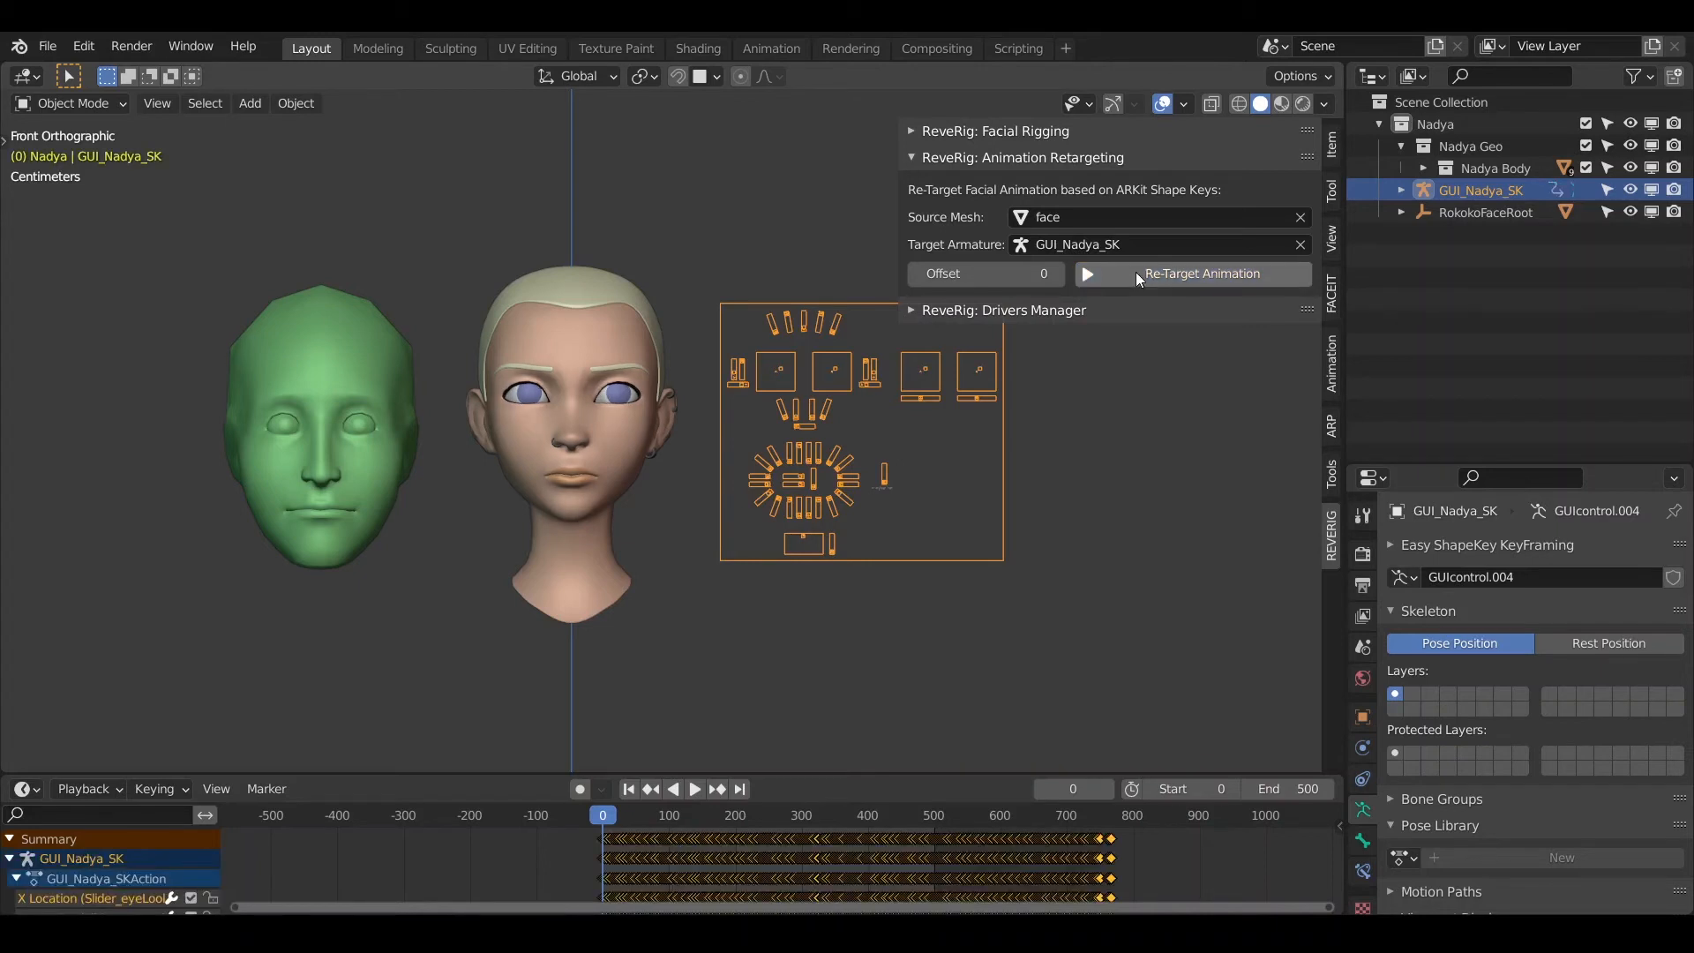
{"action": "mouse_move", "coordinate": [817, 776]}
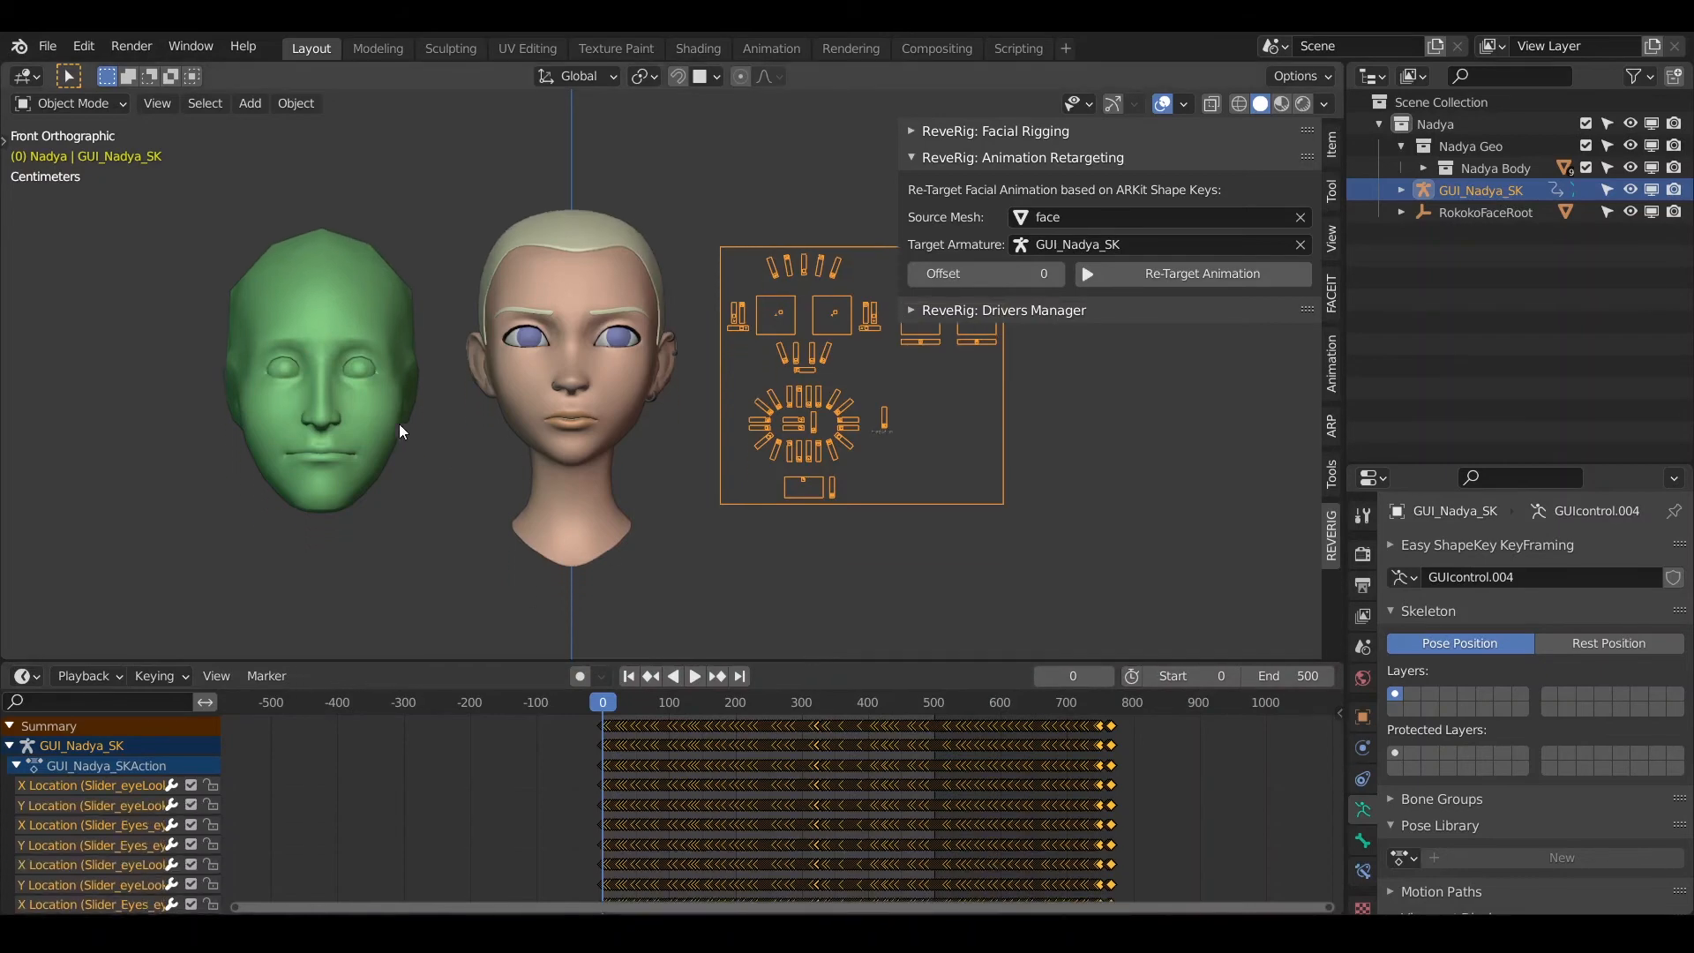
Step: Inspect keys on the capture face, rig controls and head, then play the animation
{"action": "left_click", "coordinate": [319, 357]}
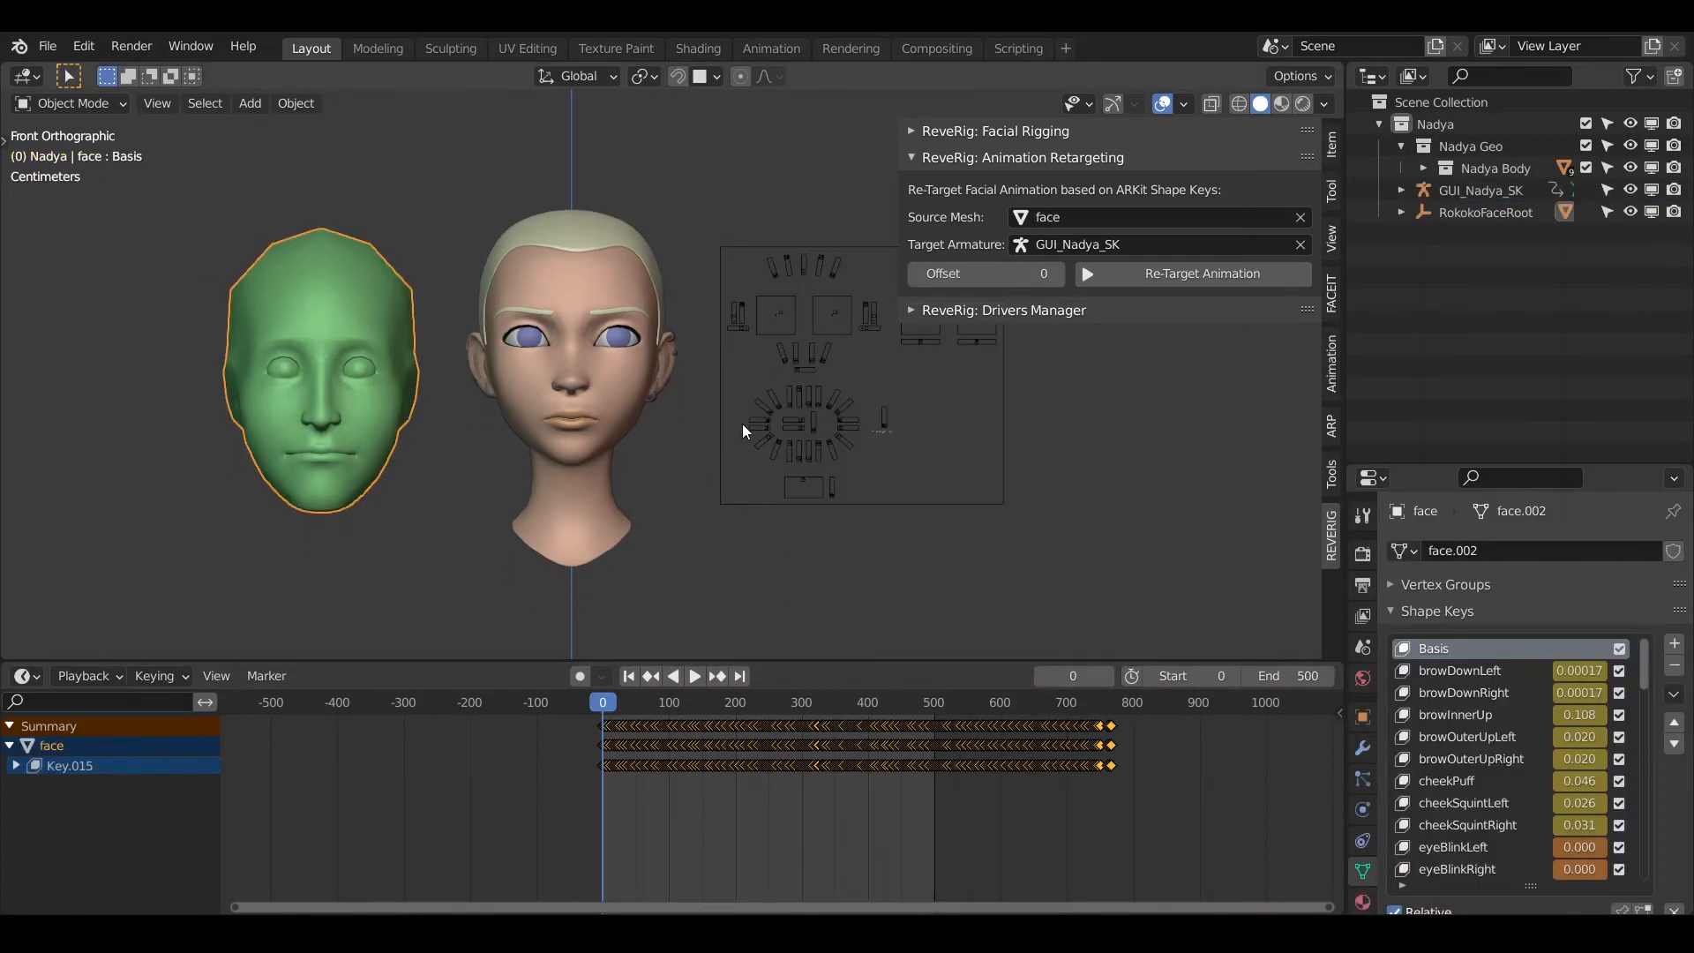
{"action": "left_click", "coordinate": [1484, 189]}
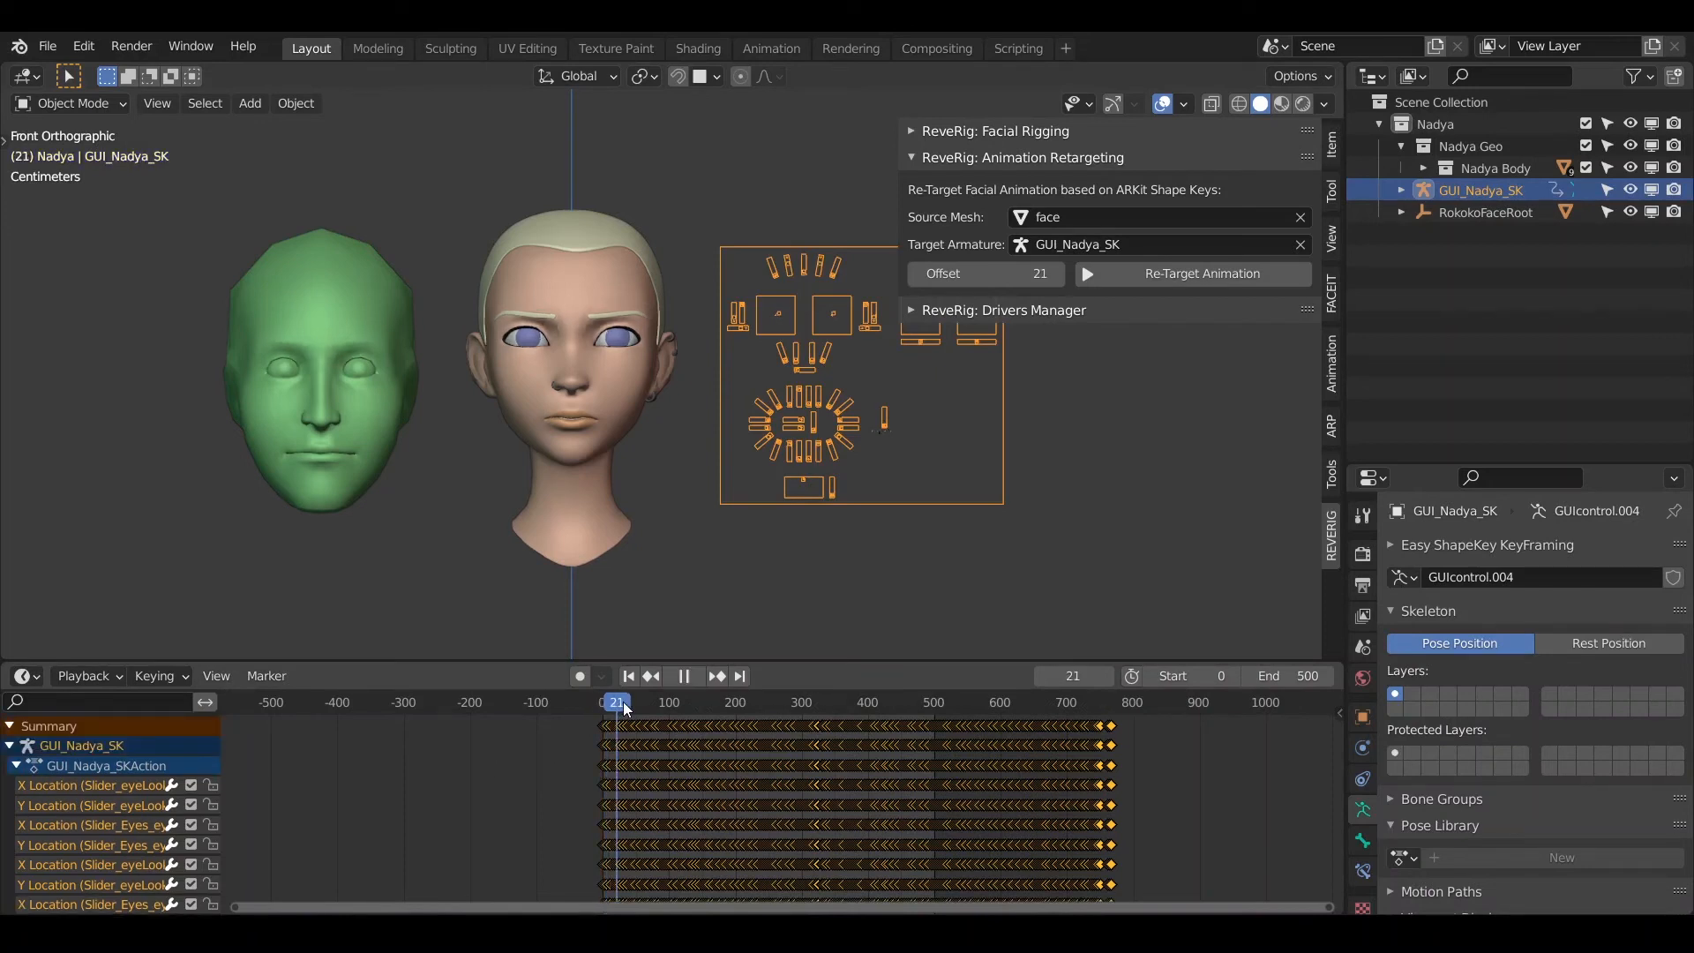
{"action": "left_click", "coordinate": [720, 702]}
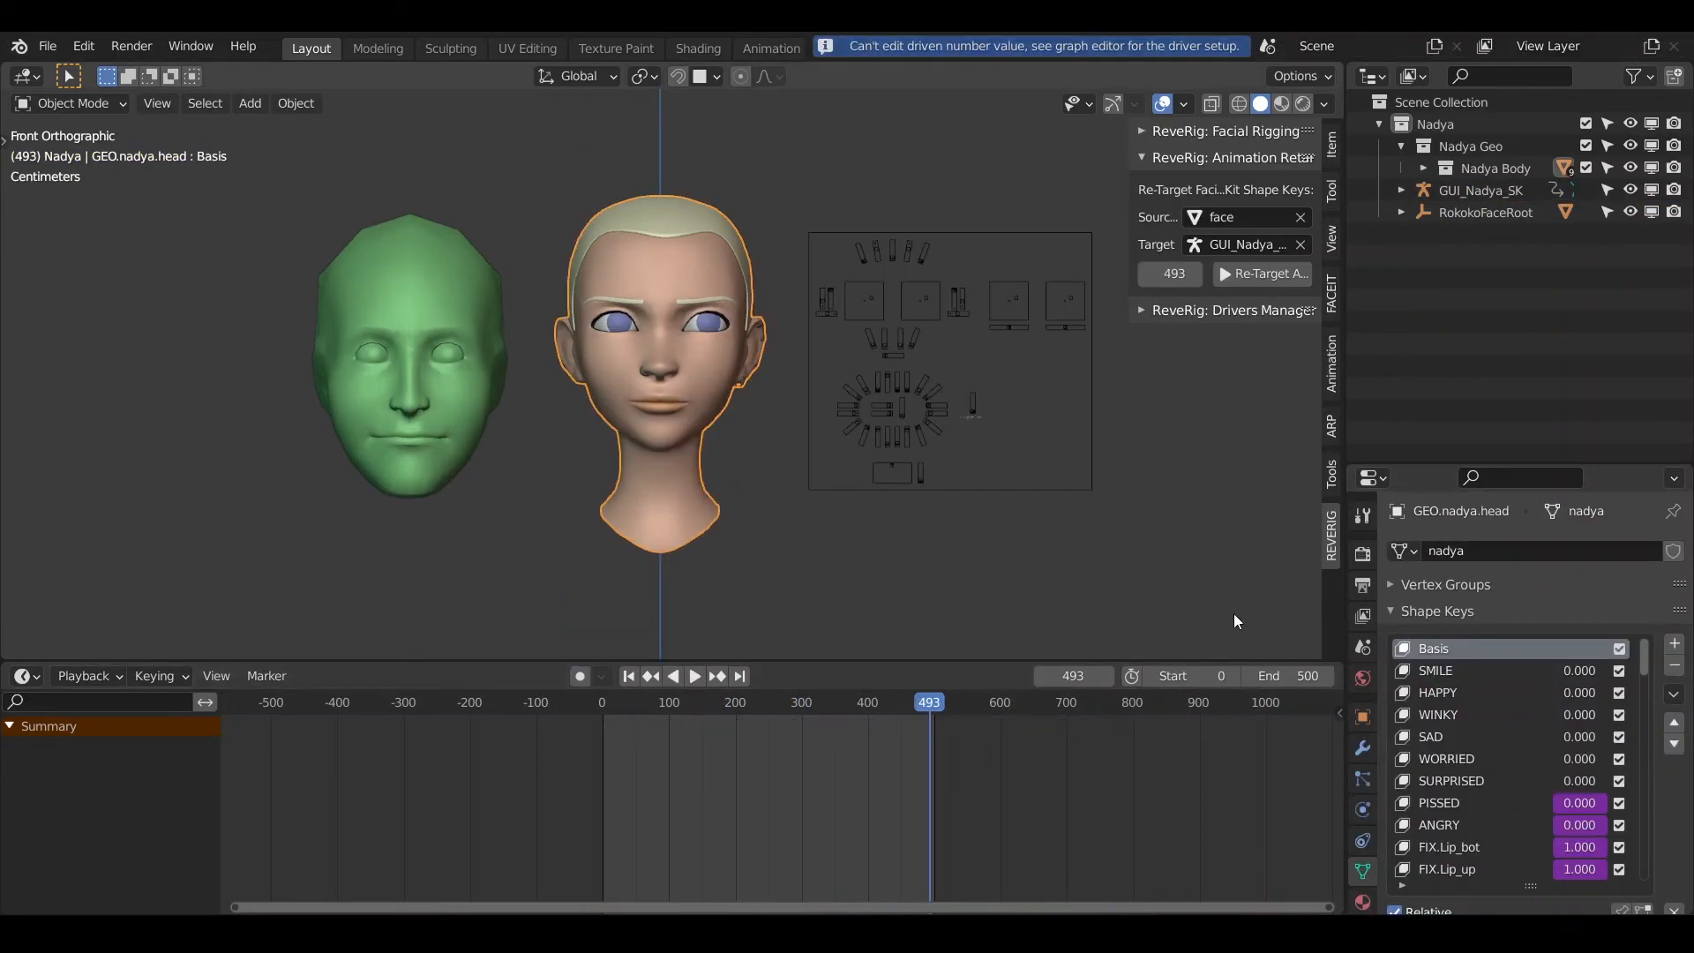
{"action": "left_click", "coordinate": [695, 676]}
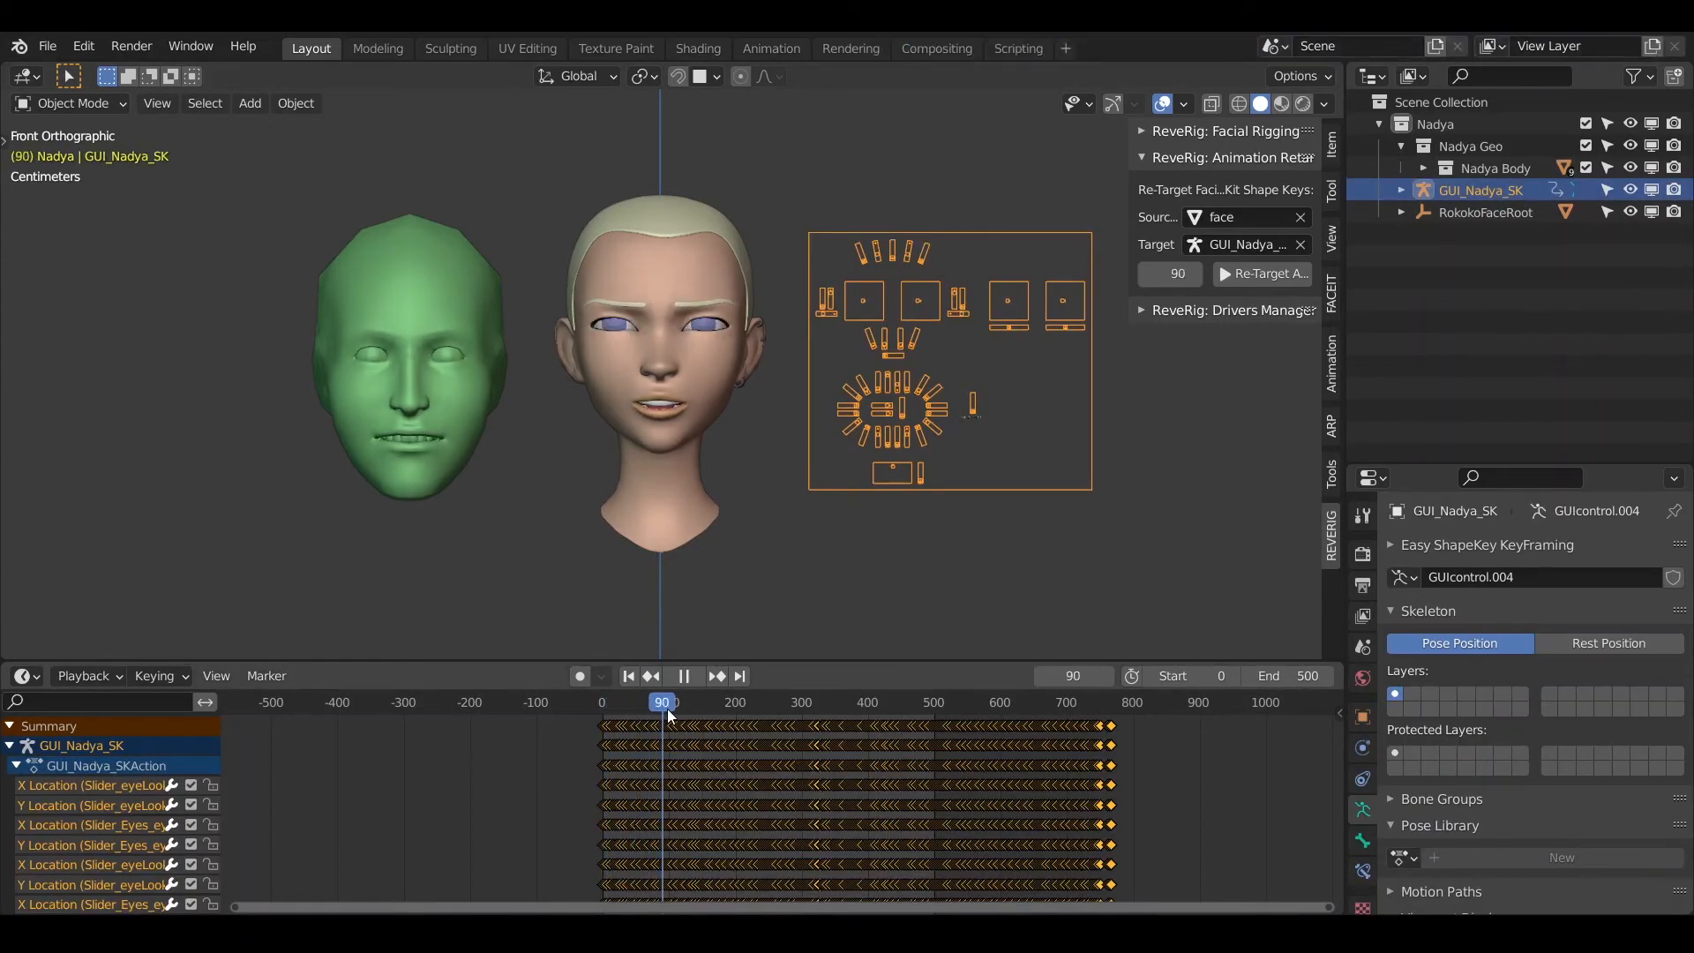
Step: Scrub to frames around 288, 426, 551, 600 and the end to check the head follows the capture
{"action": "left_click", "coordinate": [794, 702]}
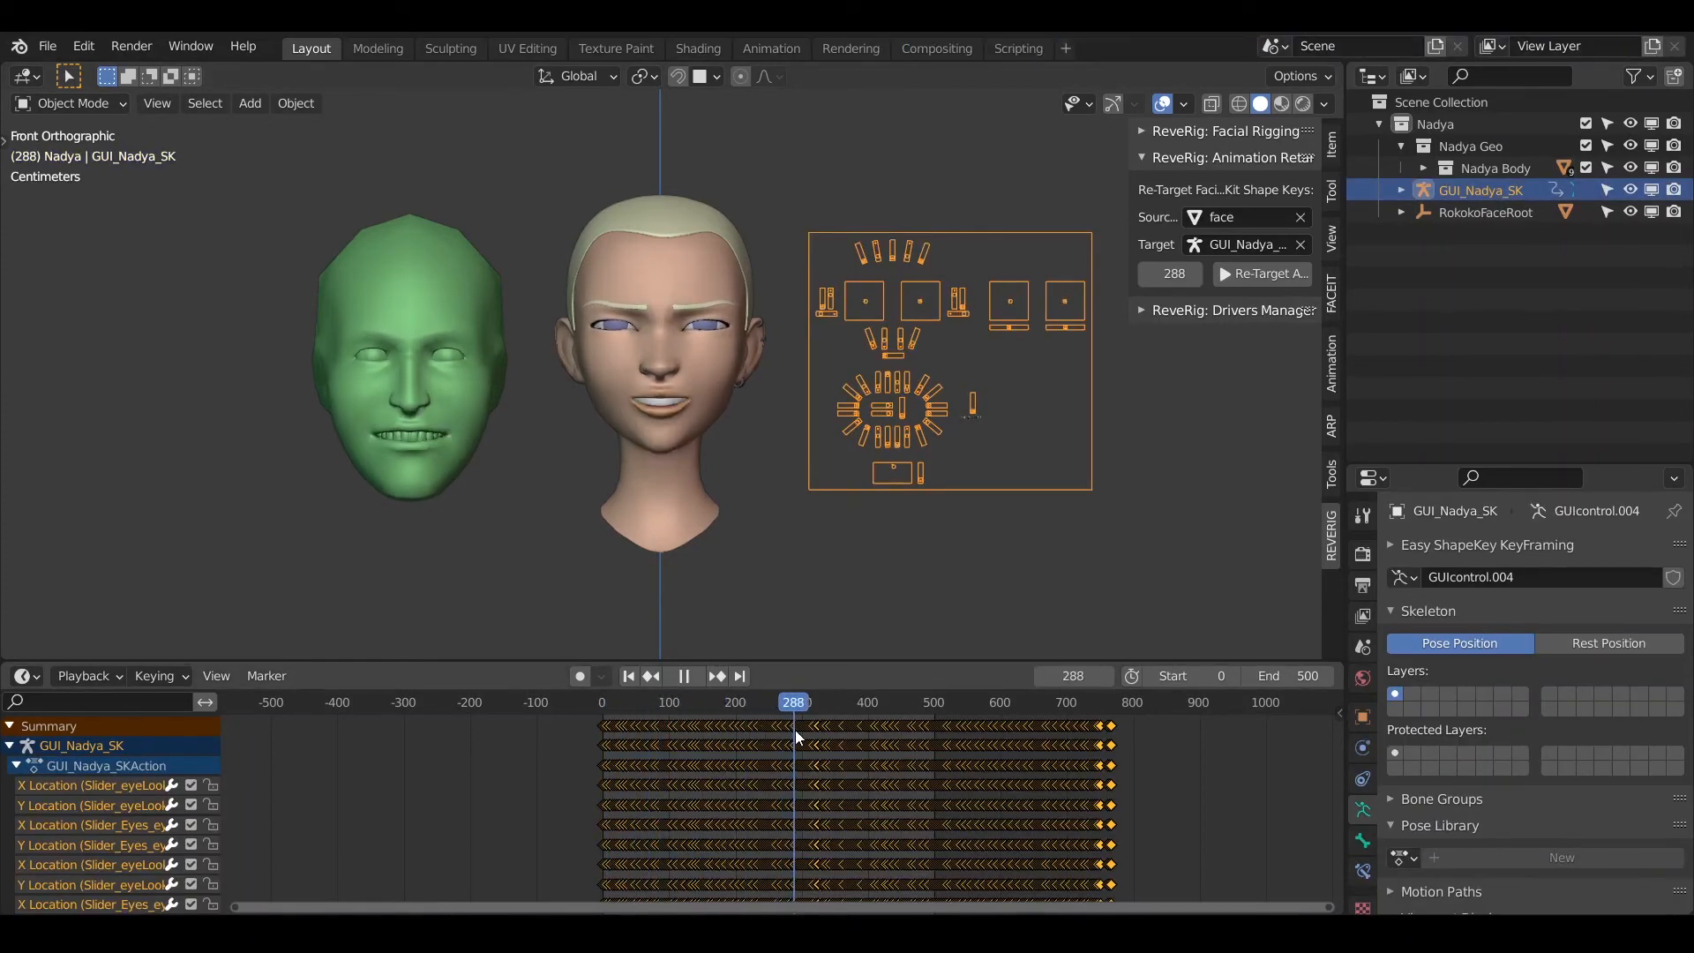
{"action": "left_click", "coordinate": [882, 702]}
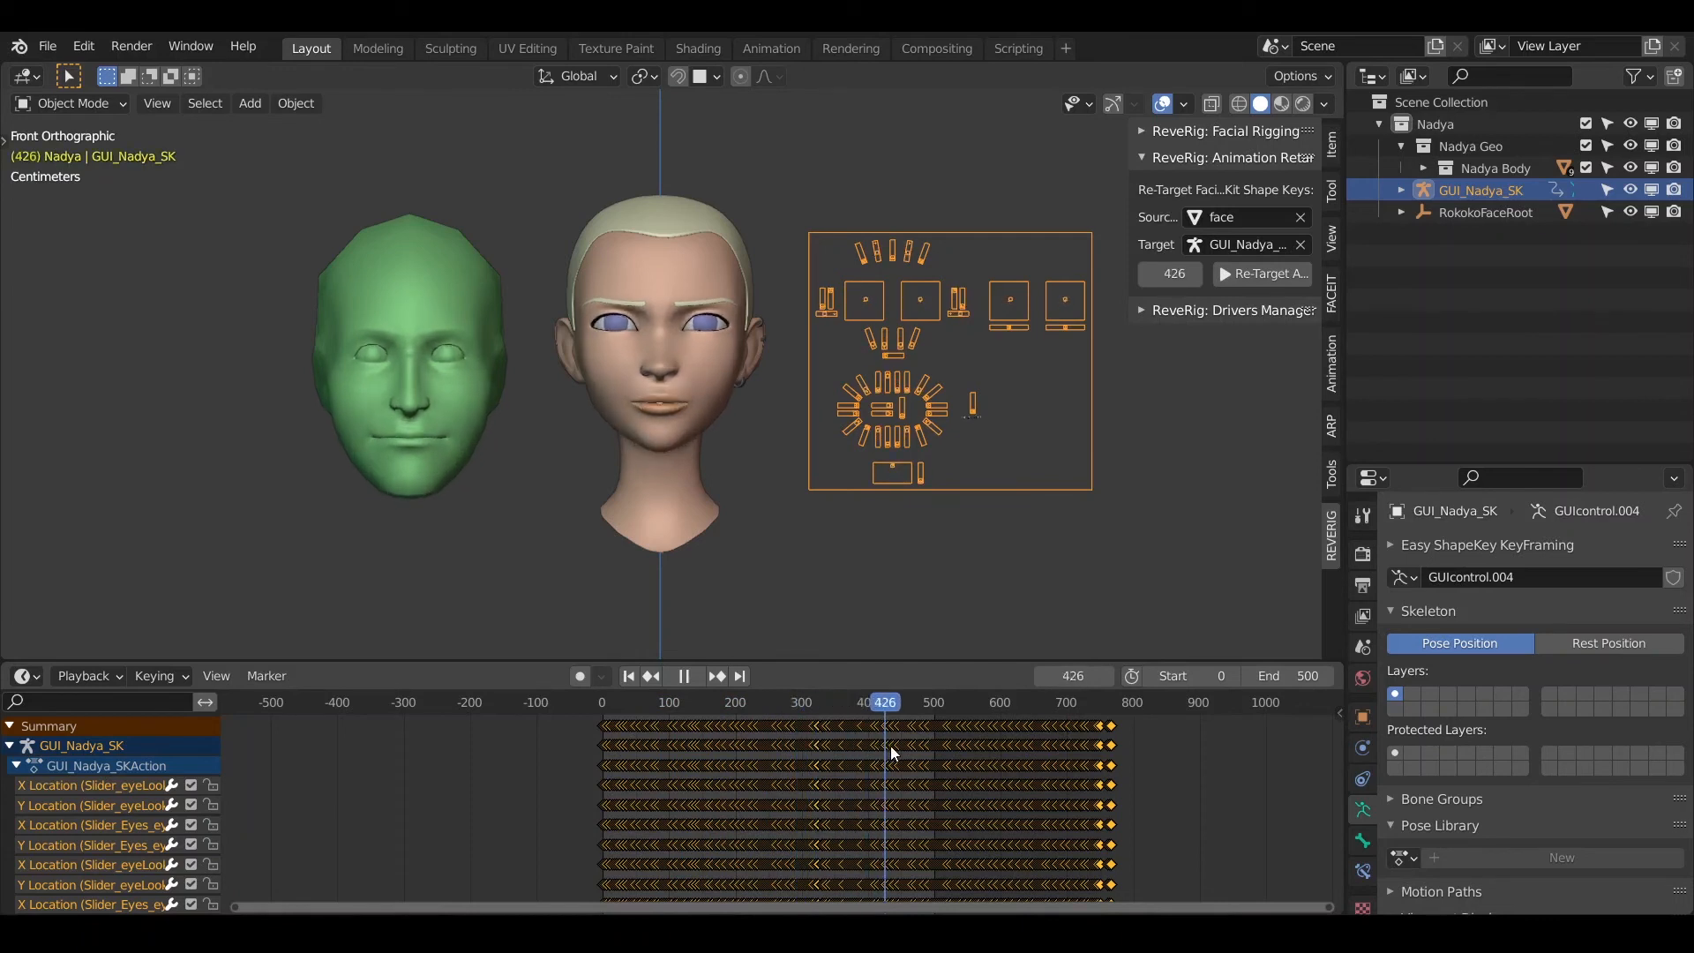
{"action": "left_click", "coordinate": [965, 701]}
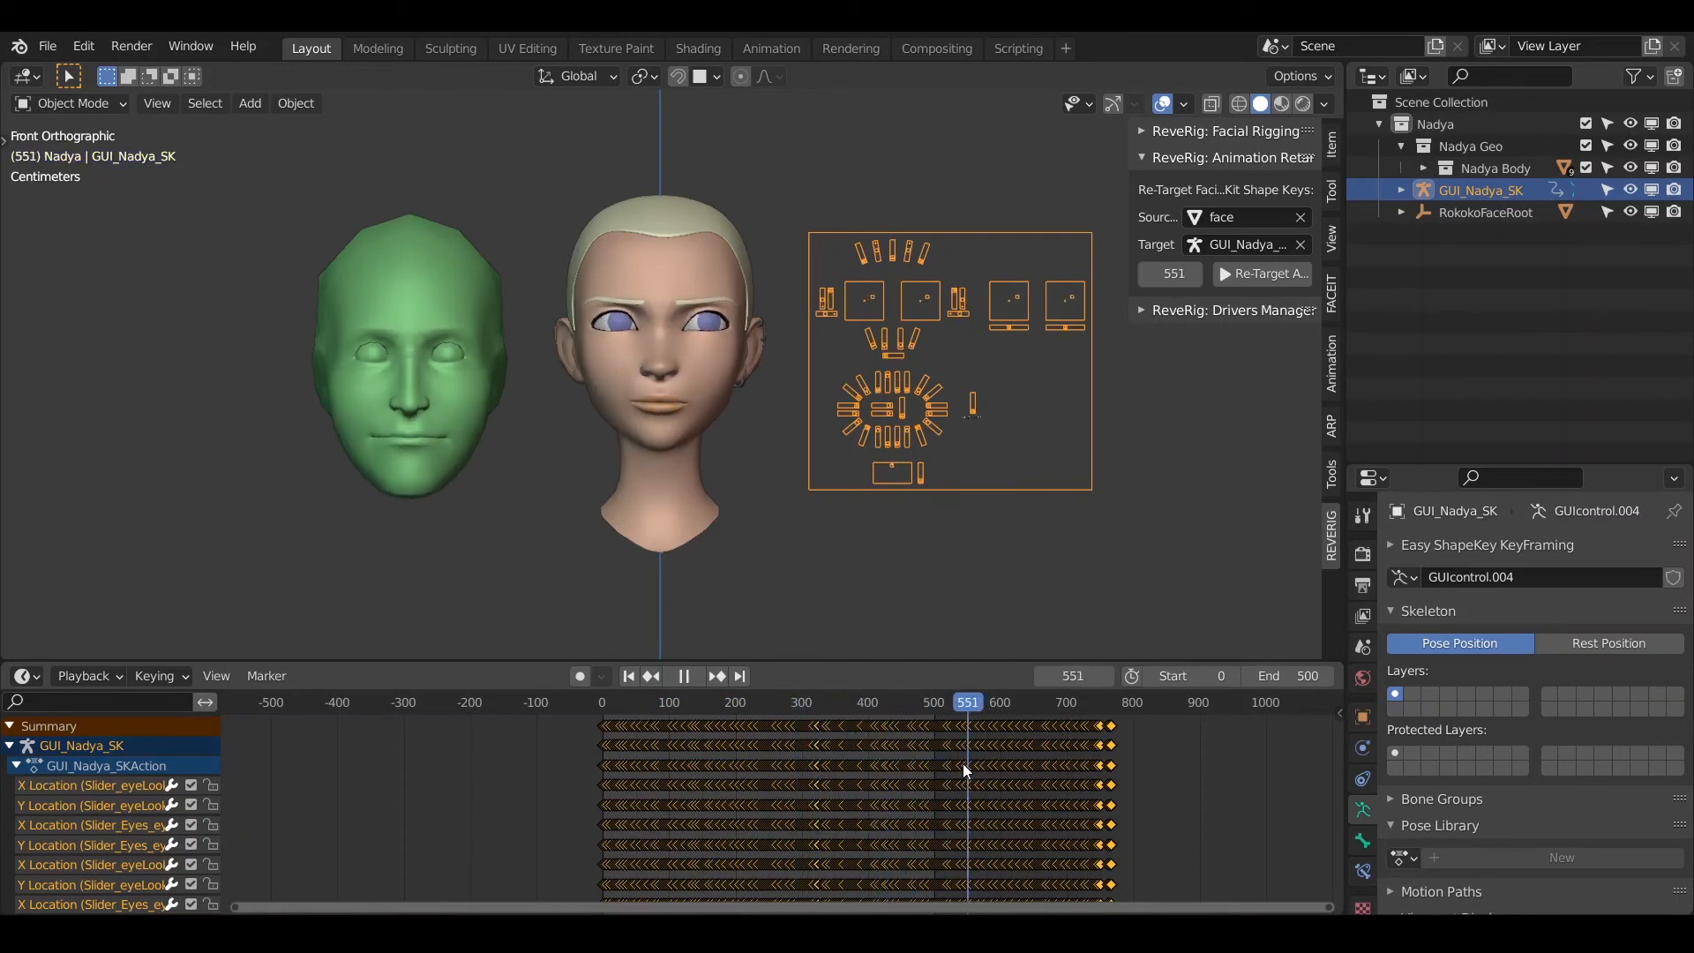
{"action": "left_click", "coordinate": [998, 700]}
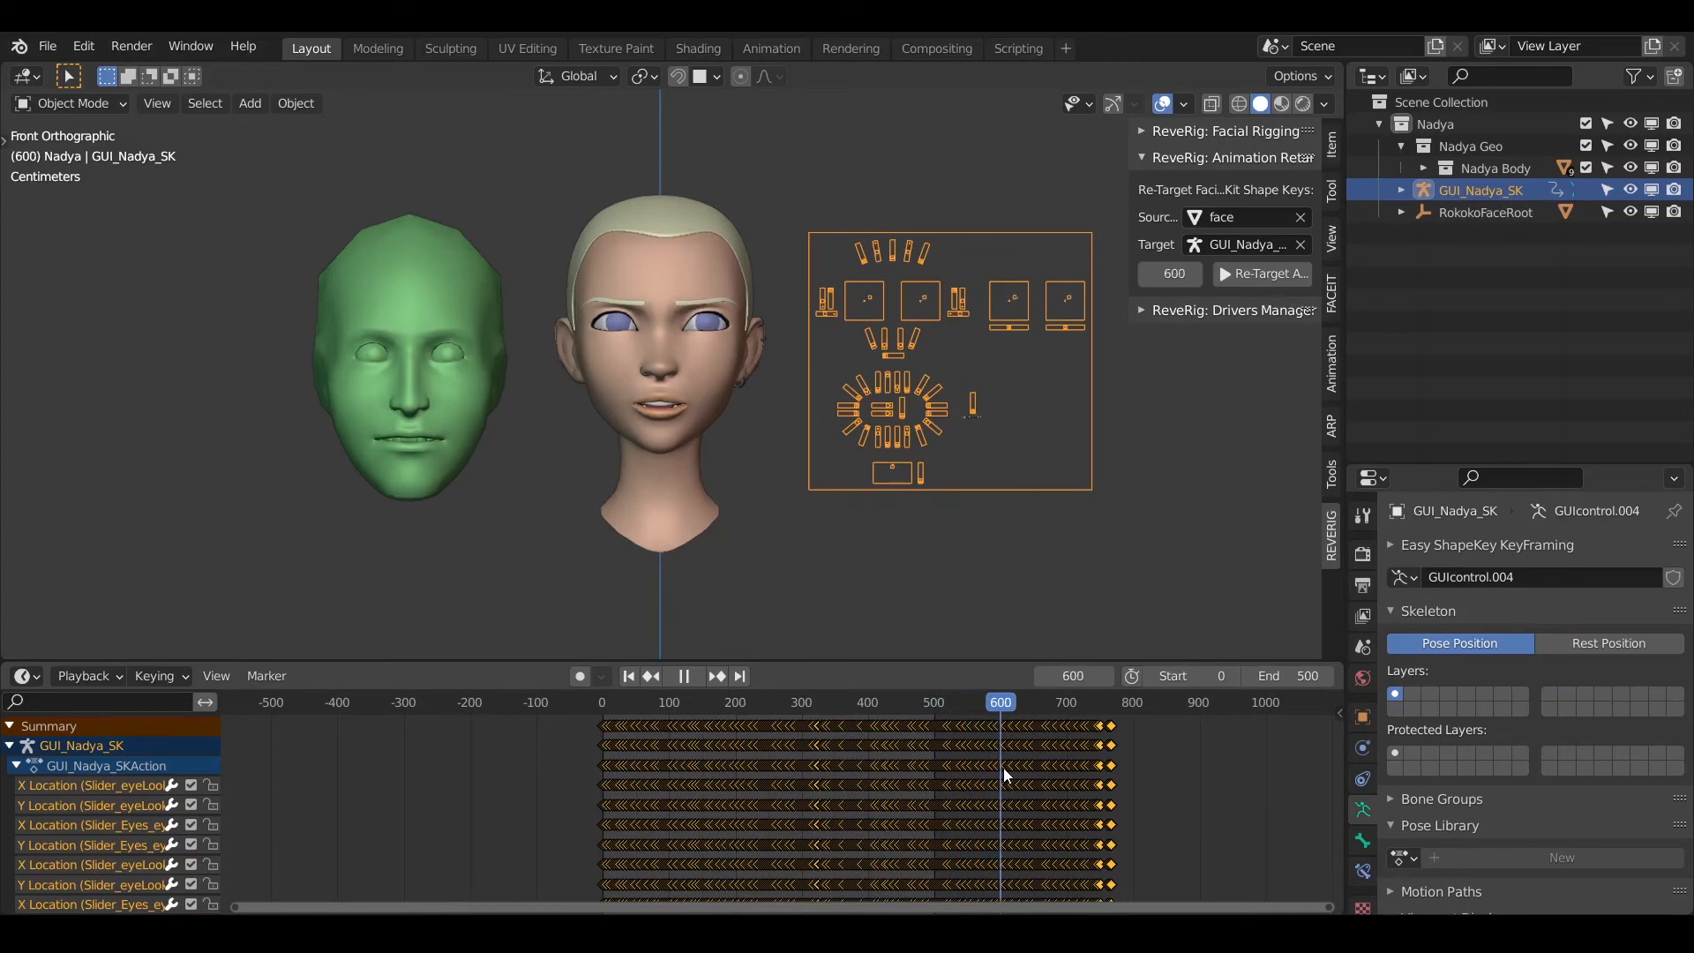
{"action": "left_click", "coordinate": [1104, 702]}
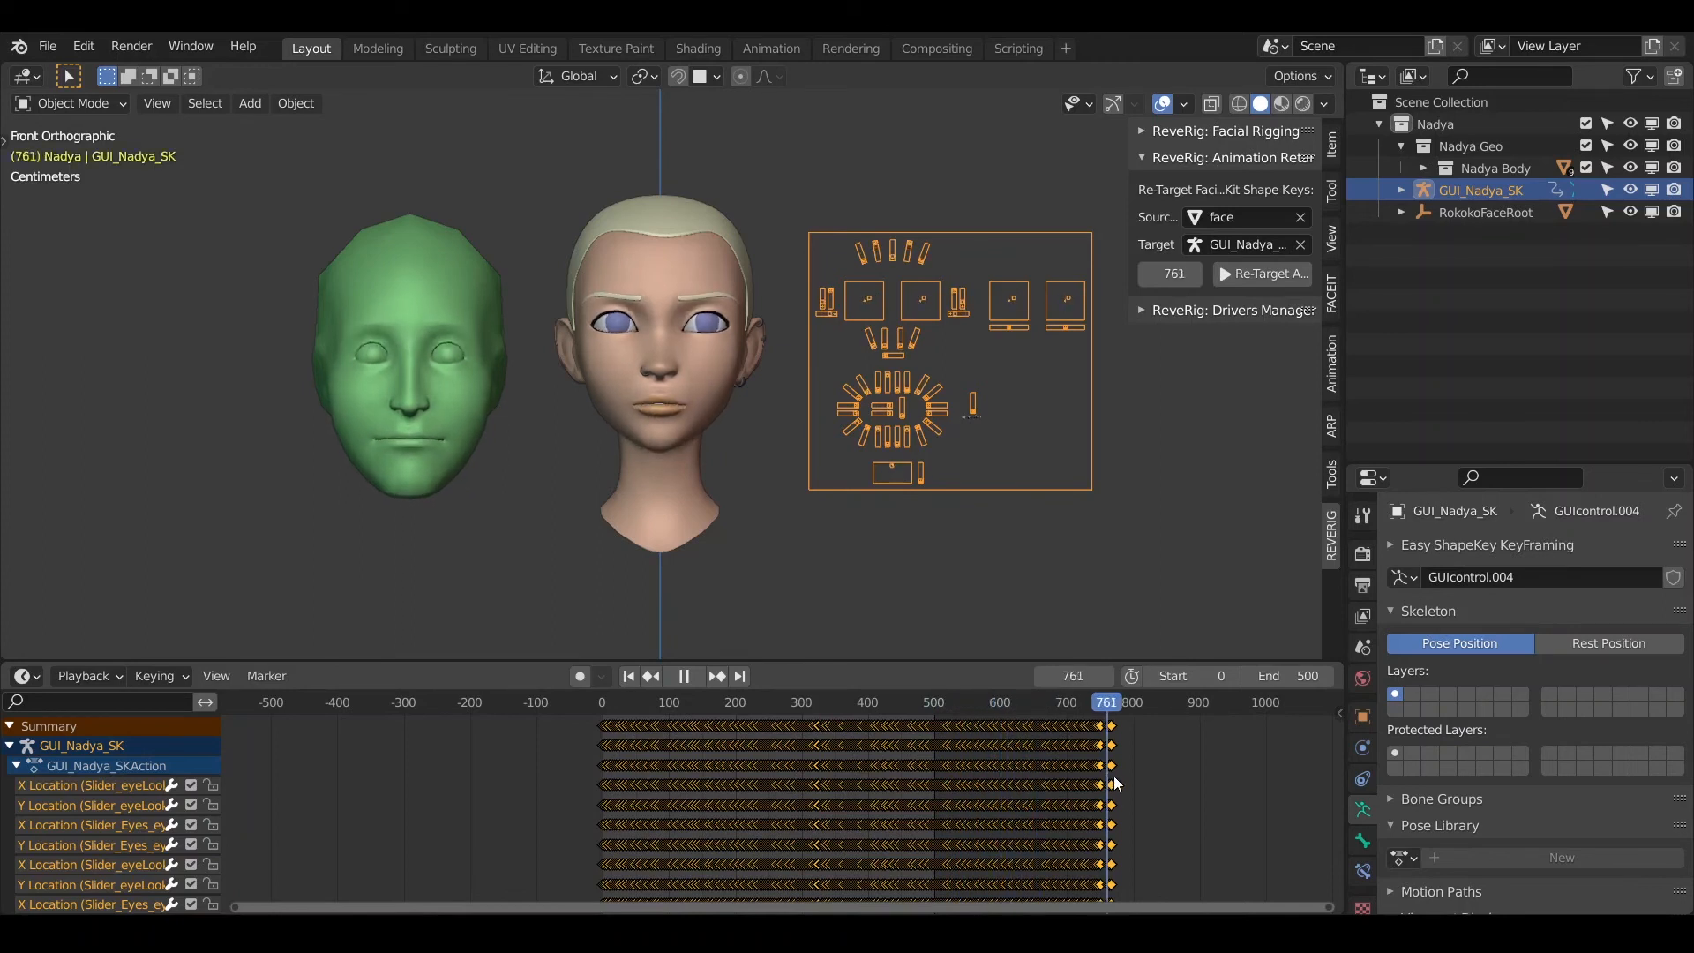
{"action": "left_click", "coordinate": [1094, 700]}
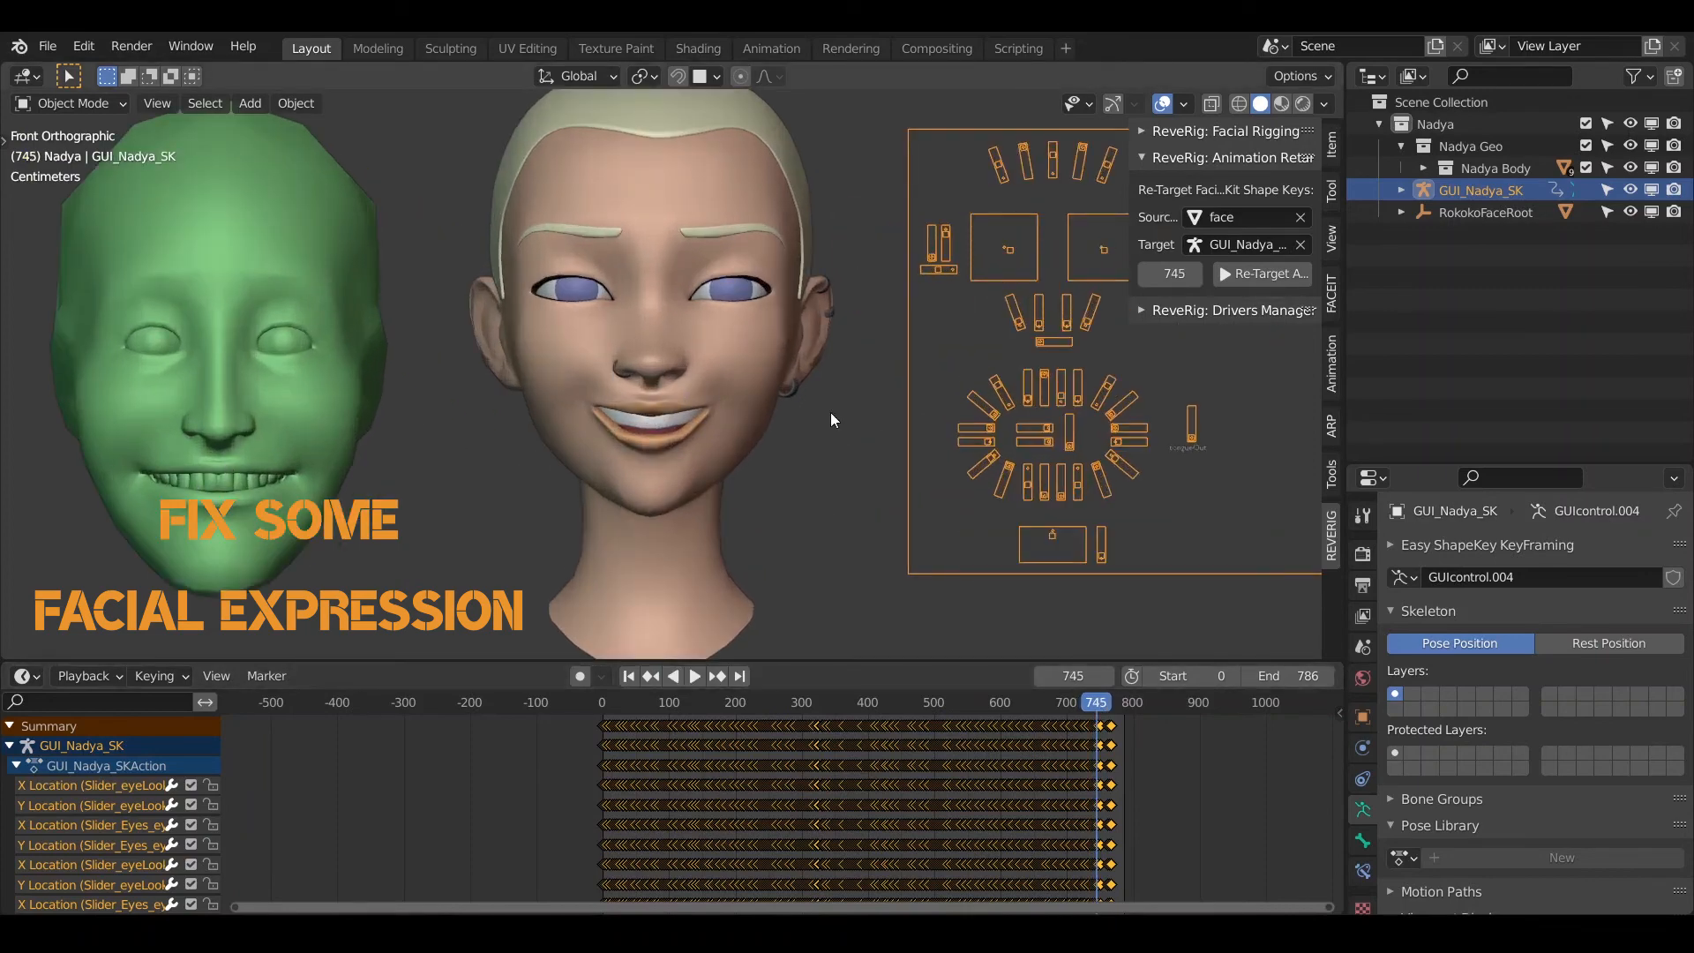
Step: Lower mouthSmileLeft and mouthSmileRight amp values to 0.85 and 0.64 and play back the softer smile
{"action": "left_click", "coordinate": [1229, 310]}
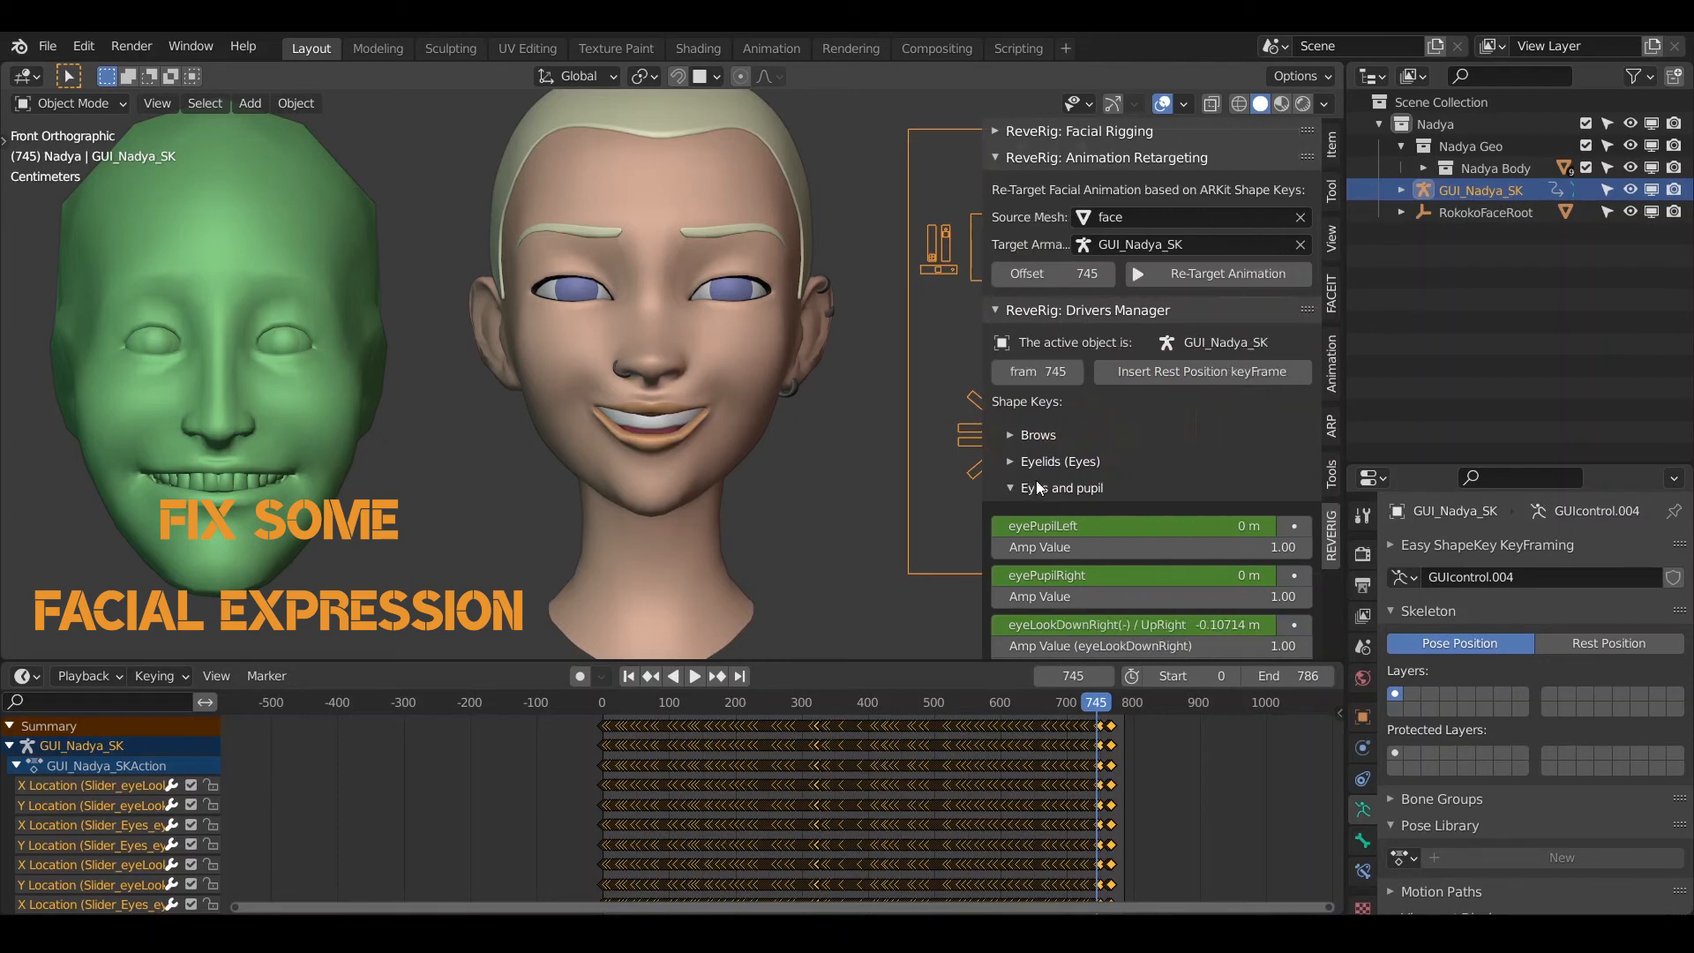
{"action": "left_click", "coordinate": [1010, 487]}
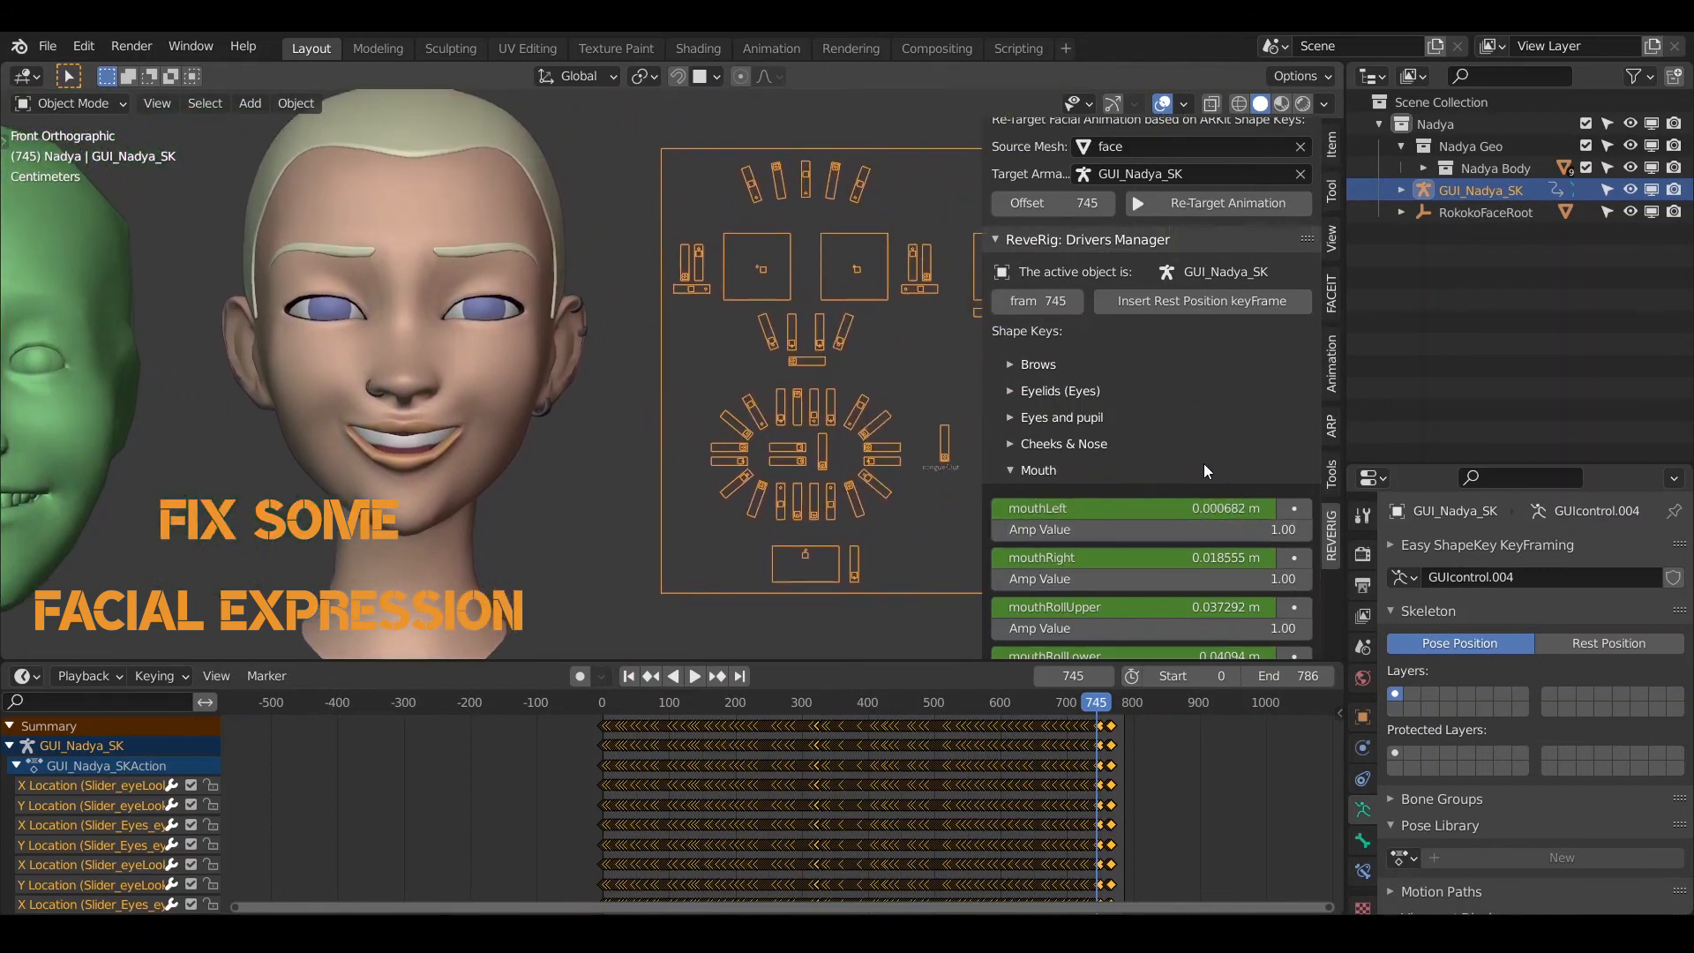
{"action": "scroll", "scroll_direction": "down", "scroll_amount": 3}
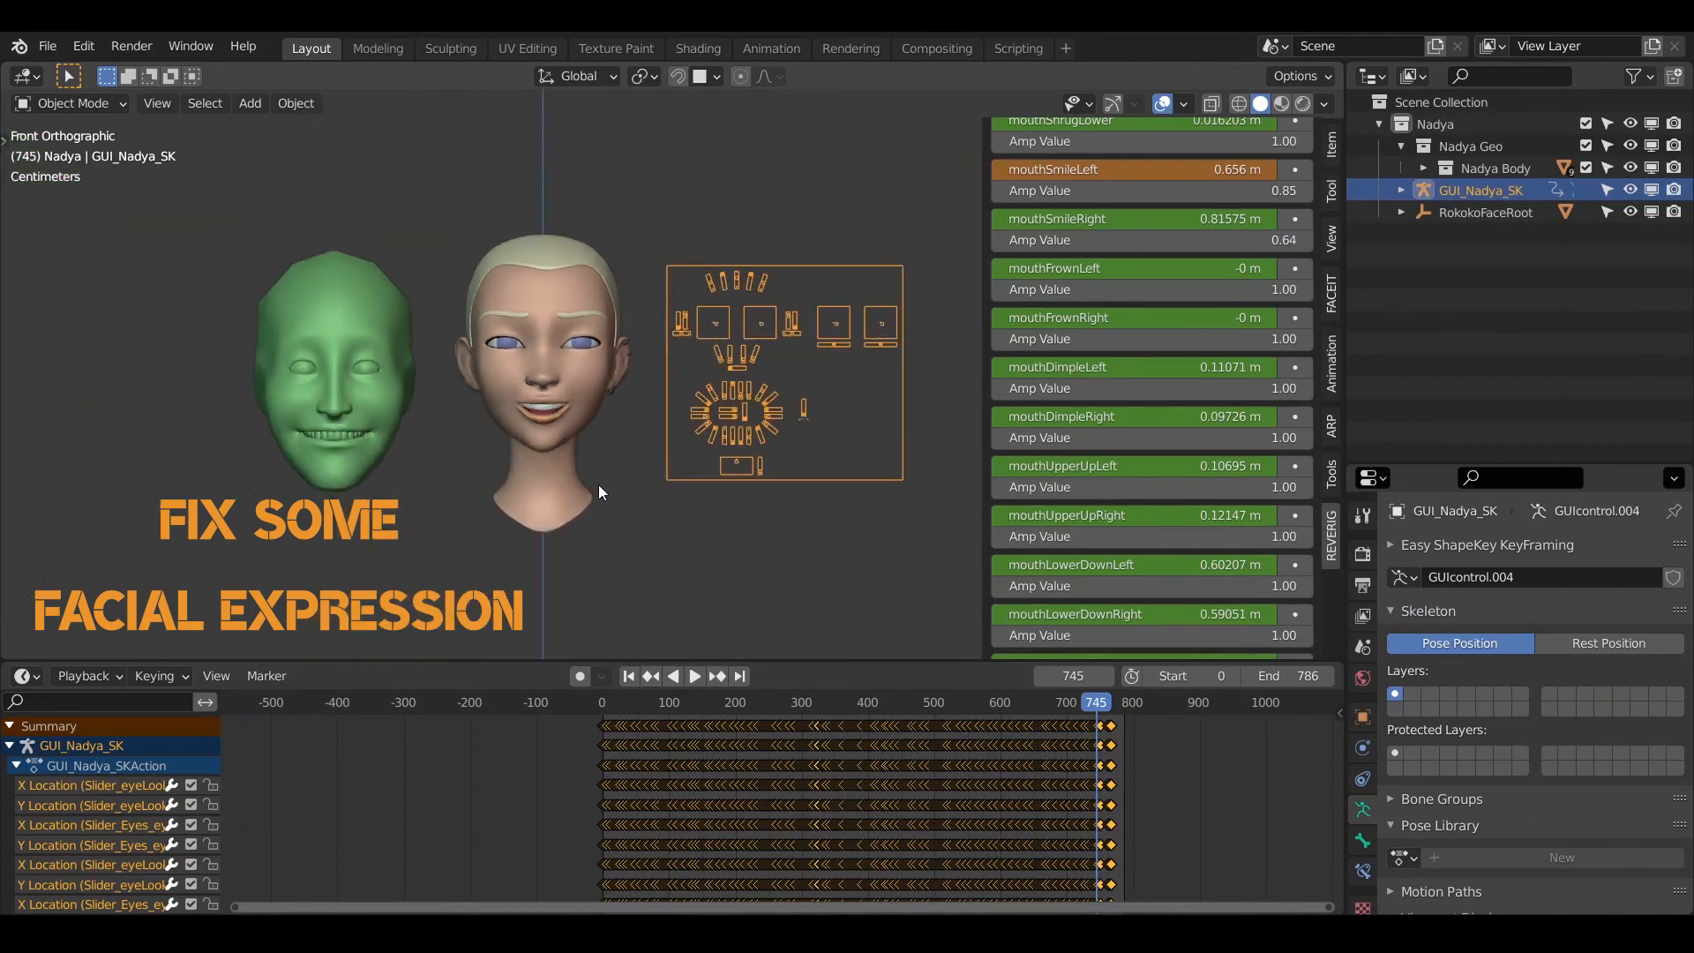
{"action": "left_click", "coordinate": [695, 676]}
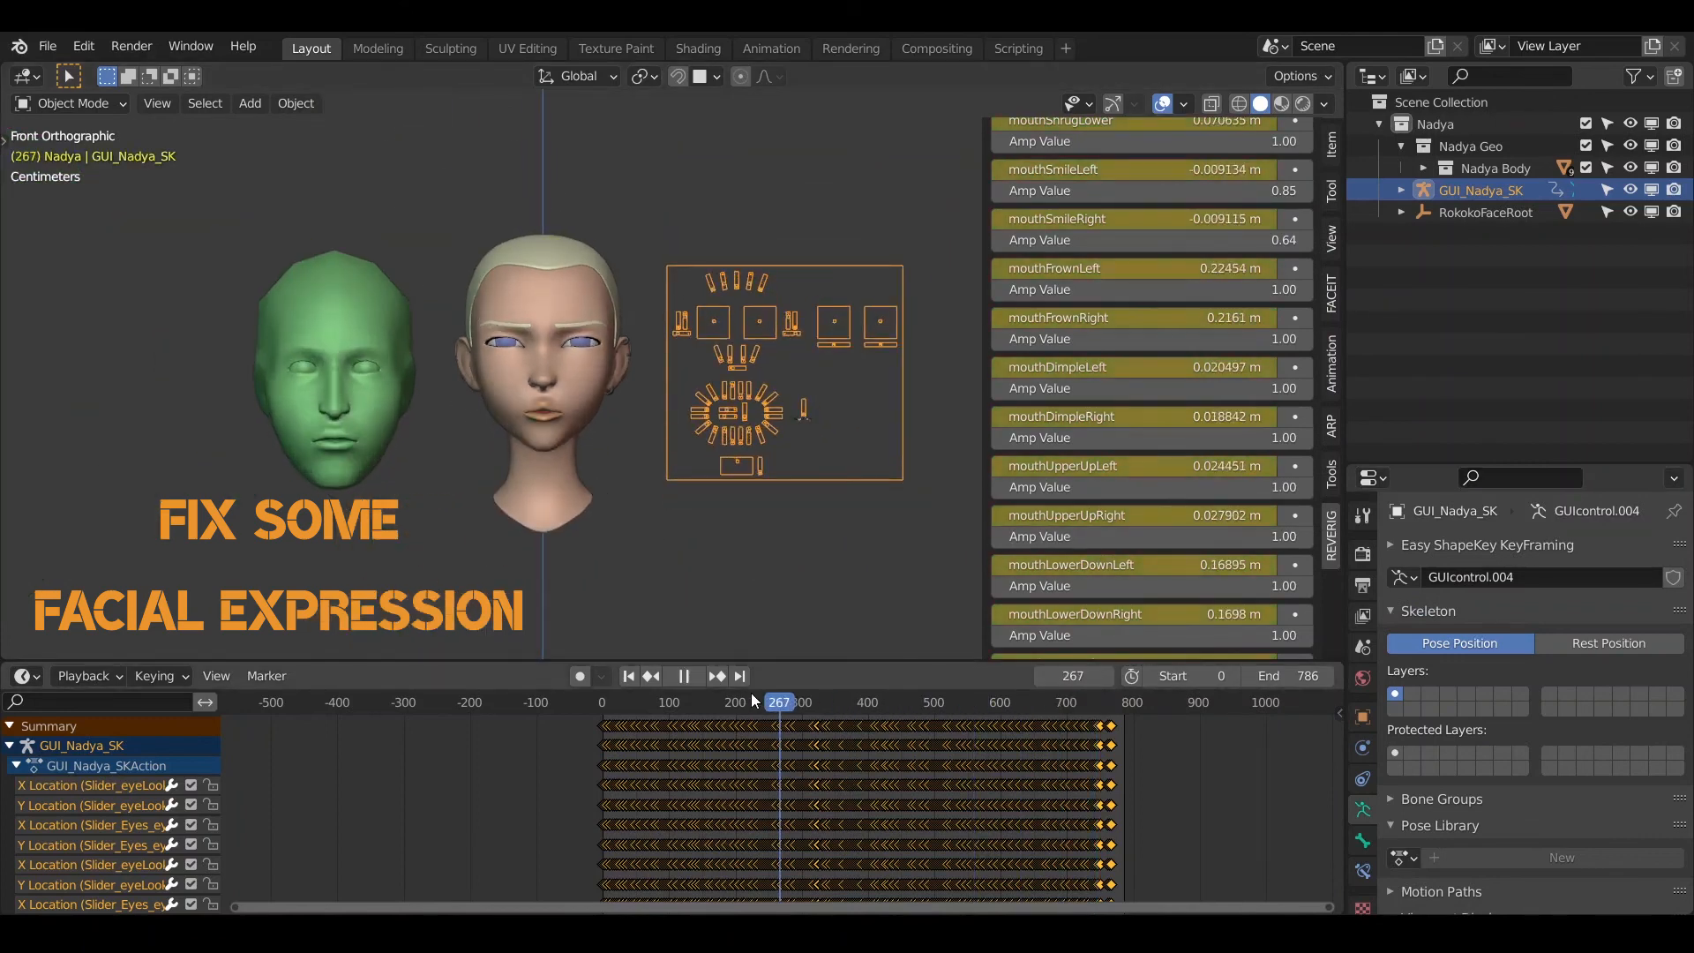
{"action": "left_click", "coordinate": [1120, 702]}
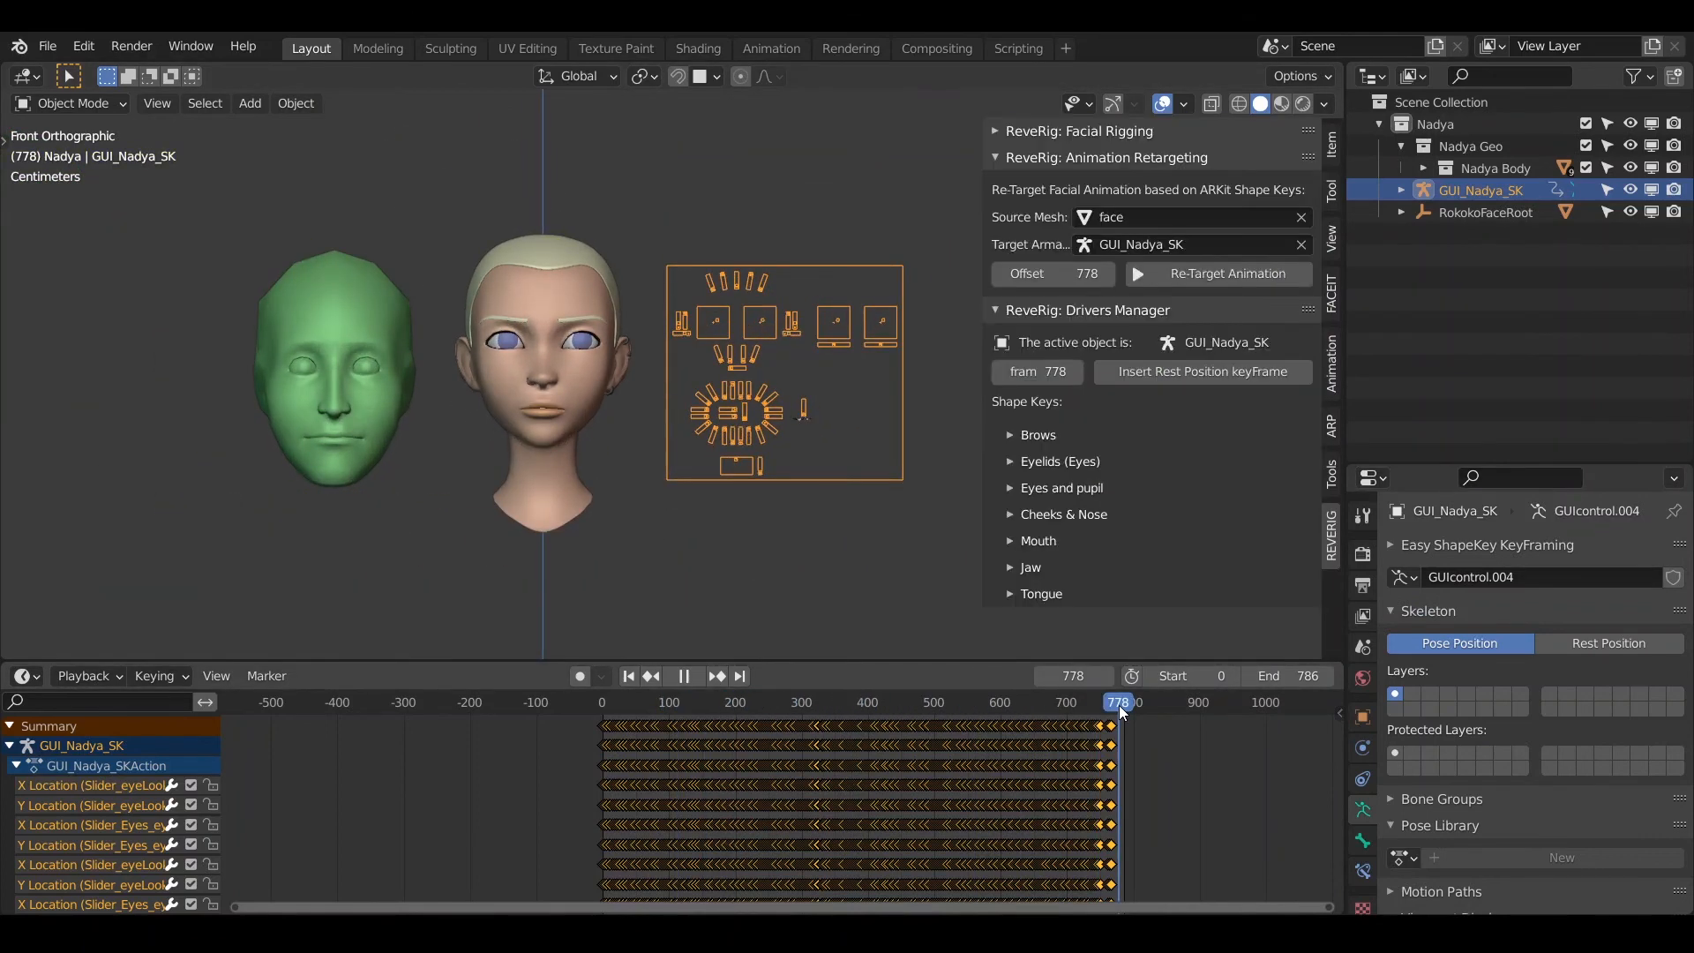